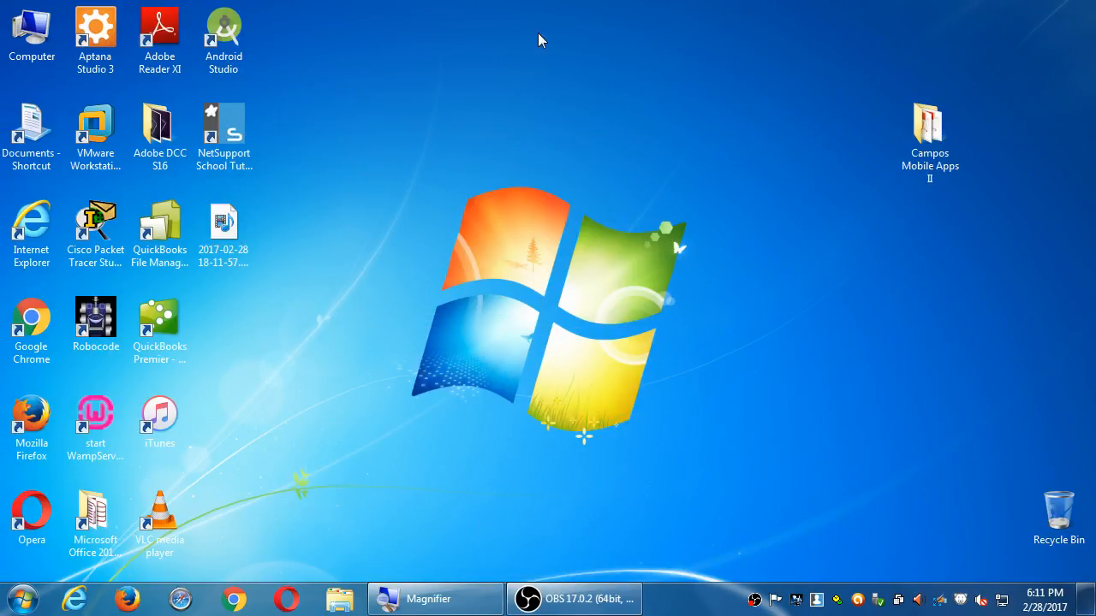
{"action": "mouse_move", "coordinate": [398, 311]}
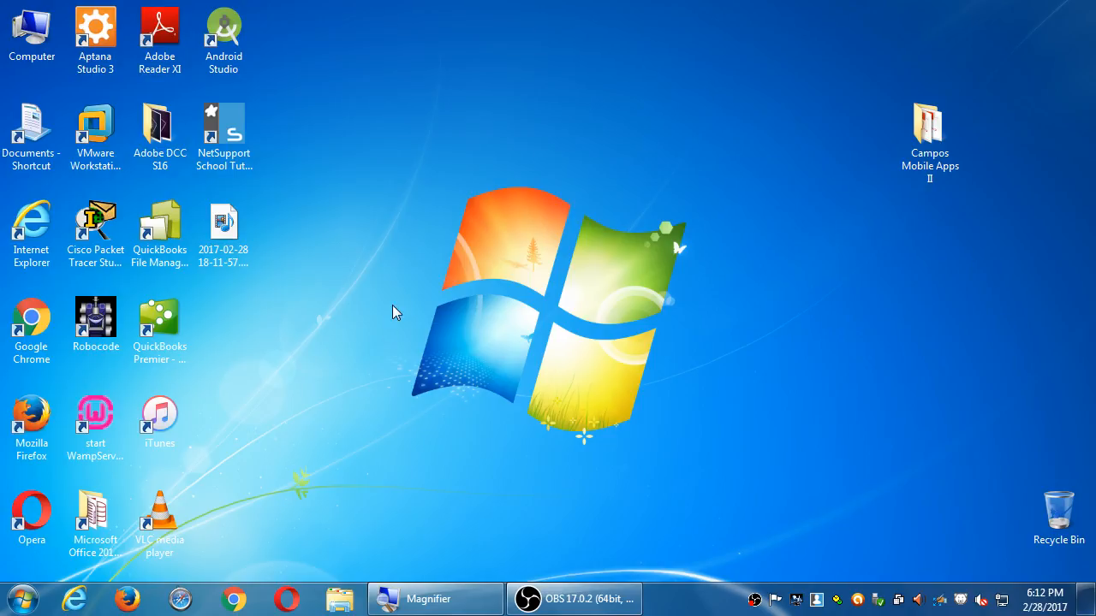
{"action": "mouse_move", "coordinate": [547, 7]}
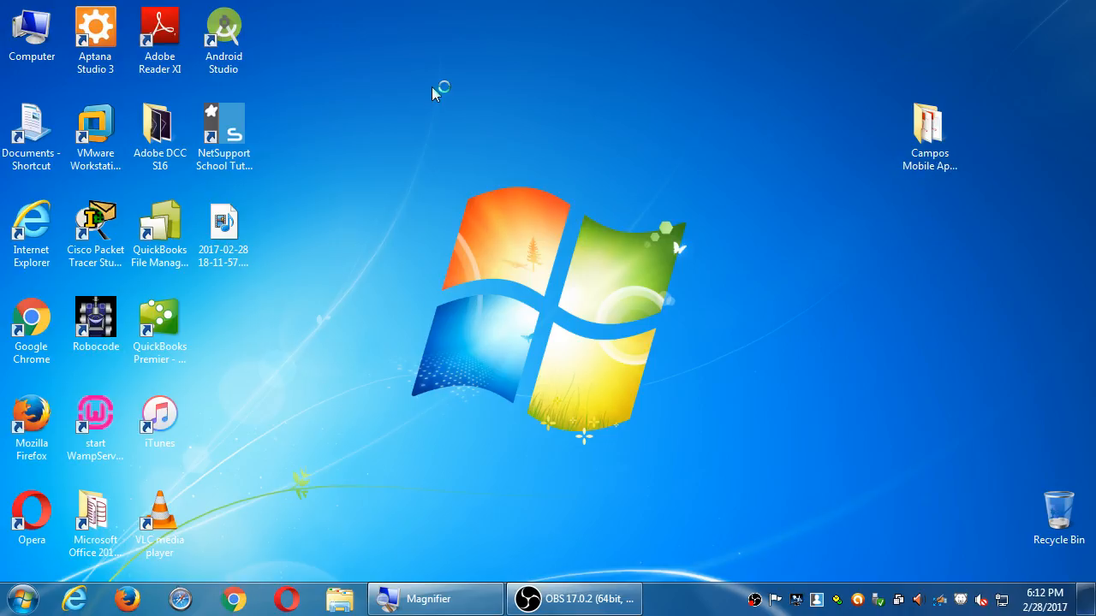
Launch Chrome and load developer.android.com, developer.apple.com and developer.microsoft.com/windows in separate tabs.
{"action": "left_click", "coordinate": [233, 599]}
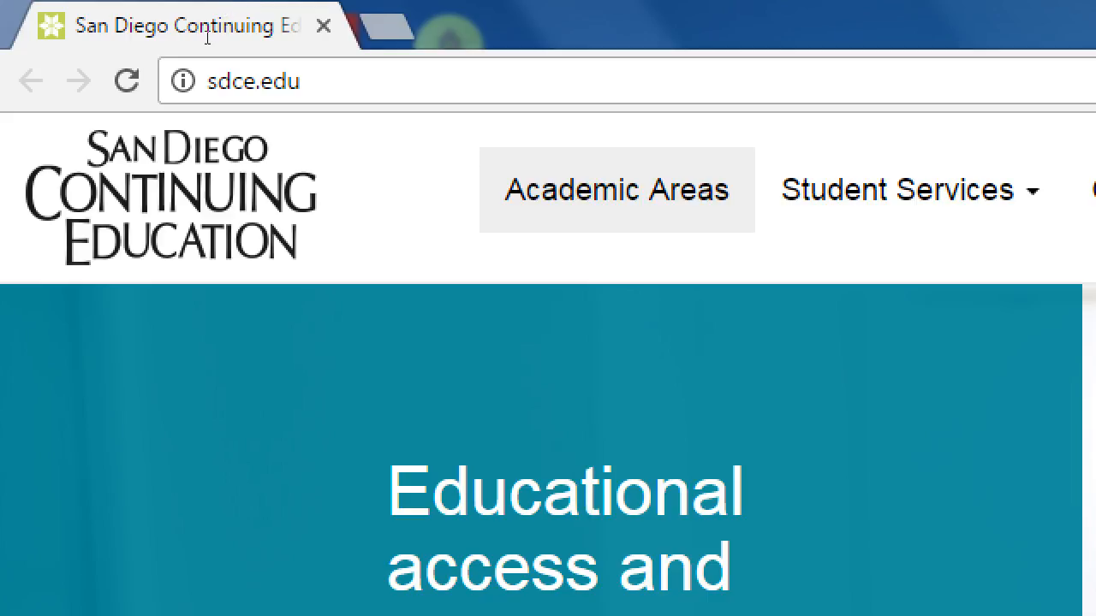
{"action": "type", "text": "developer.android.com/index"}
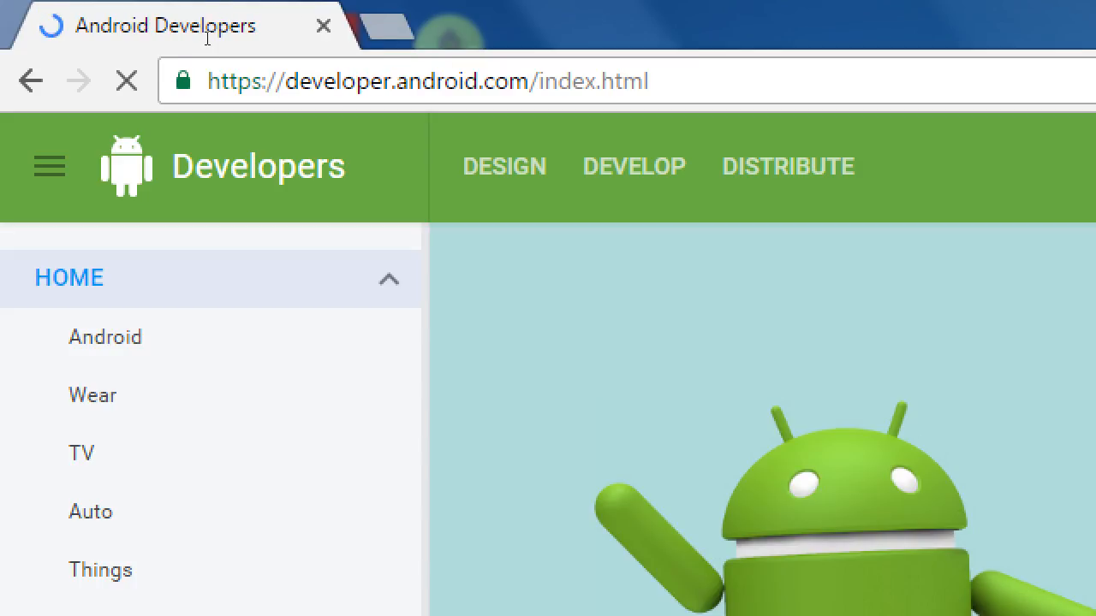
{"action": "left_click", "coordinate": [654, 25]}
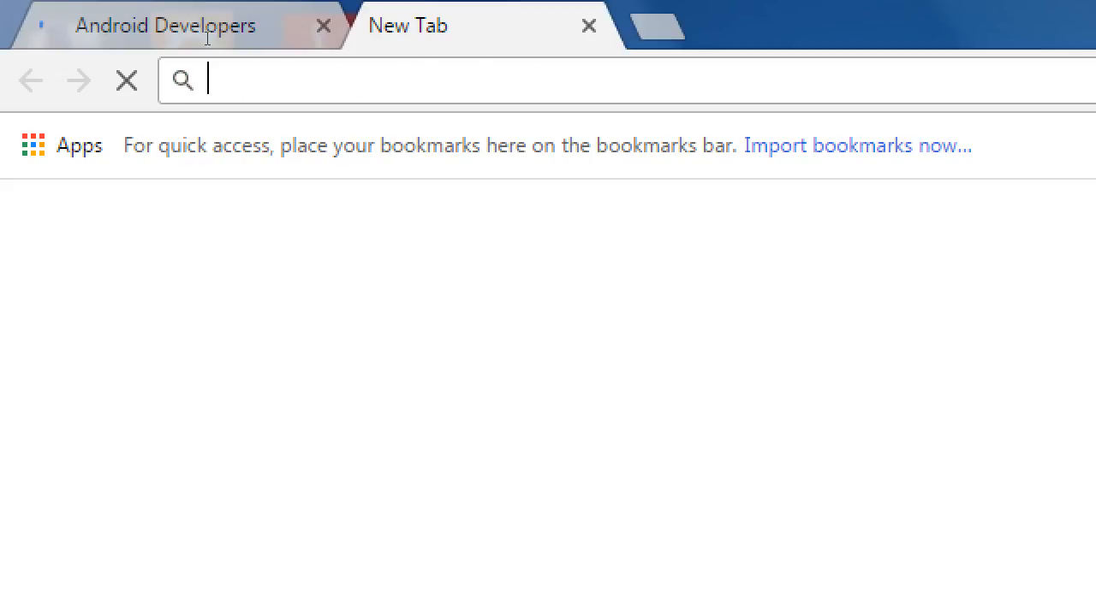
{"action": "type", "text": "developo"}
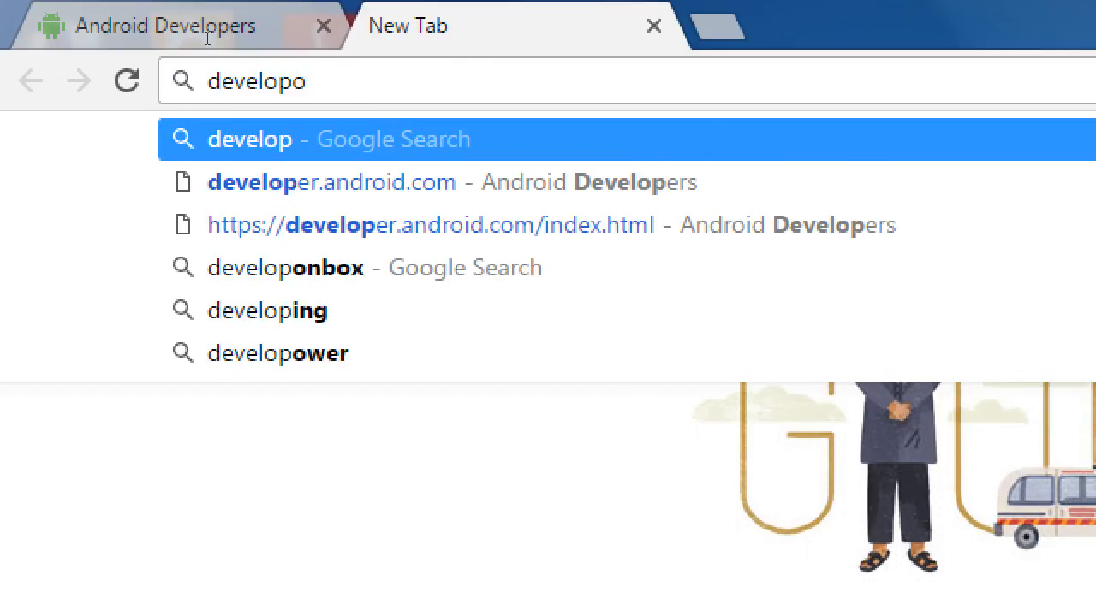
{"action": "type", "text": "developer"}
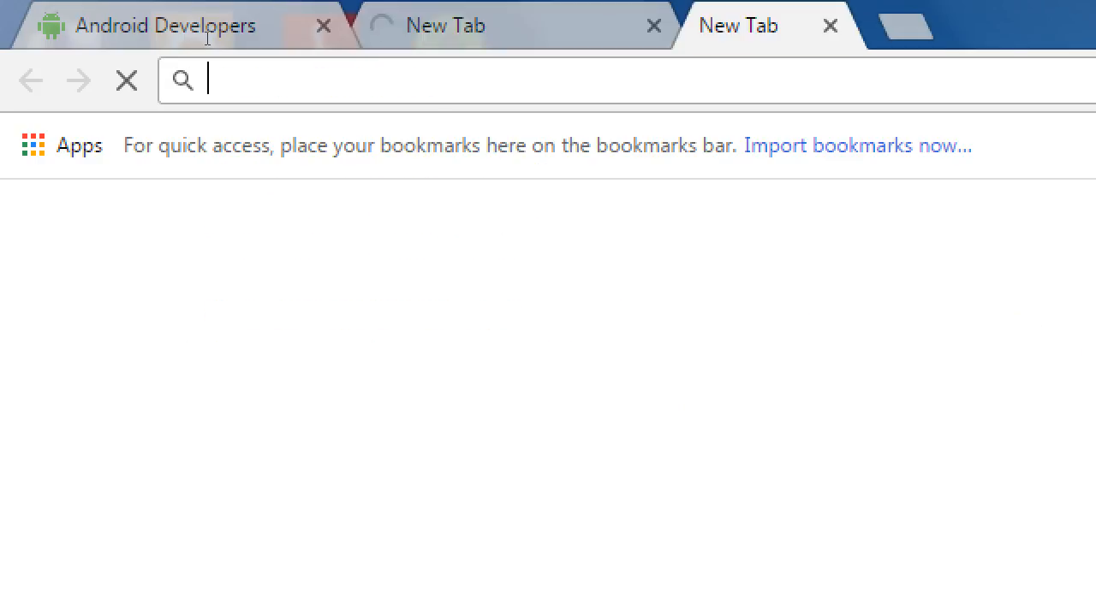
{"action": "type", "text": "developer.microsoft.com/en-us/windows"}
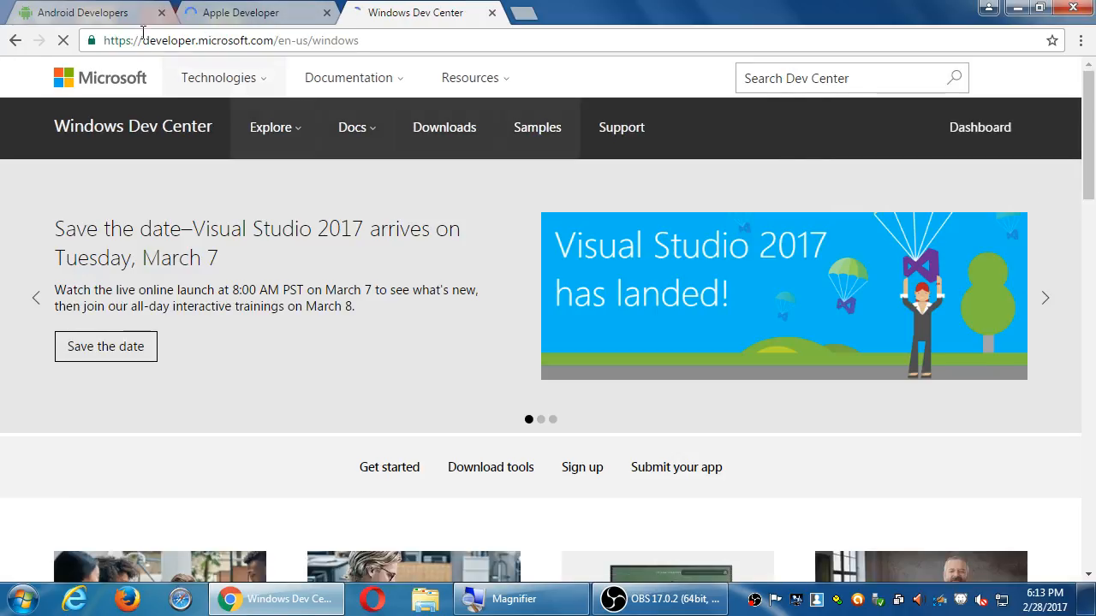
Visit the Android Developers, Apple Developer and Windows Dev Center tabs in turn.
{"action": "left_click", "coordinate": [83, 12]}
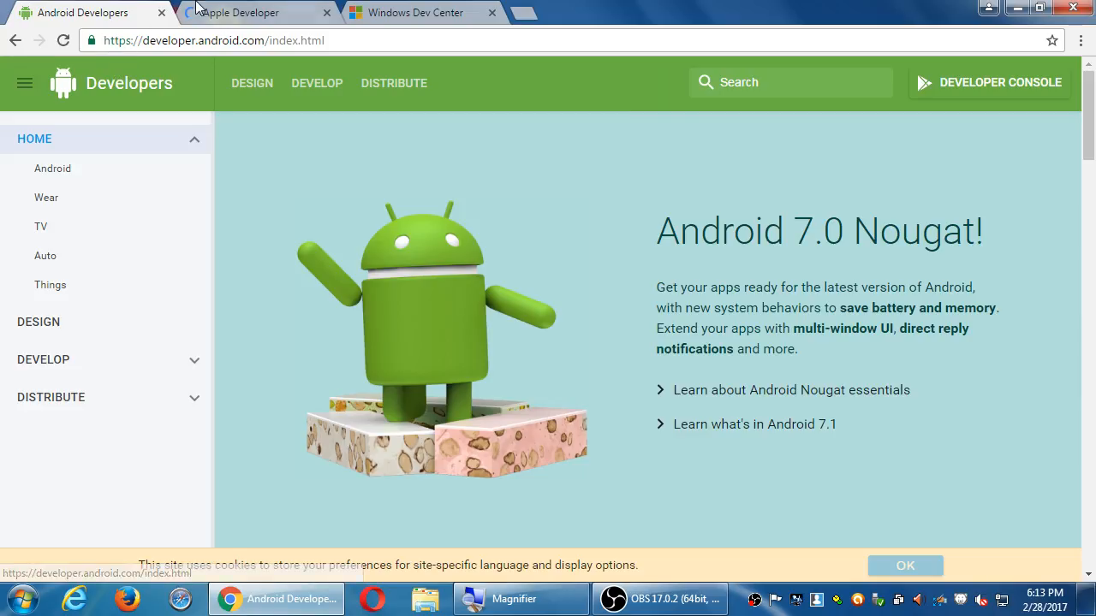
{"action": "left_click", "coordinate": [257, 11]}
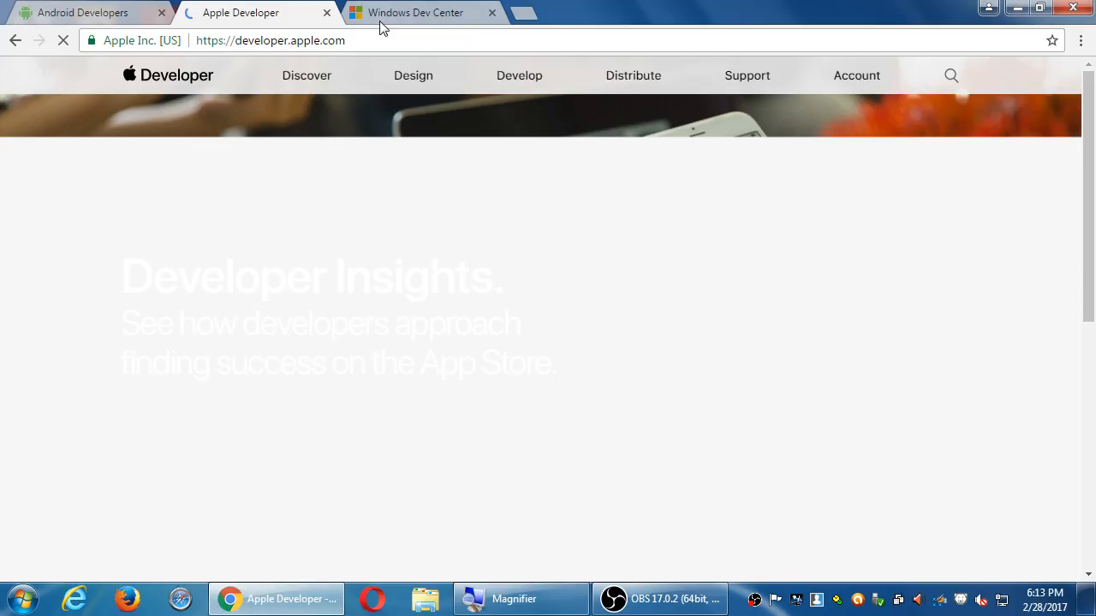
{"action": "left_click", "coordinate": [414, 12]}
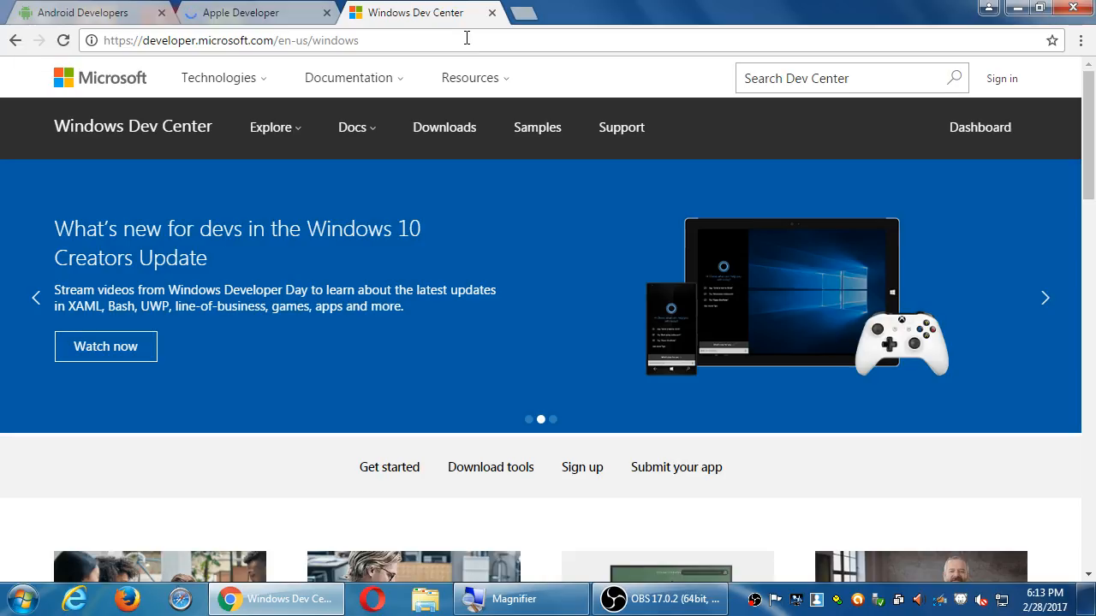
{"action": "left_click", "coordinate": [1044, 297]}
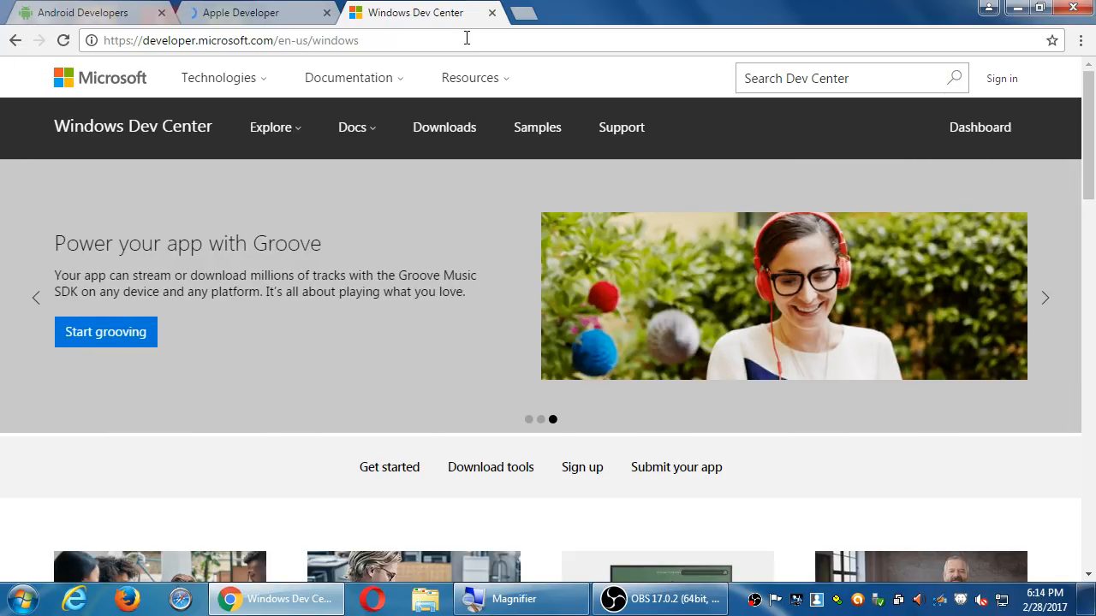
Switch between the Apple and Windows tabs again, ending back on Android Developers.
{"action": "left_click", "coordinate": [248, 12]}
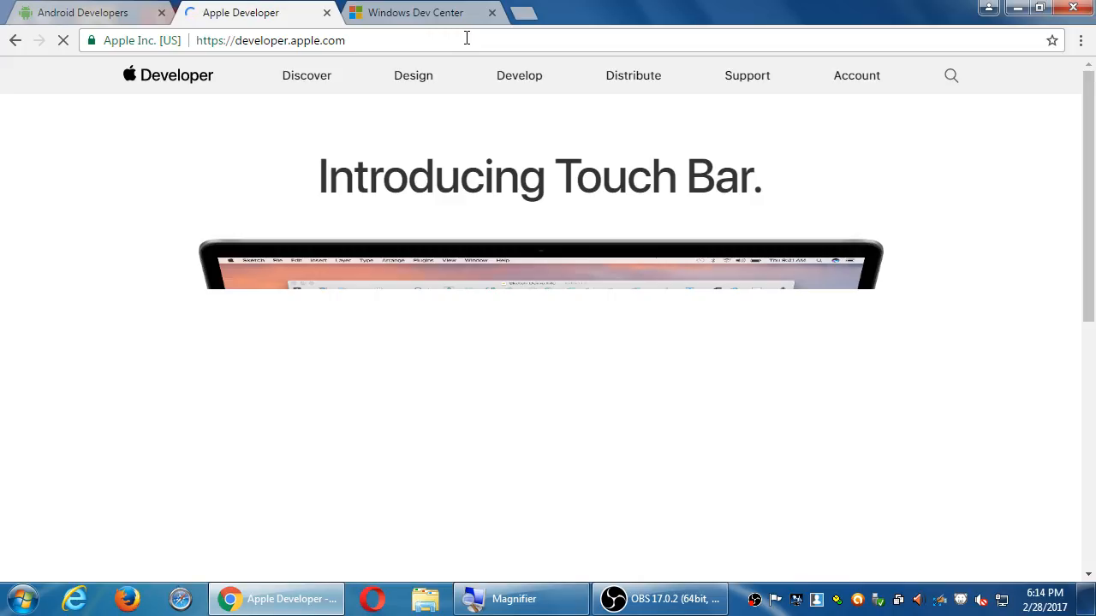
{"action": "left_click", "coordinate": [414, 12]}
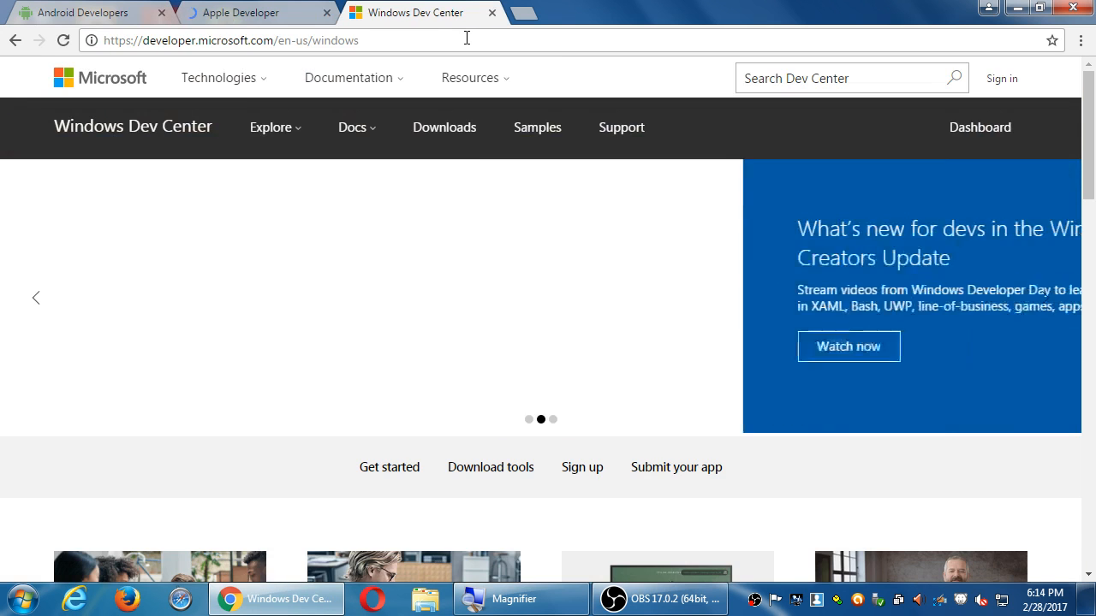
{"action": "left_click", "coordinate": [248, 12]}
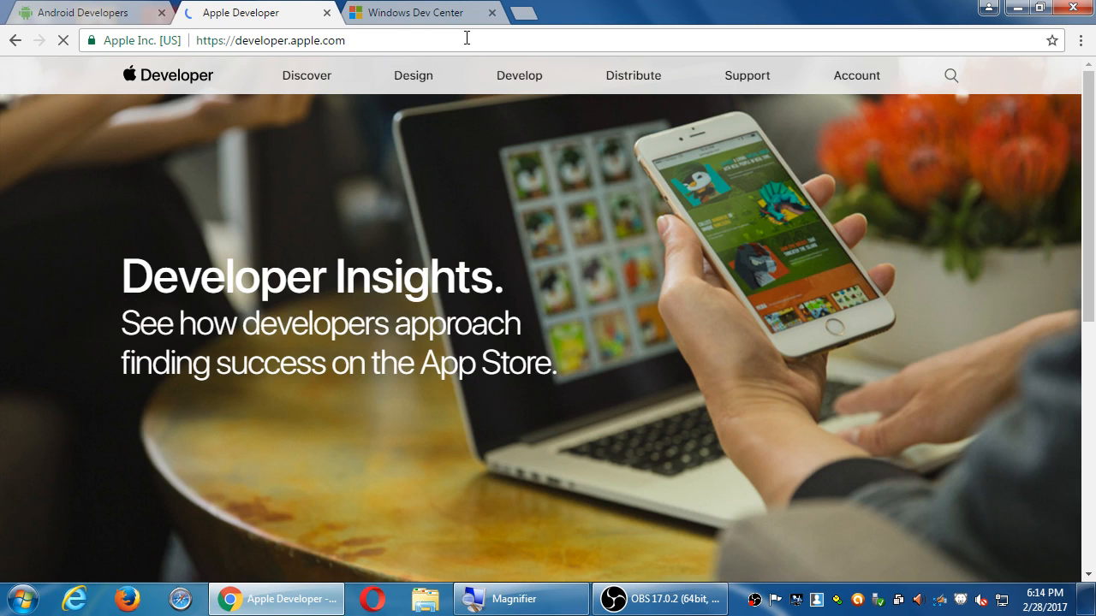
{"action": "left_click", "coordinate": [82, 14]}
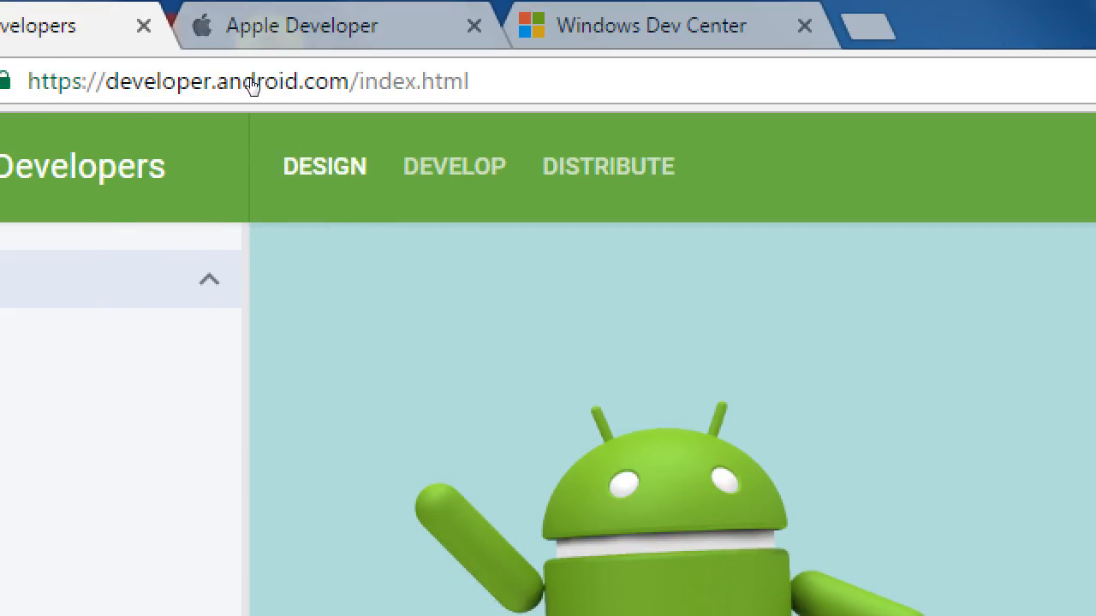
{"action": "mouse_move", "coordinate": [607, 166]}
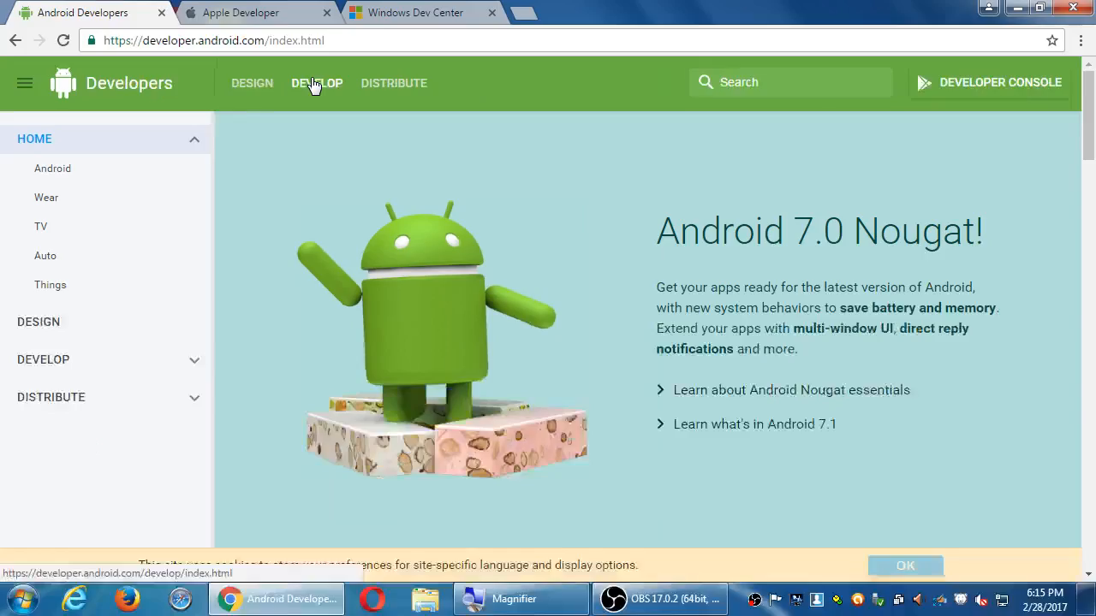
Scroll down through the Apple Developer page, then return to the Windows Dev Center tab.
{"action": "left_click", "coordinate": [240, 12]}
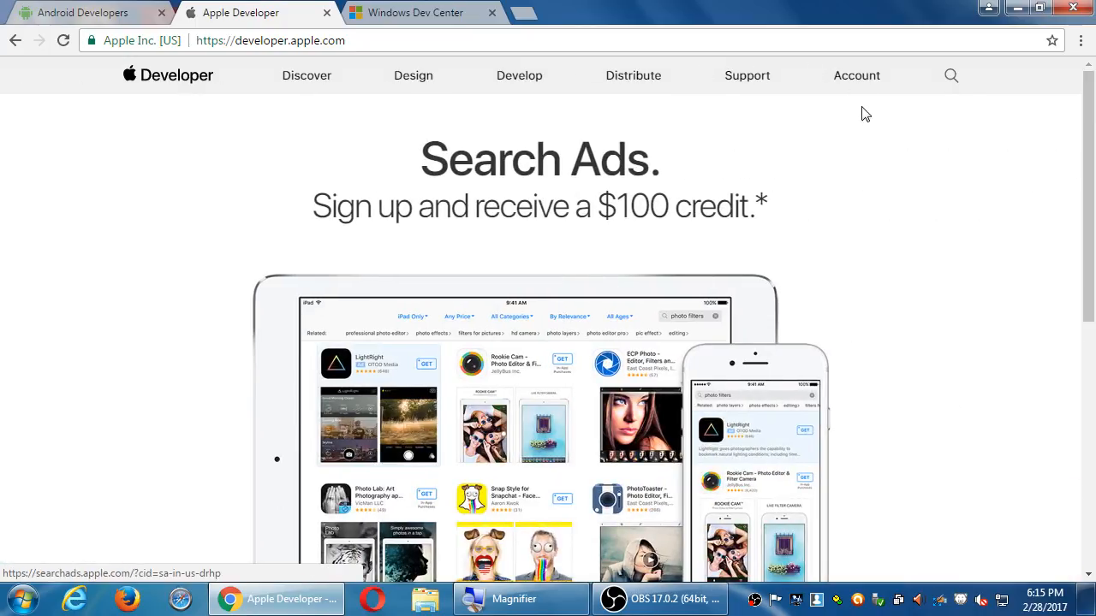
{"action": "scroll", "scroll_direction": "down", "scroll_amount": 3}
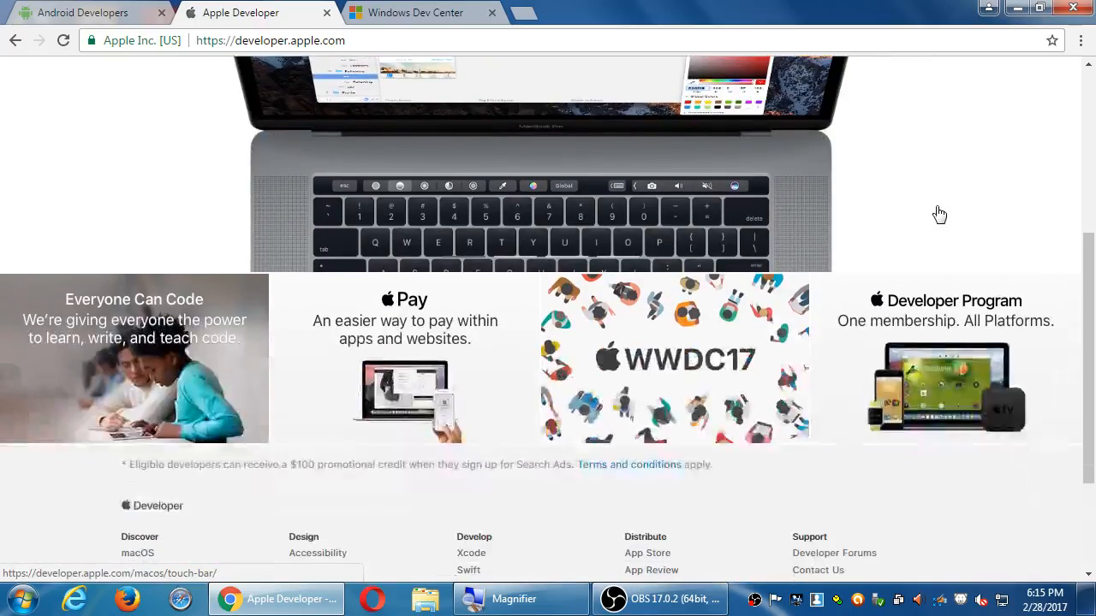
{"action": "scroll", "scroll_direction": "down", "scroll_amount": 3}
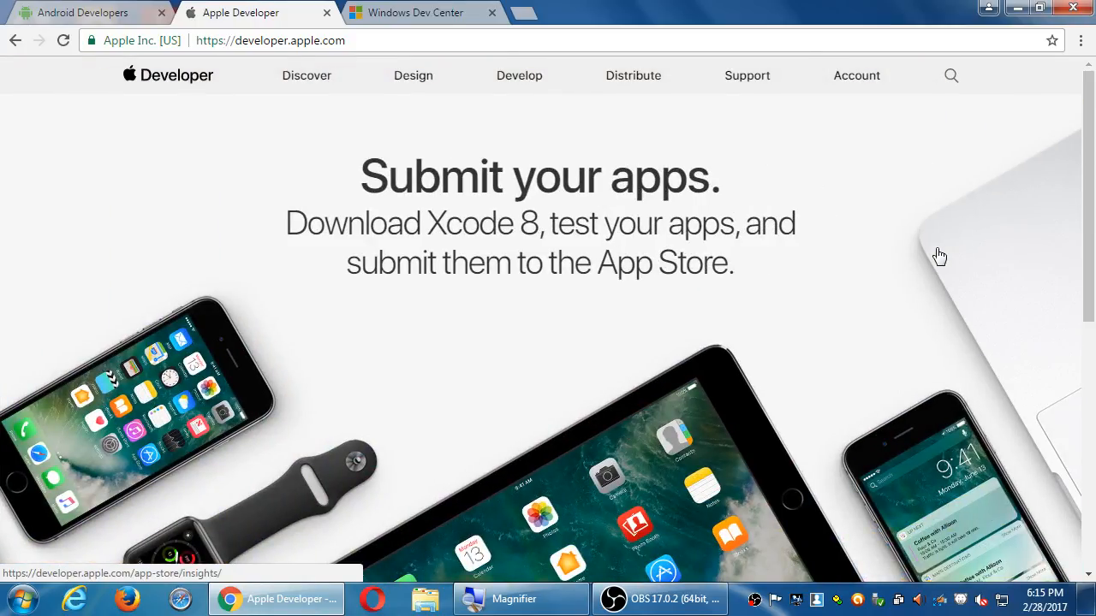
{"action": "left_click", "coordinate": [414, 12]}
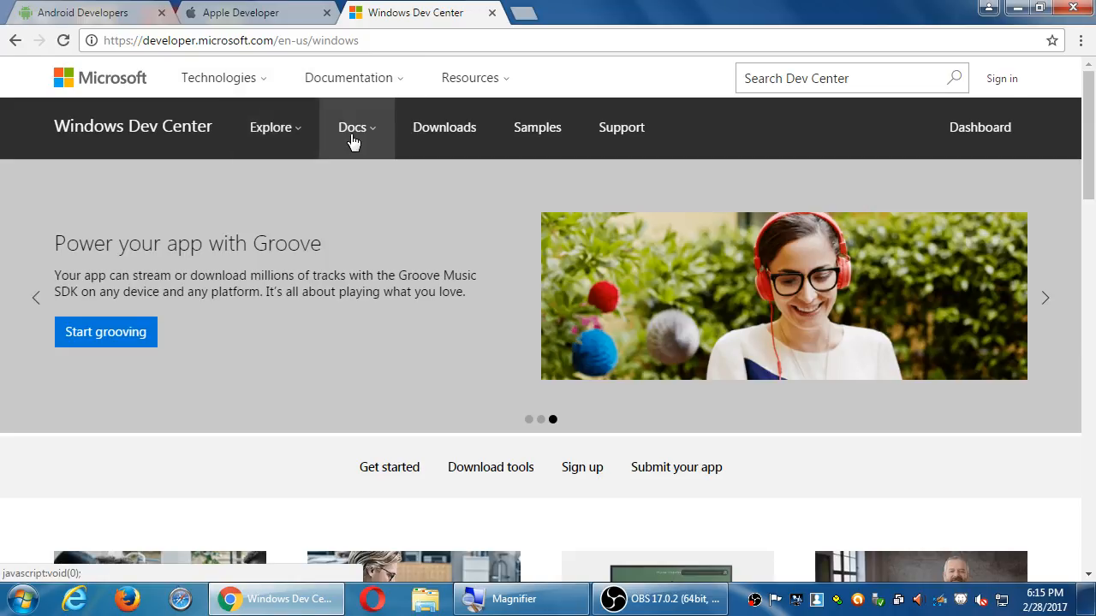
{"action": "scroll", "scroll_direction": "down", "scroll_amount": 3}
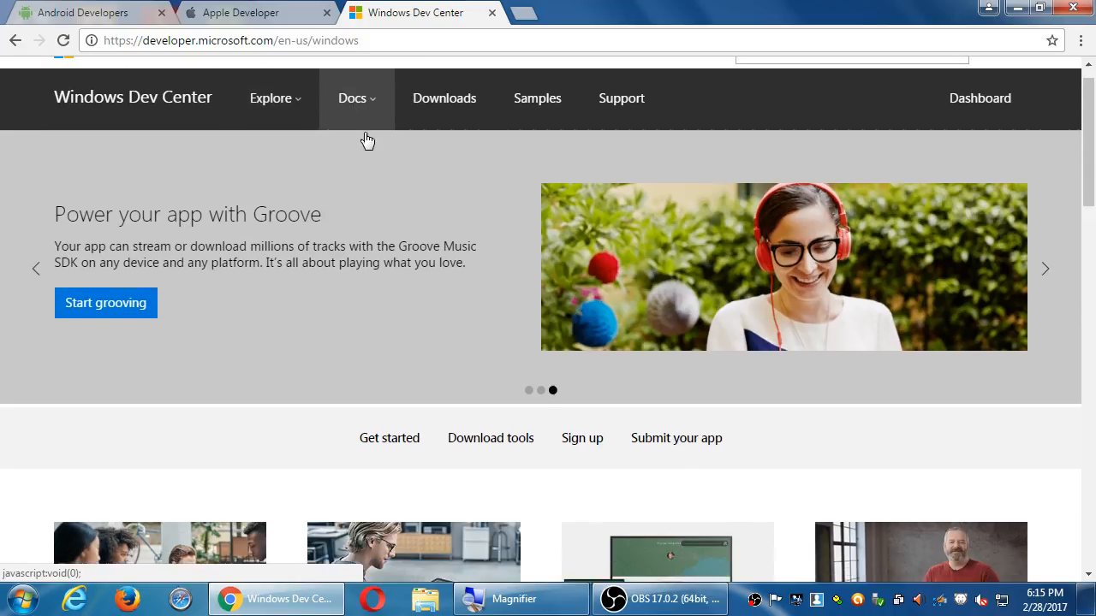
{"action": "scroll", "scroll_direction": "down", "scroll_amount": 3}
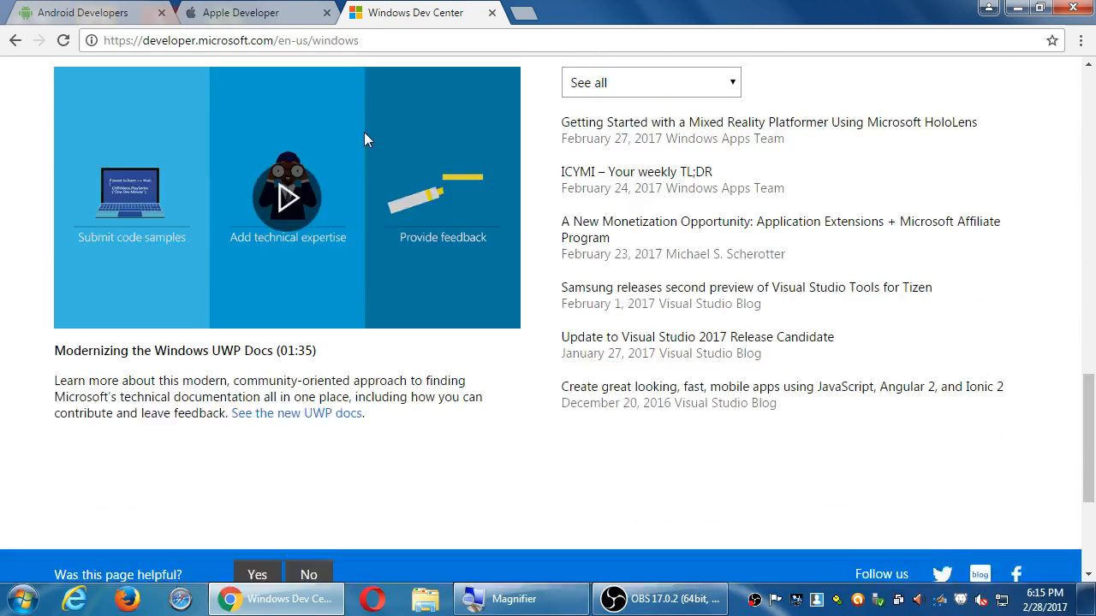
{"action": "scroll", "scroll_direction": "up", "scroll_amount": 3}
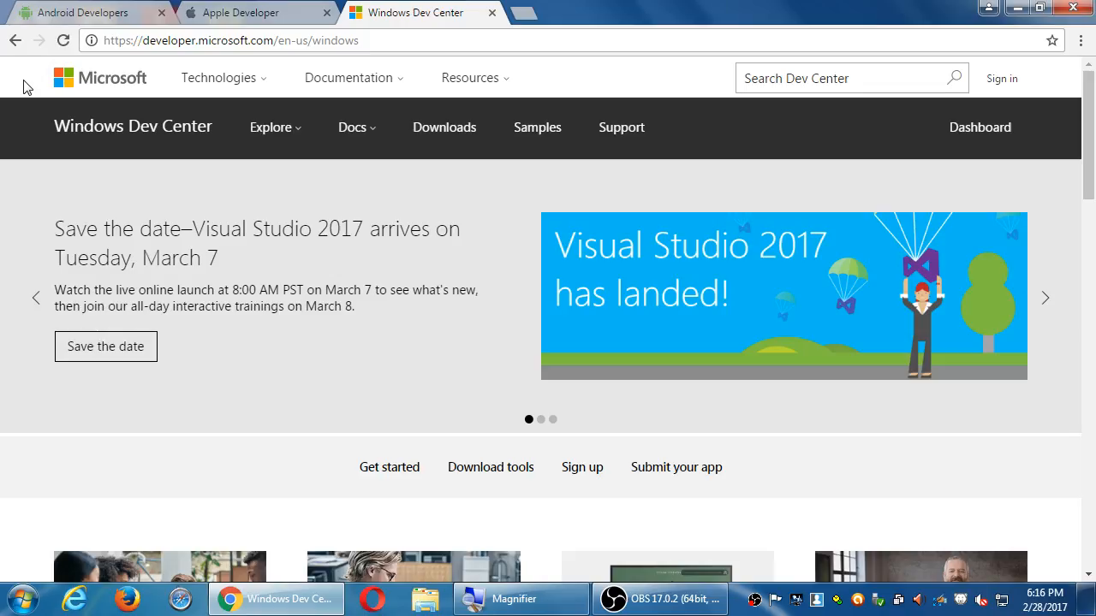
{"action": "left_click", "coordinate": [82, 12]}
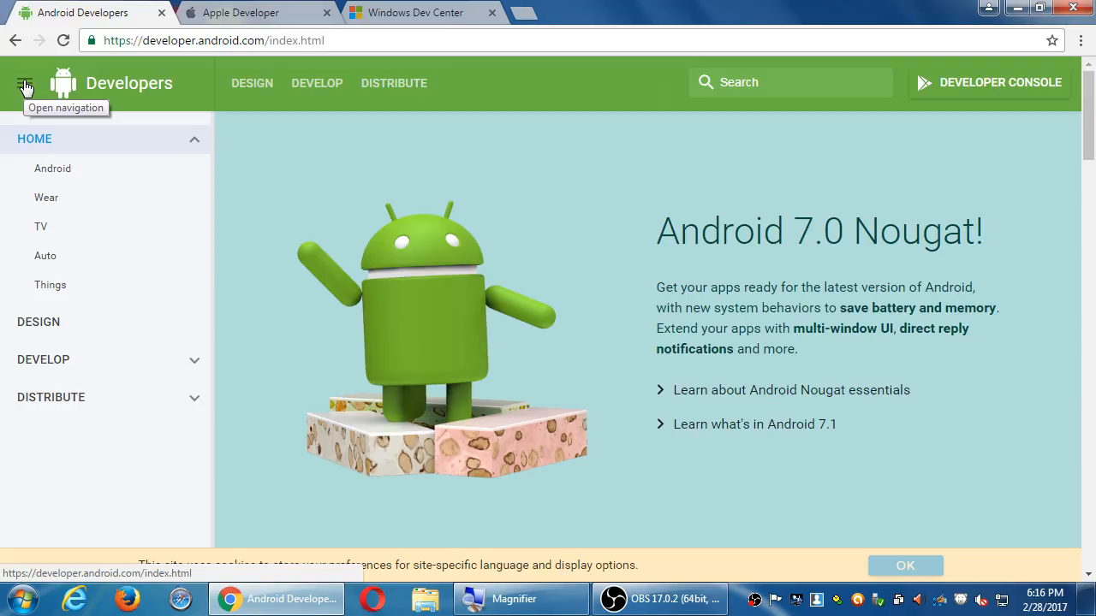
Cycle through the Android, Apple and Windows developer tabs, finishing on Apple Developer.
{"action": "left_click", "coordinate": [254, 12]}
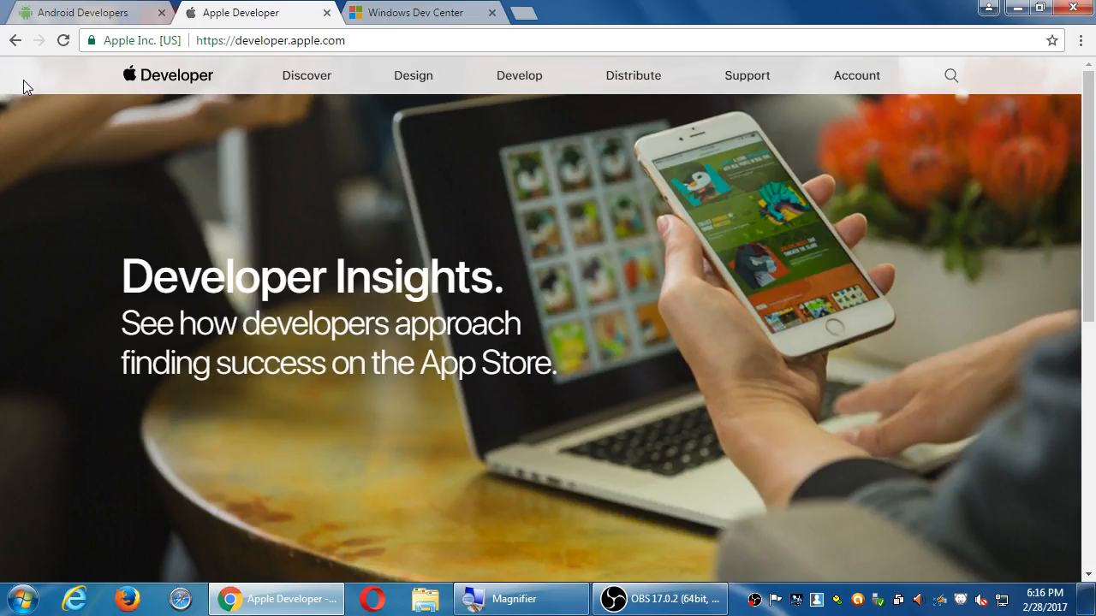
{"action": "left_click", "coordinate": [419, 12]}
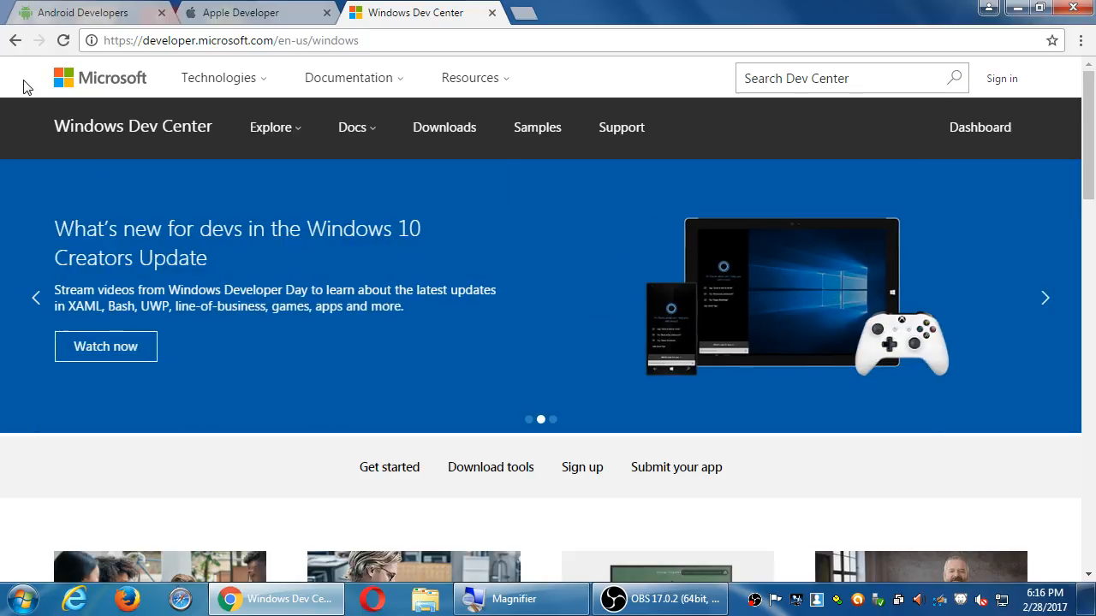
{"action": "left_click", "coordinate": [82, 12]}
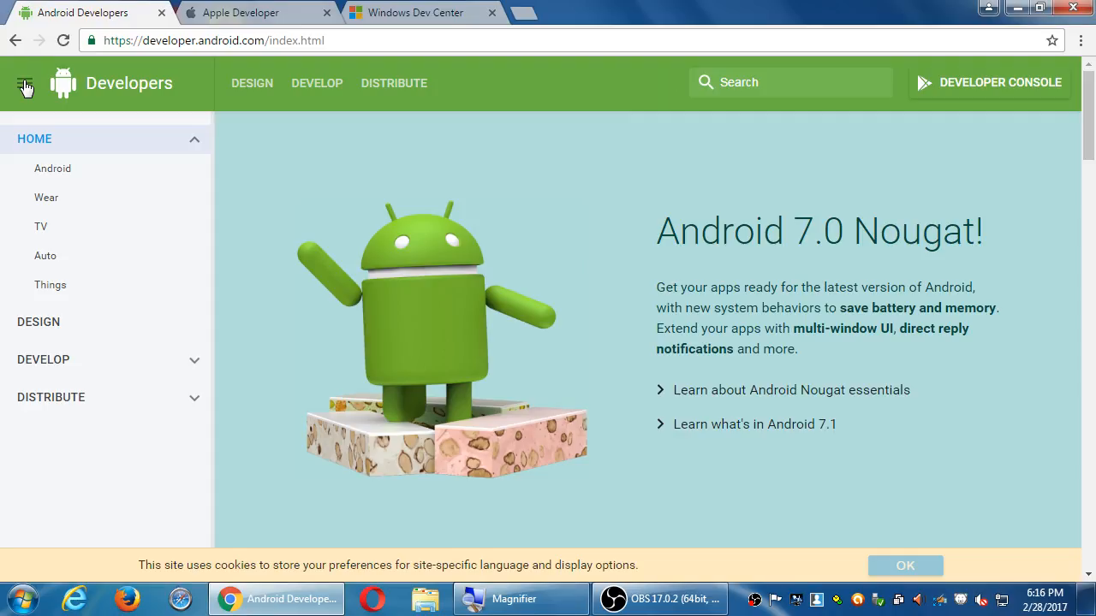
{"action": "left_click", "coordinate": [248, 12]}
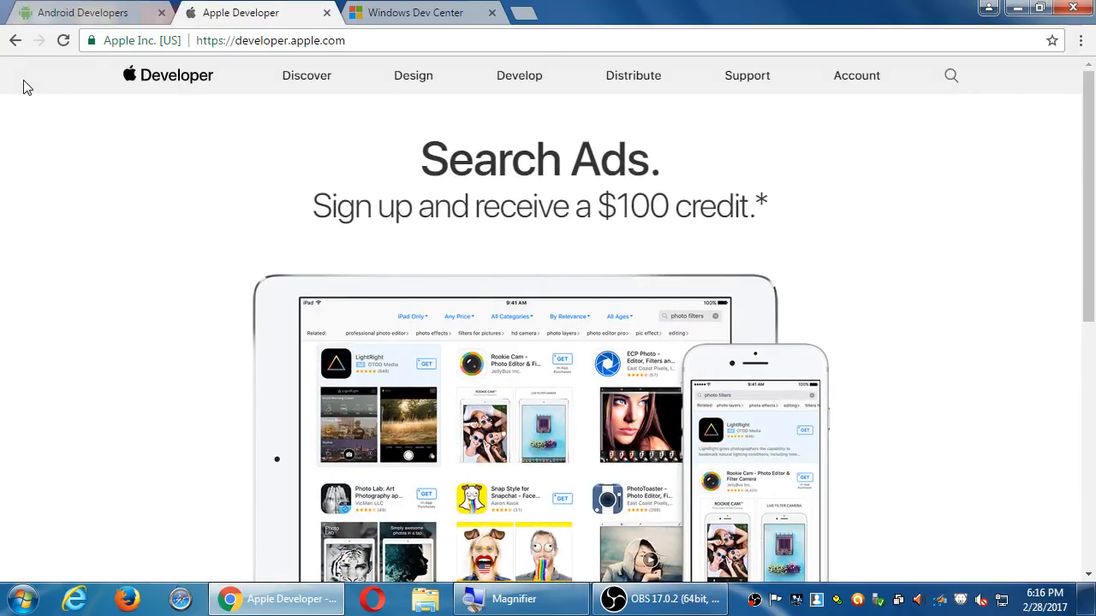
{"action": "left_click", "coordinate": [414, 12]}
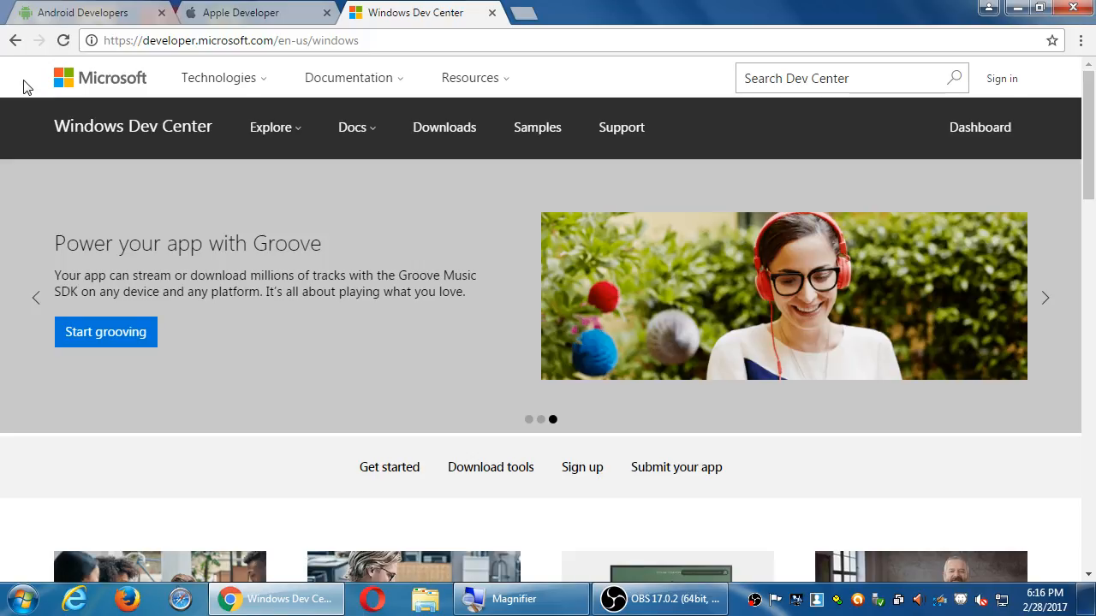
{"action": "left_click", "coordinate": [82, 12]}
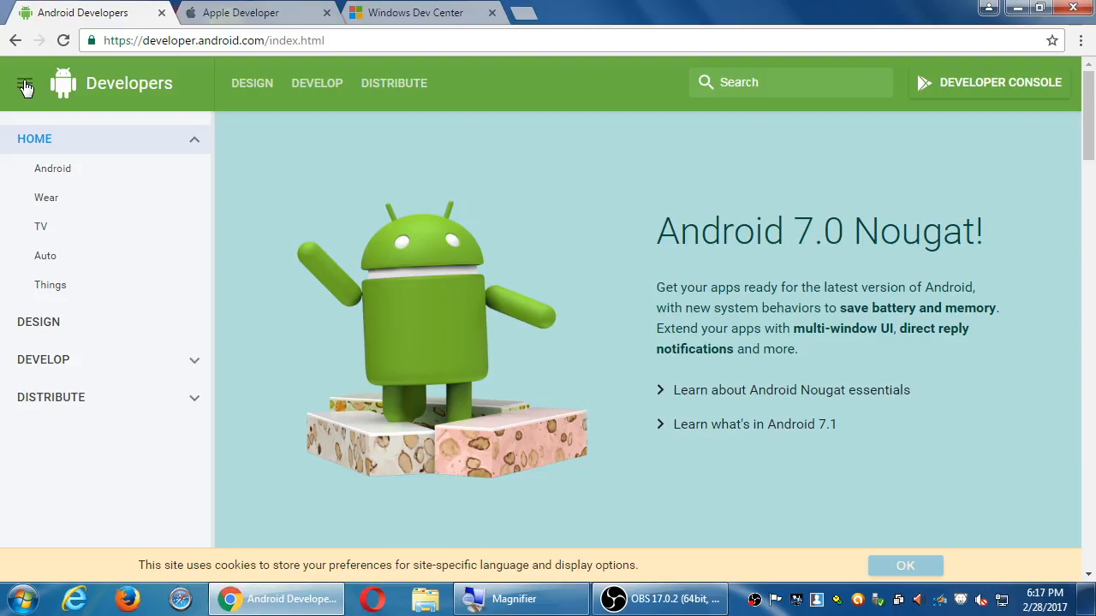
{"action": "left_click", "coordinate": [239, 12]}
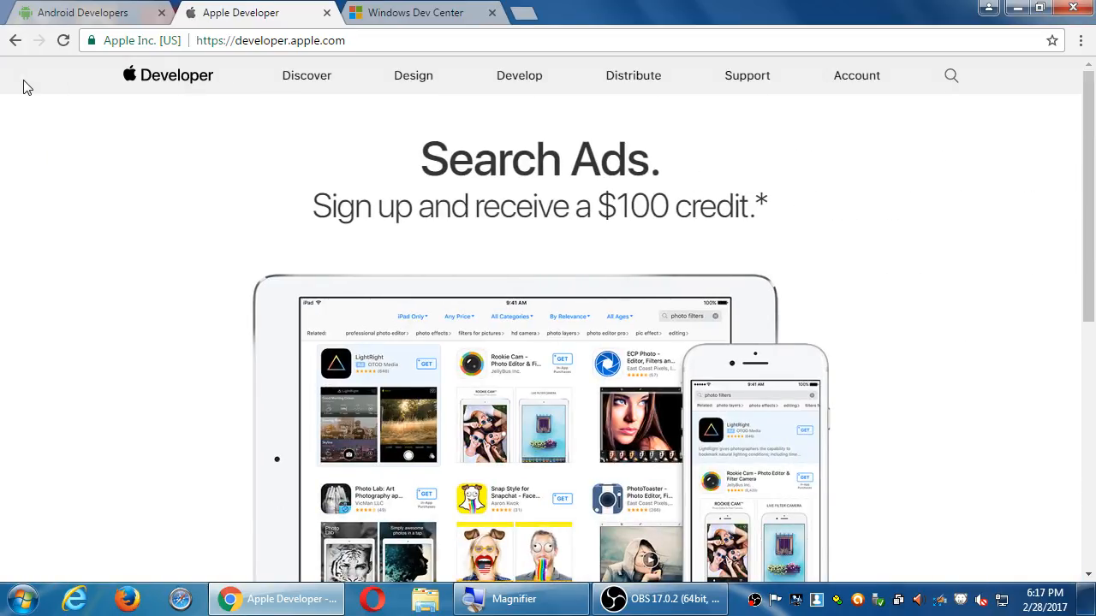
Cycle once more through the three developer tabs and open a fourth blank tab.
{"action": "left_click", "coordinate": [82, 12]}
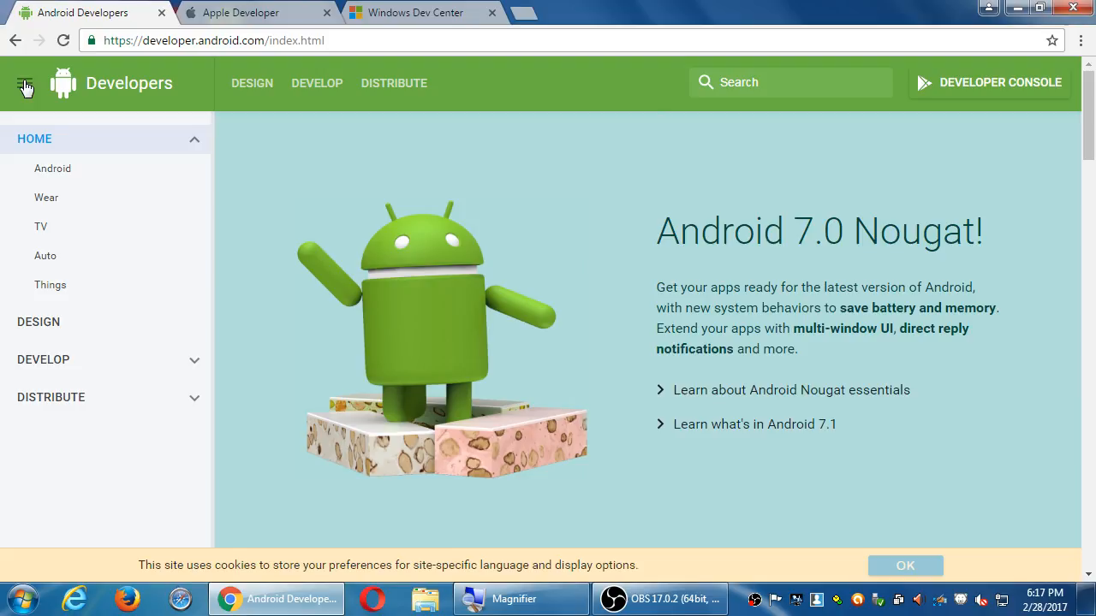
{"action": "left_click", "coordinate": [249, 12]}
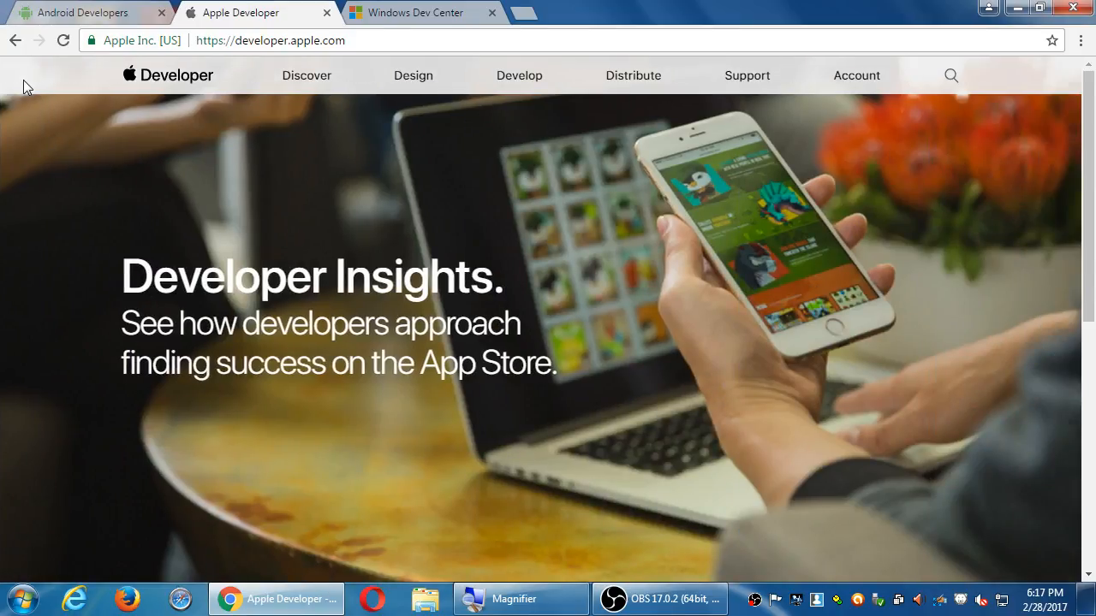
{"action": "left_click", "coordinate": [410, 12]}
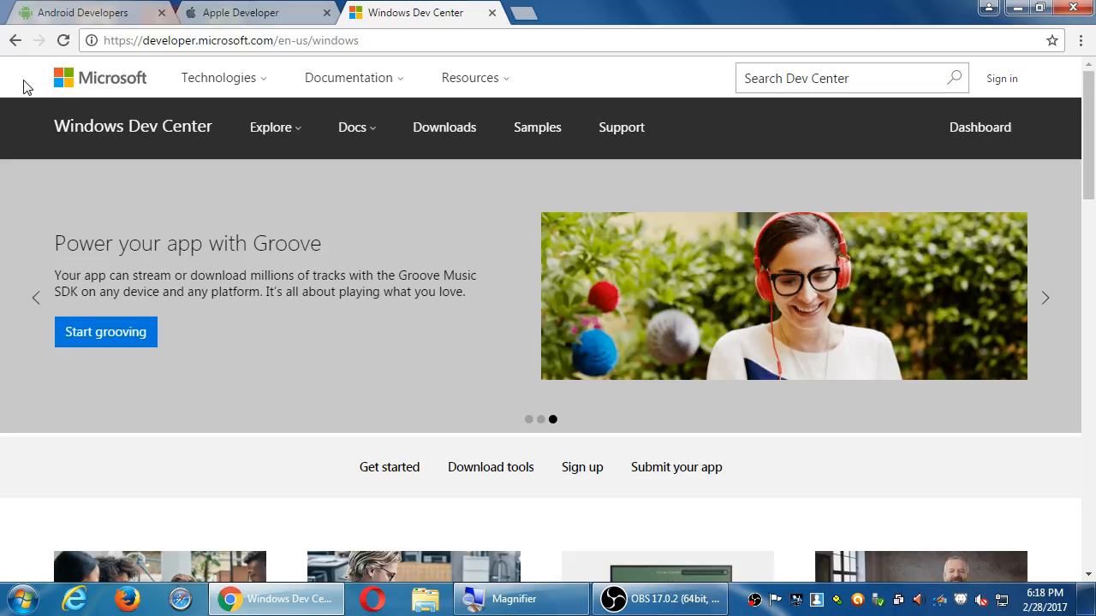
{"action": "left_click", "coordinate": [85, 12]}
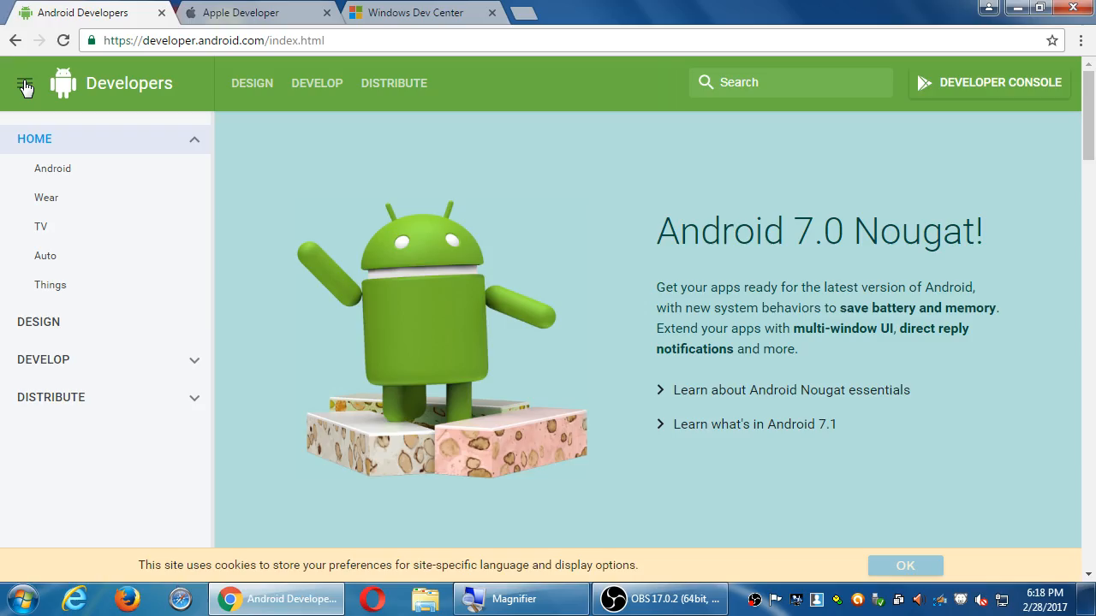
{"action": "left_click", "coordinate": [417, 12]}
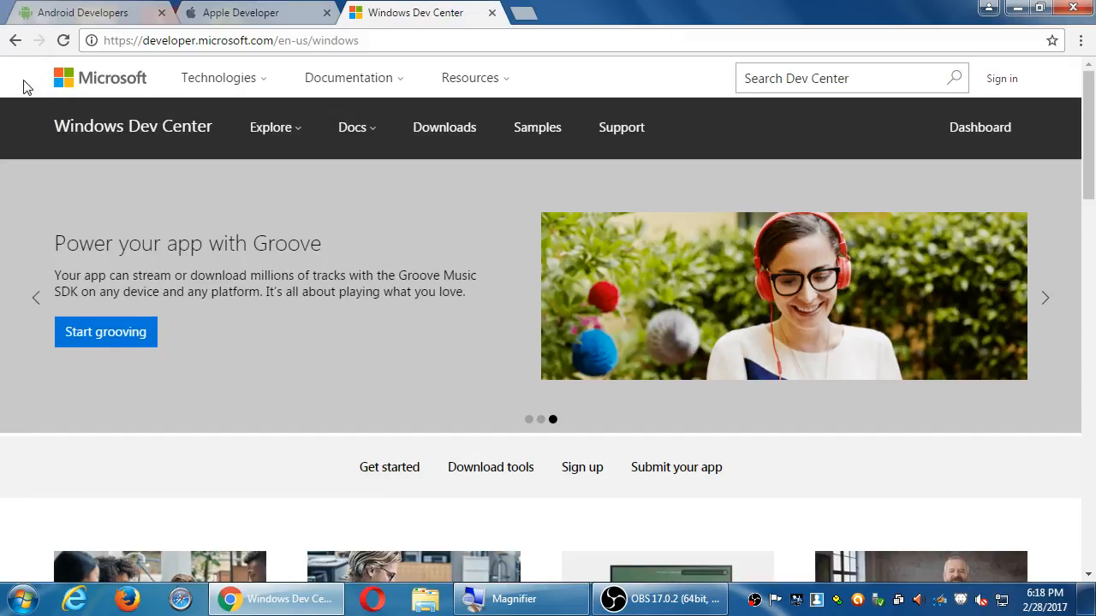
{"action": "left_click", "coordinate": [85, 12]}
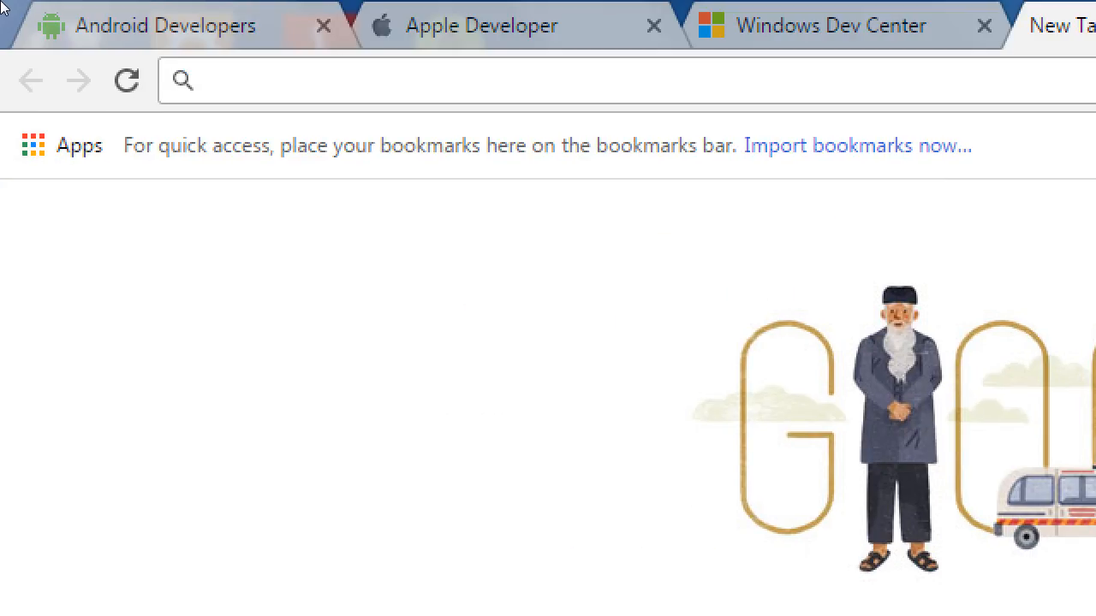
Load cordova.apache.org in the new fourth tab.
{"action": "type", "text": "cordova.apach"}
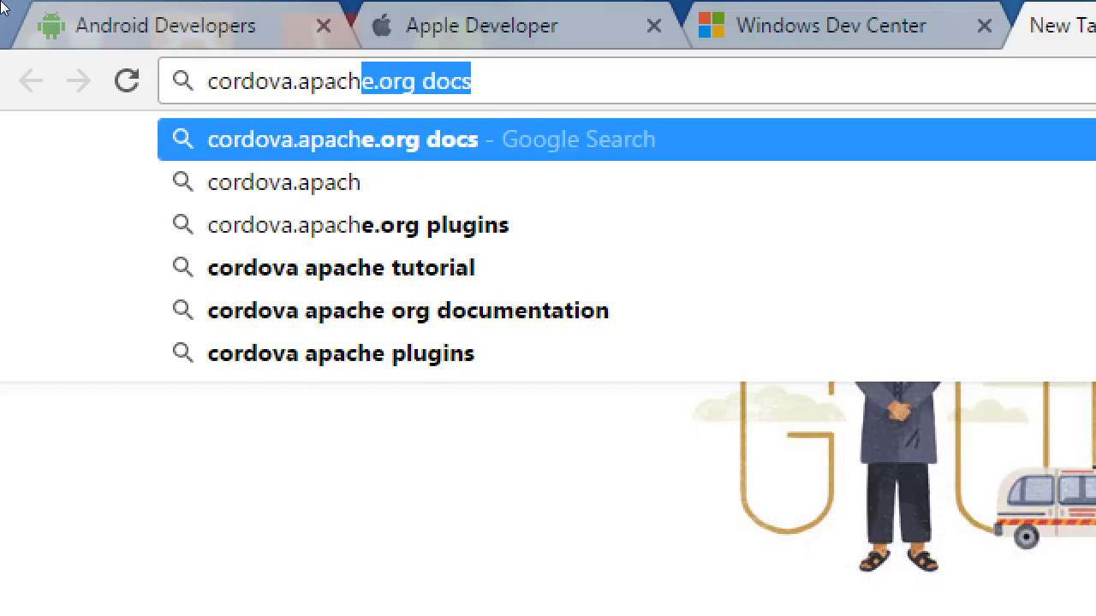
{"action": "key", "text": "Backspace"}
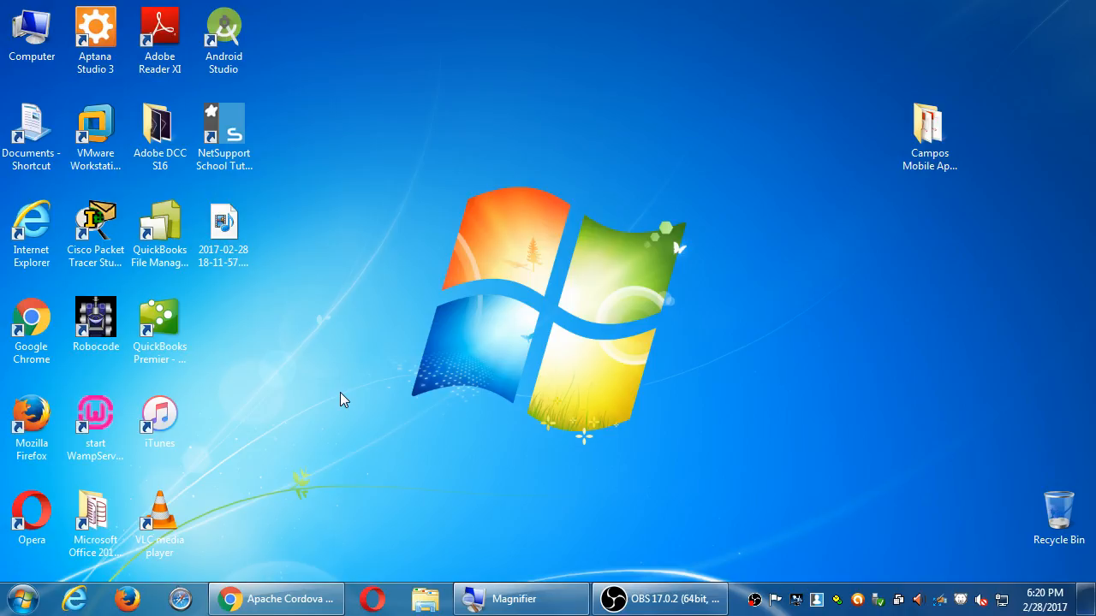
Restore the minimized Chrome window showing the Apache Cordova home page.
{"action": "left_click", "coordinate": [275, 599]}
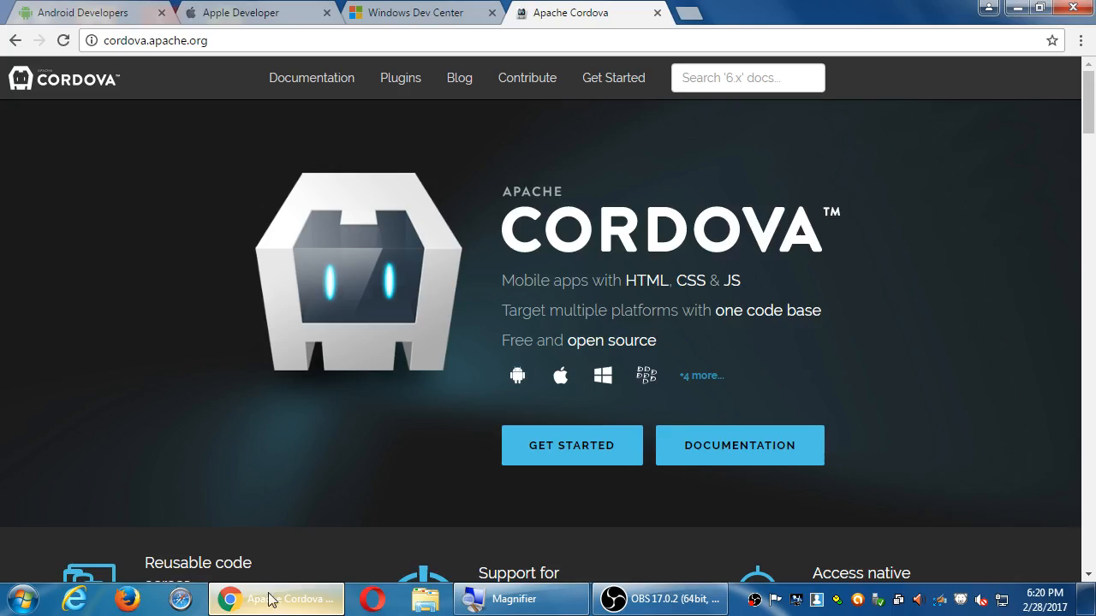
{"action": "mouse_move", "coordinate": [962, 189]}
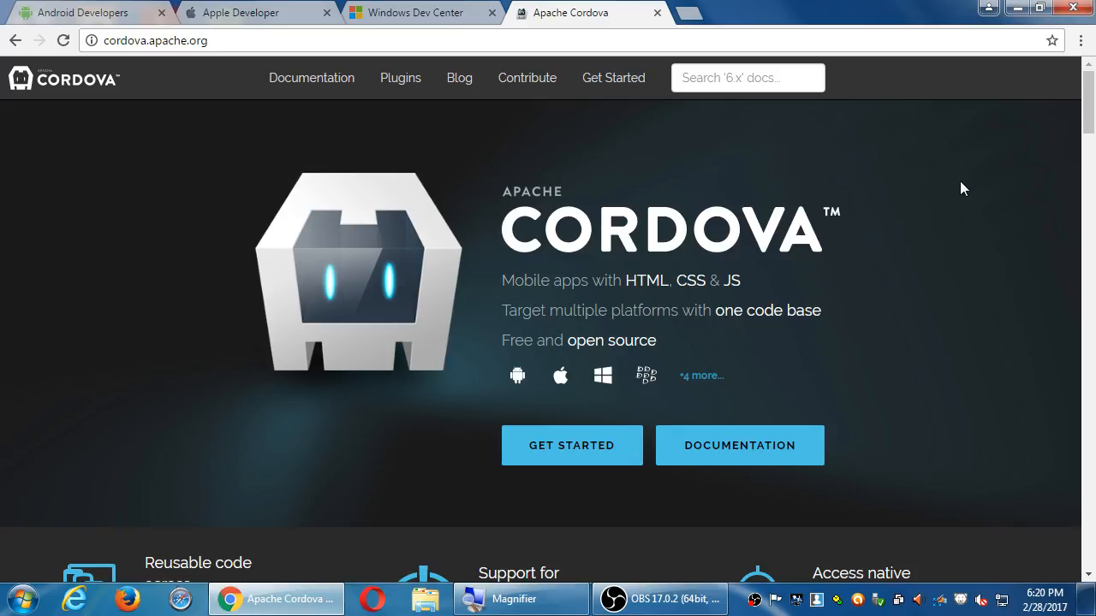
{"action": "mouse_move", "coordinate": [526, 343]}
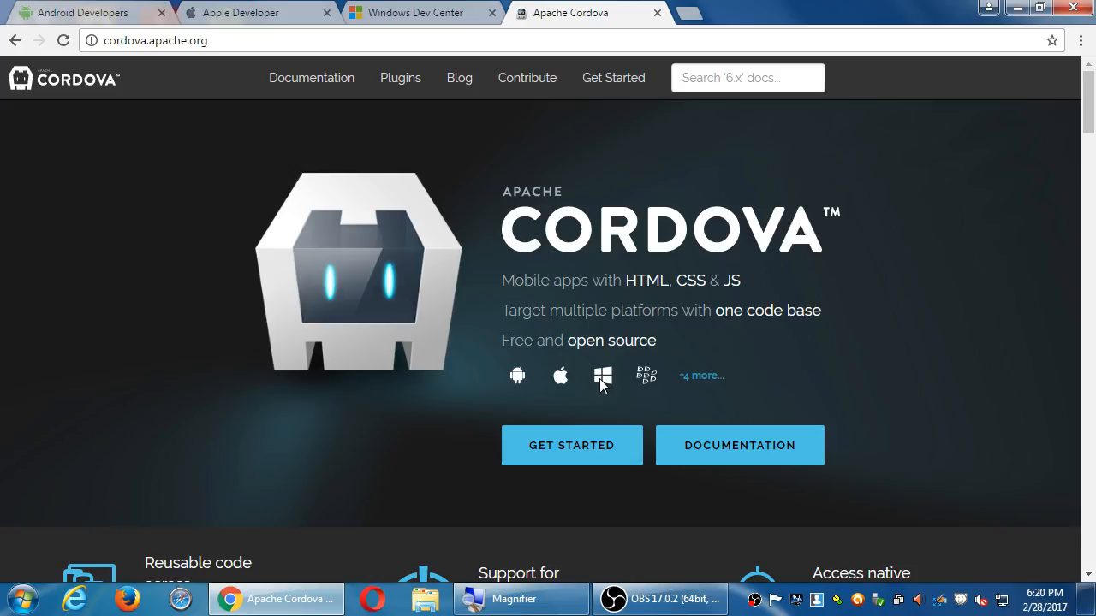
{"action": "mouse_move", "coordinate": [649, 383]}
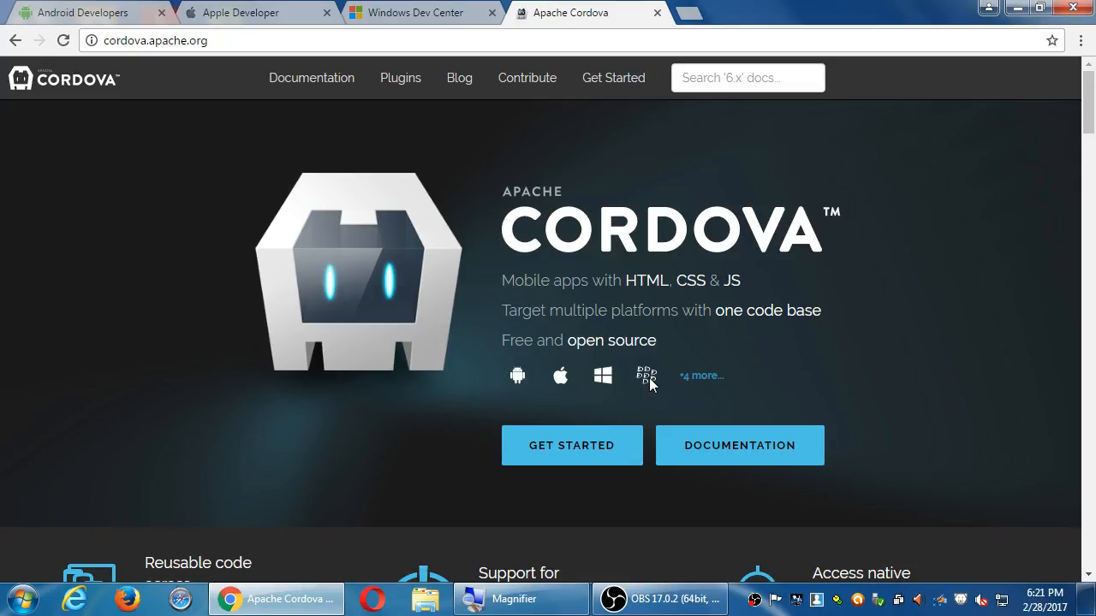
Jump to the supported platforms section of the Cordova home page.
{"action": "left_click", "coordinate": [702, 375]}
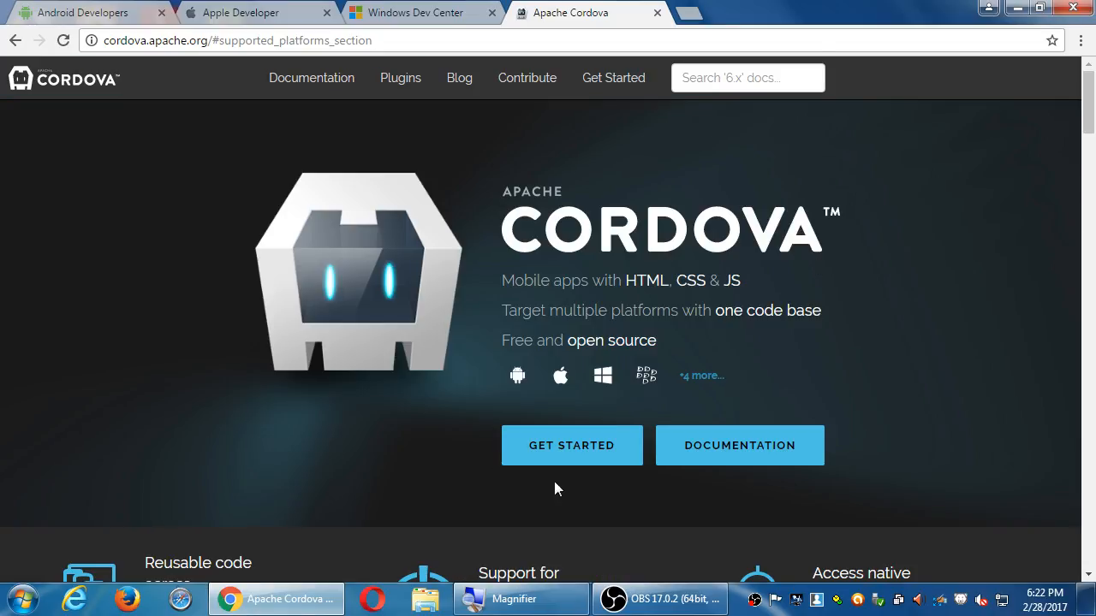
{"action": "mouse_move", "coordinate": [668, 452]}
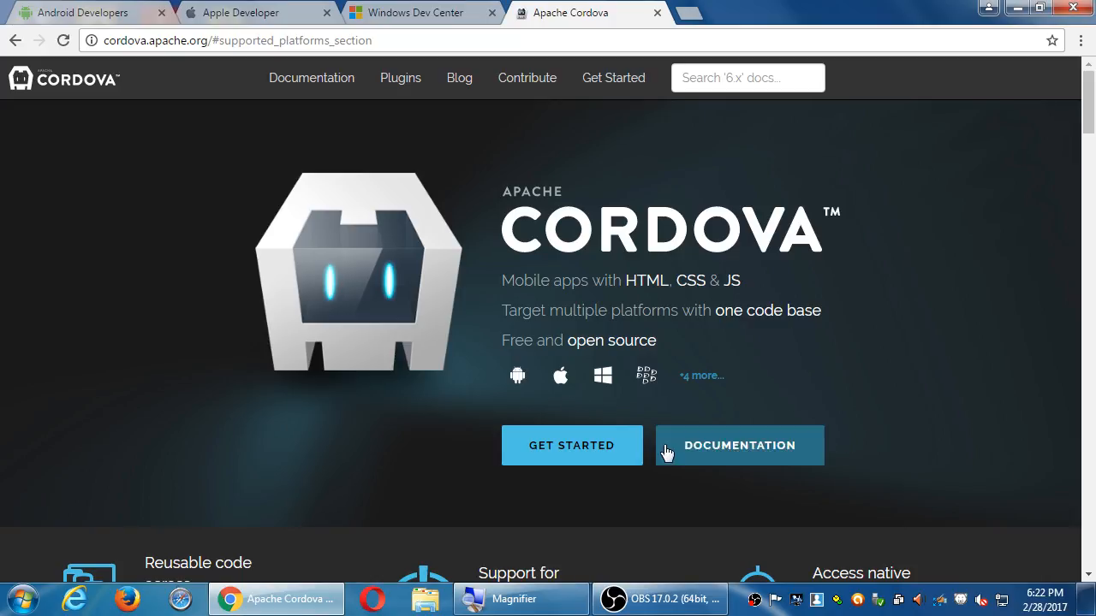
{"action": "mouse_move", "coordinate": [120, 315]}
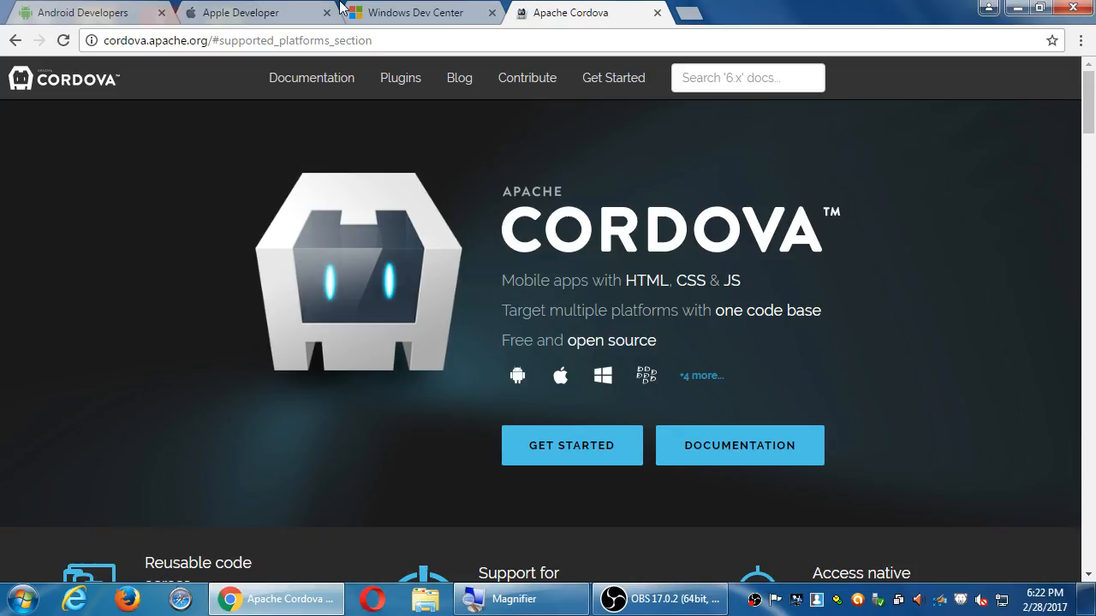
Restore and re-maximize the Chrome window, then add a fifth blank tab.
{"action": "left_click", "coordinate": [1057, 7]}
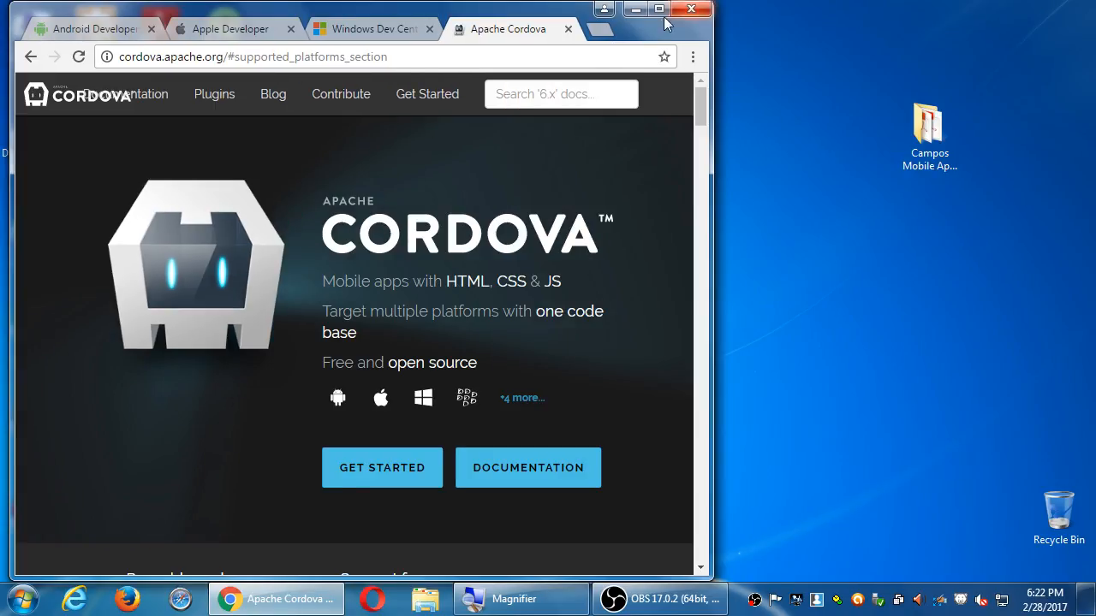
{"action": "left_click", "coordinate": [658, 10]}
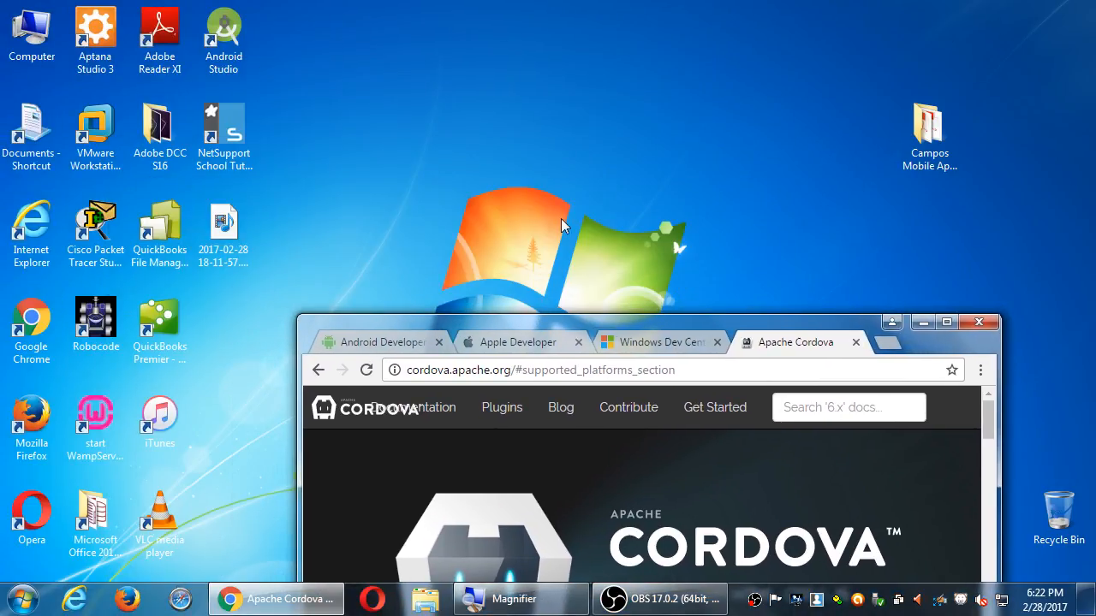
{"action": "right_click", "coordinate": [565, 226]}
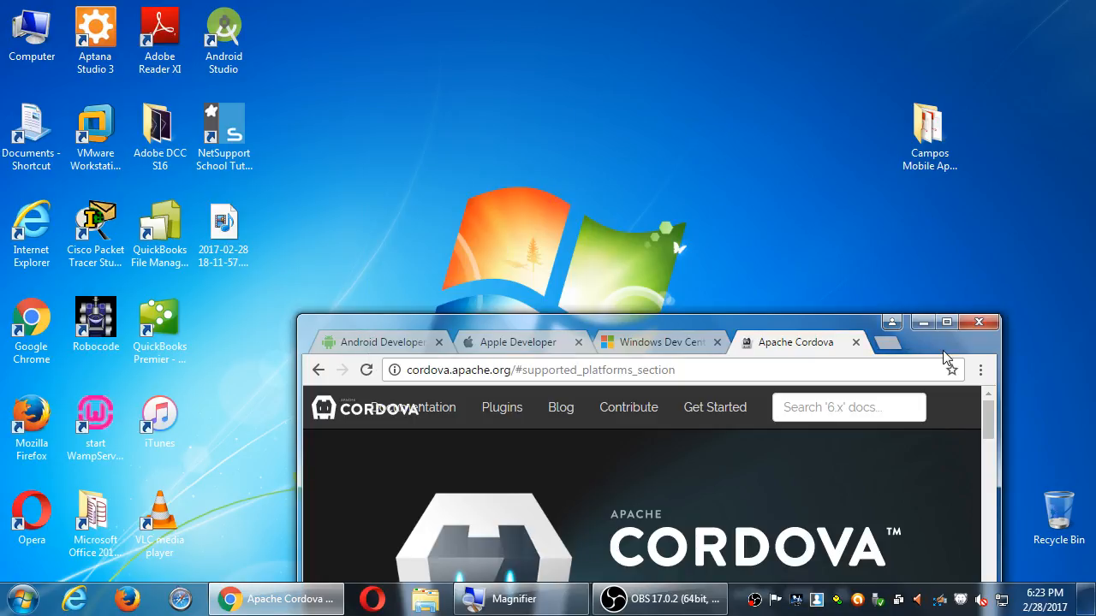
{"action": "left_click", "coordinate": [944, 321]}
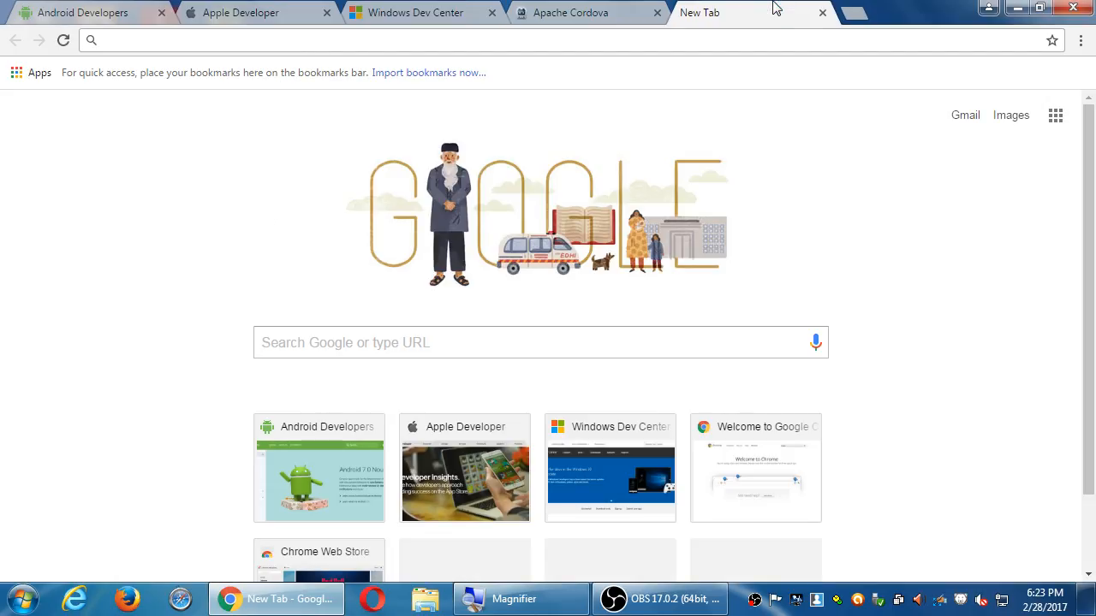
Load visualstudio.com in the fifth tab, showing the Visual Studio 2017 Launch Event banner.
{"action": "type", "text": "visualstudio.com"}
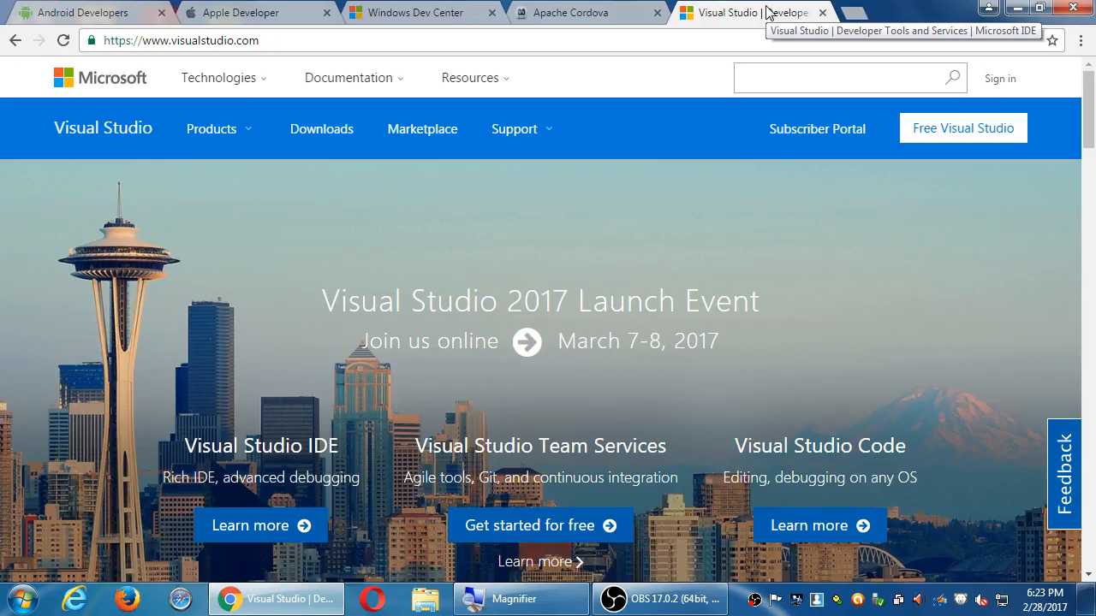
{"action": "mouse_move", "coordinate": [693, 236]}
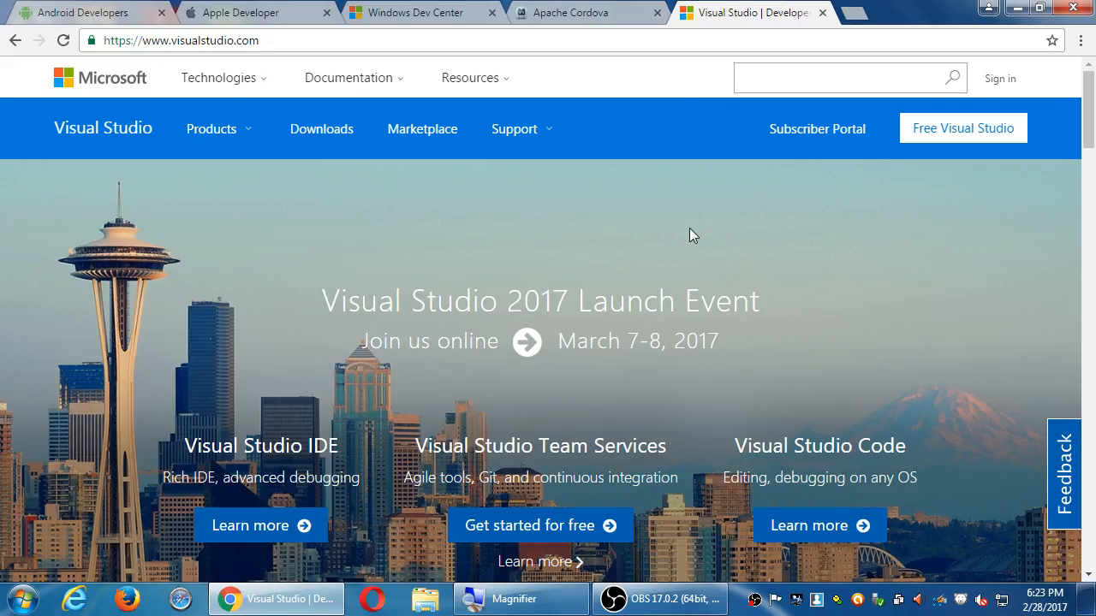
Switch back to the Apache Cordova tab showing its home page.
{"action": "left_click", "coordinate": [585, 12]}
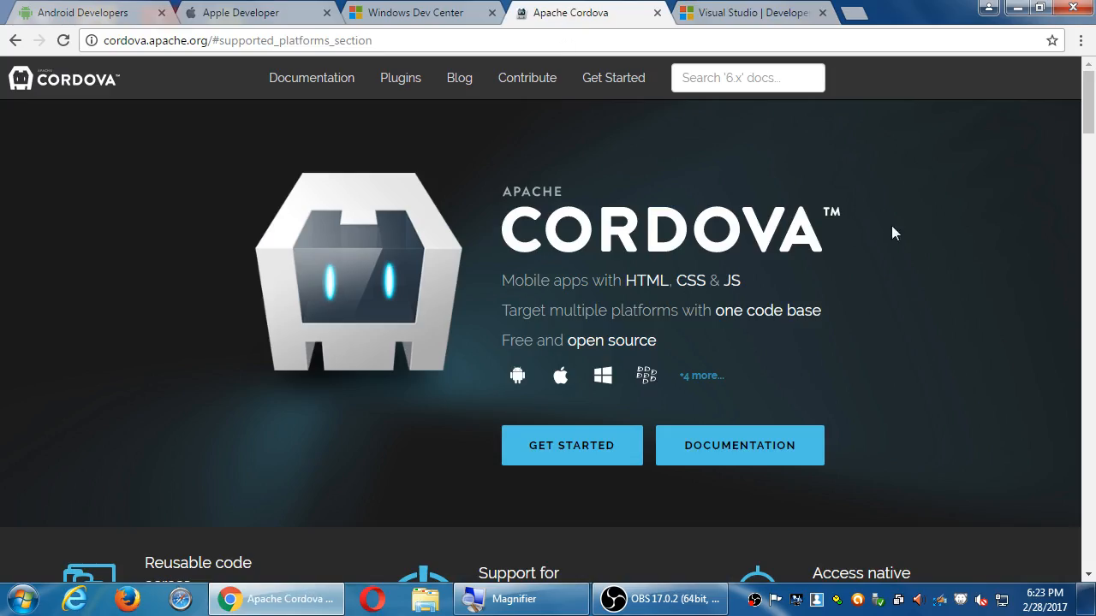
{"action": "mouse_move", "coordinate": [931, 233]}
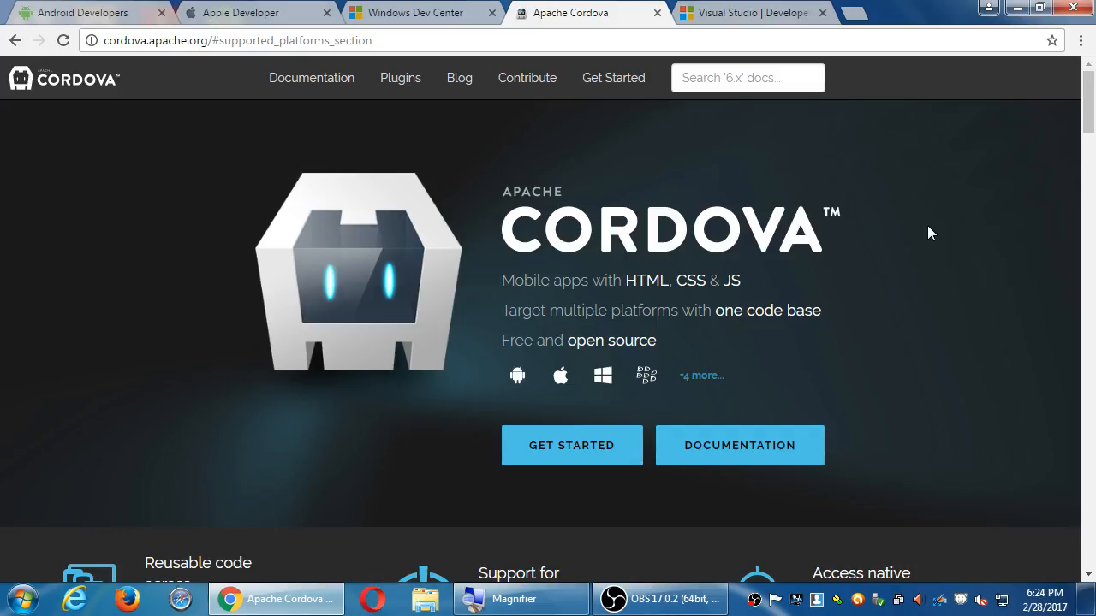
{"action": "mouse_move", "coordinate": [1027, 89]}
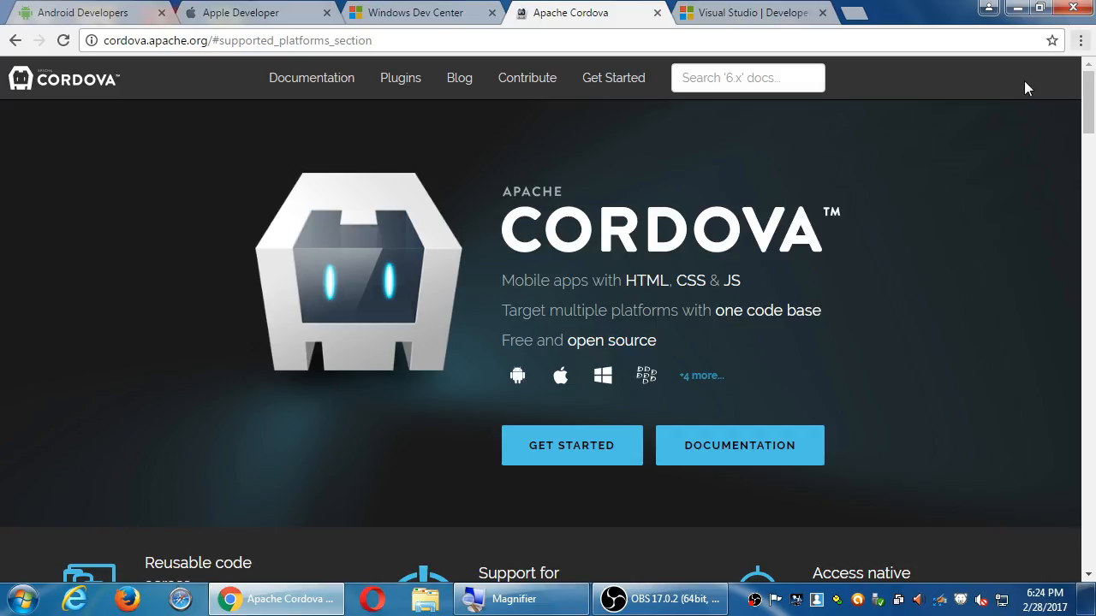
{"action": "mouse_move", "coordinate": [928, 296]}
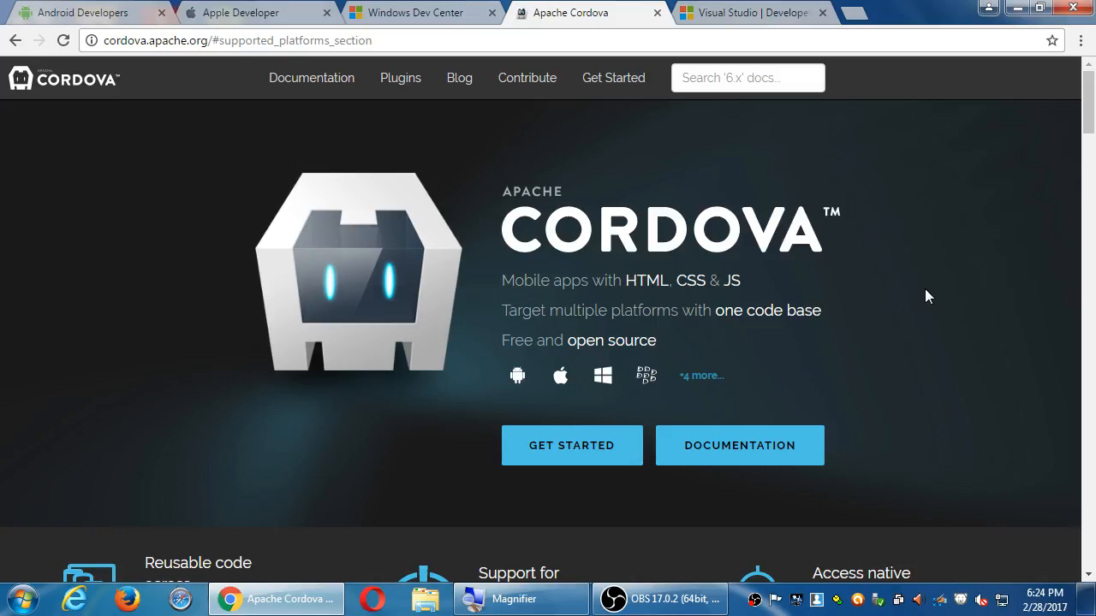
{"action": "scroll", "scroll_direction": "down", "scroll_amount": 3}
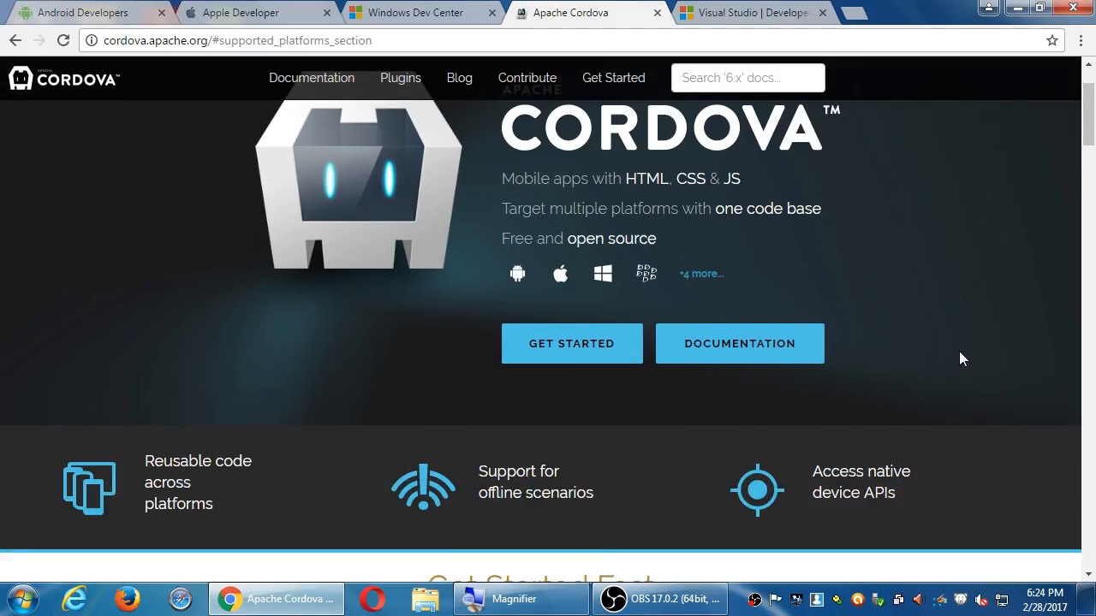
{"action": "scroll", "scroll_direction": "down", "scroll_amount": 3}
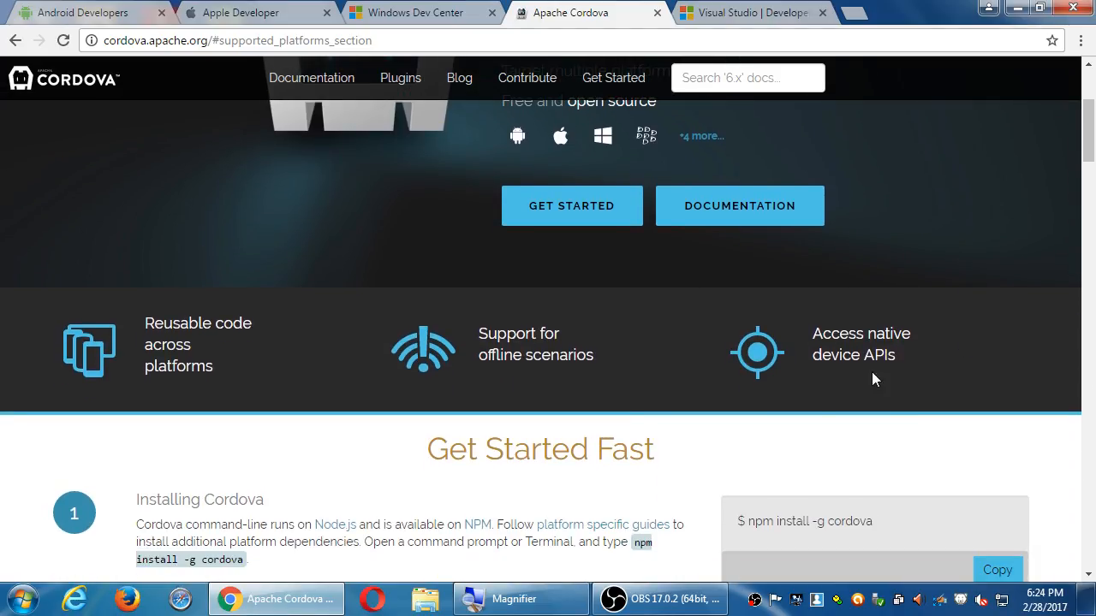
{"action": "scroll", "scroll_direction": "down", "scroll_amount": 3}
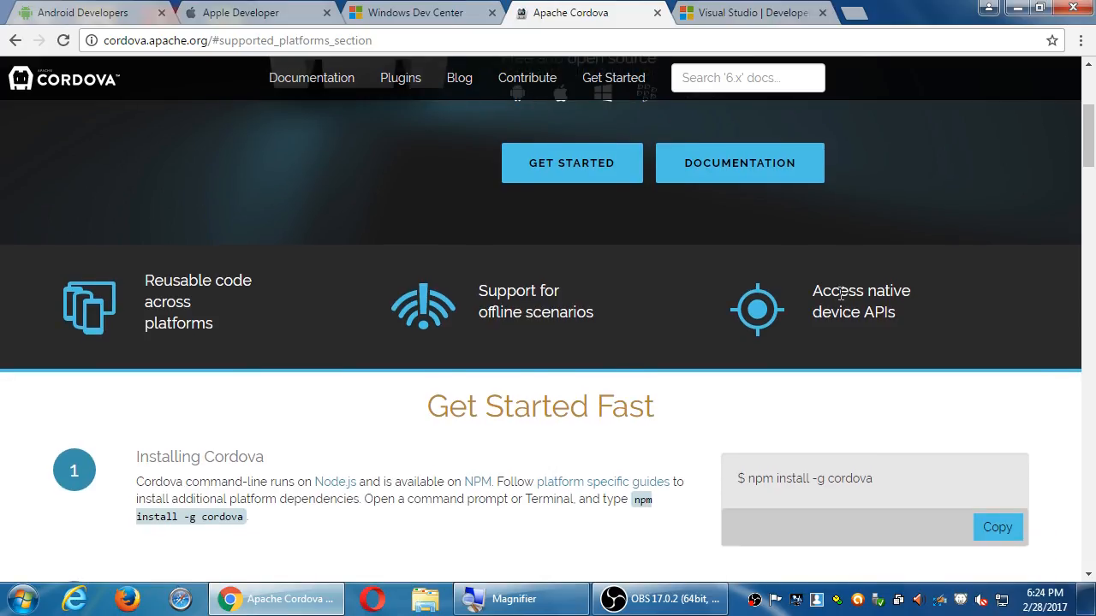
{"action": "scroll", "scroll_direction": "up", "scroll_amount": 3}
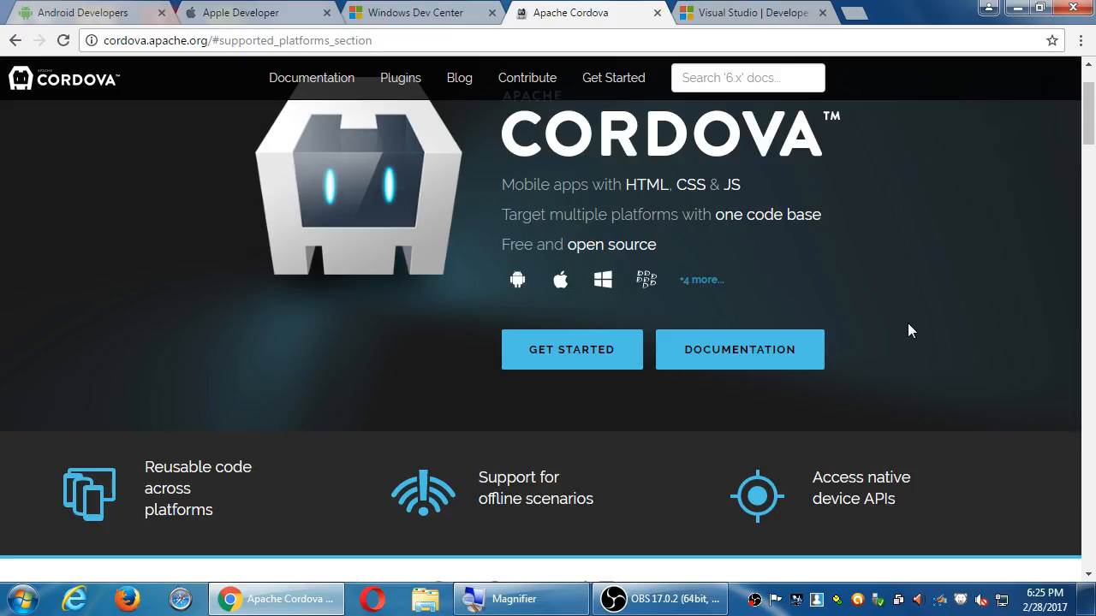
{"action": "left_click", "coordinate": [749, 12]}
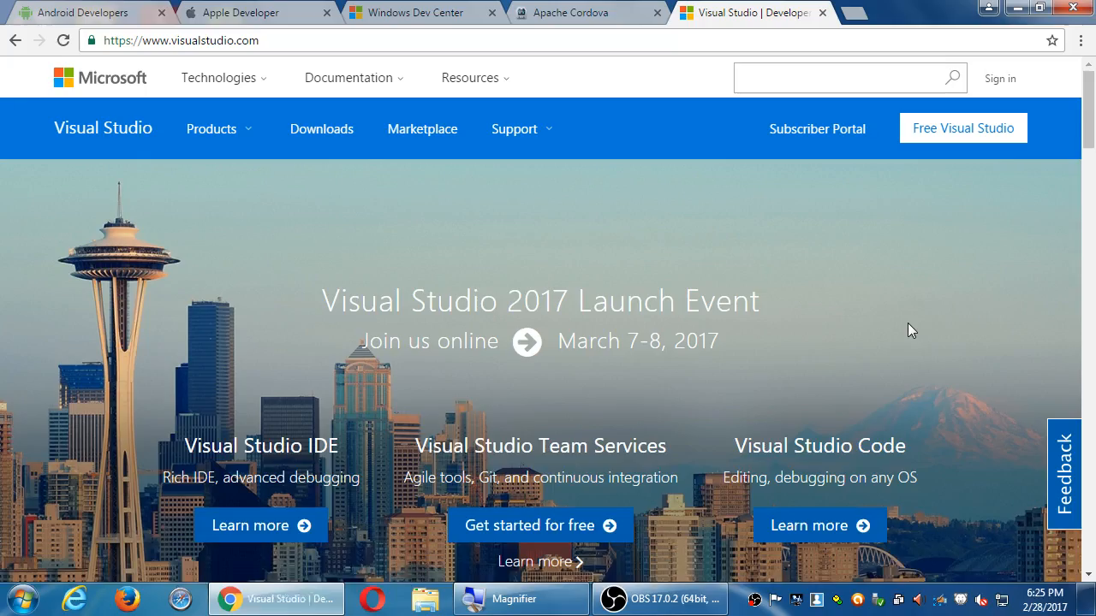
{"action": "left_click", "coordinate": [82, 11]}
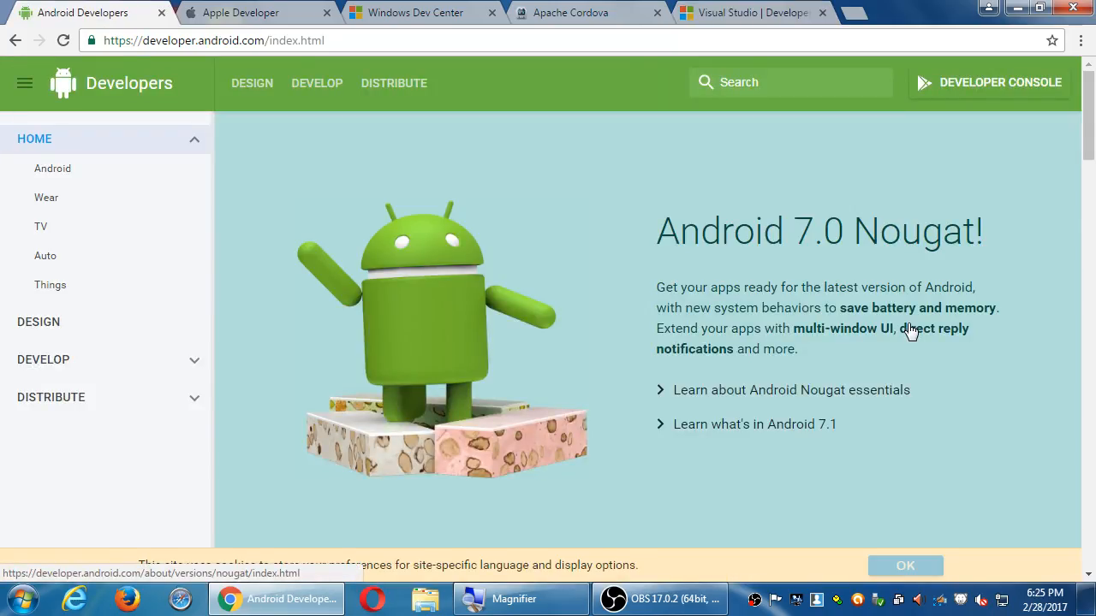
{"action": "left_click", "coordinate": [240, 12]}
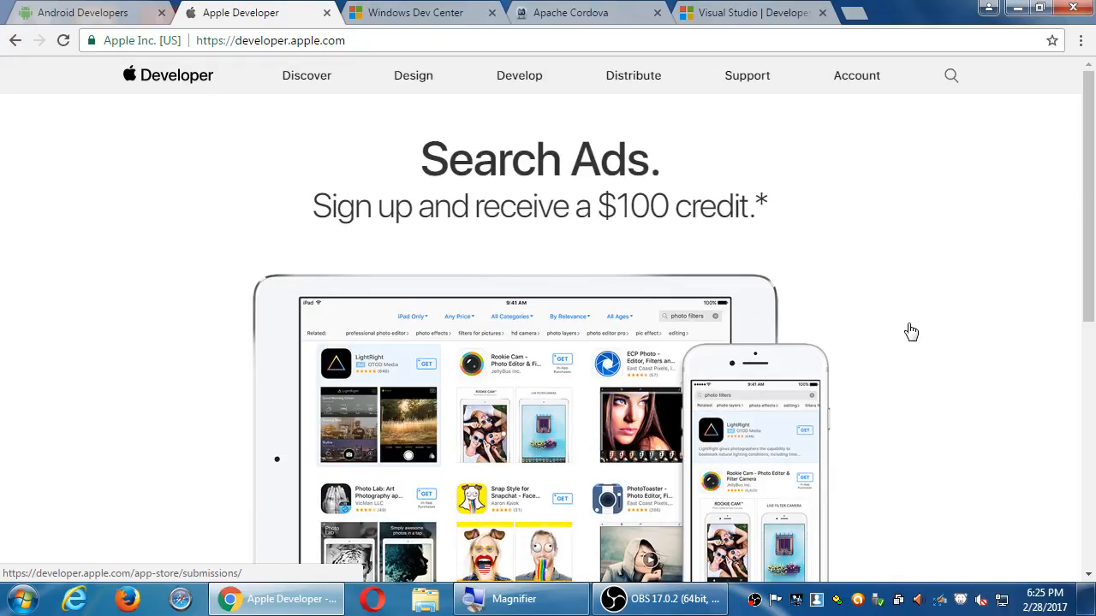
{"action": "left_click", "coordinate": [414, 12]}
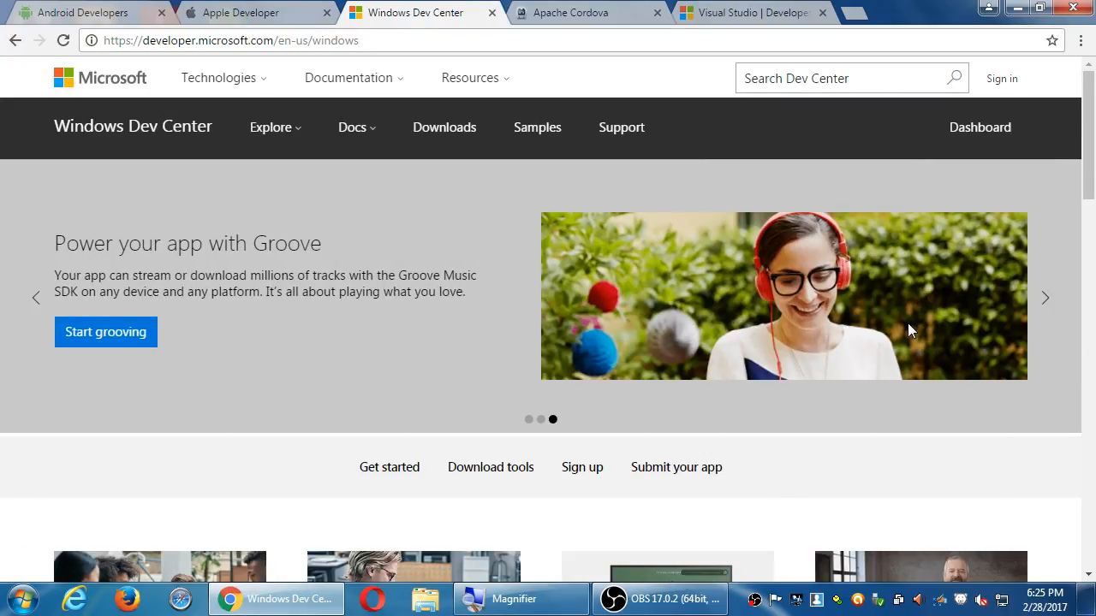
{"action": "left_click", "coordinate": [568, 12]}
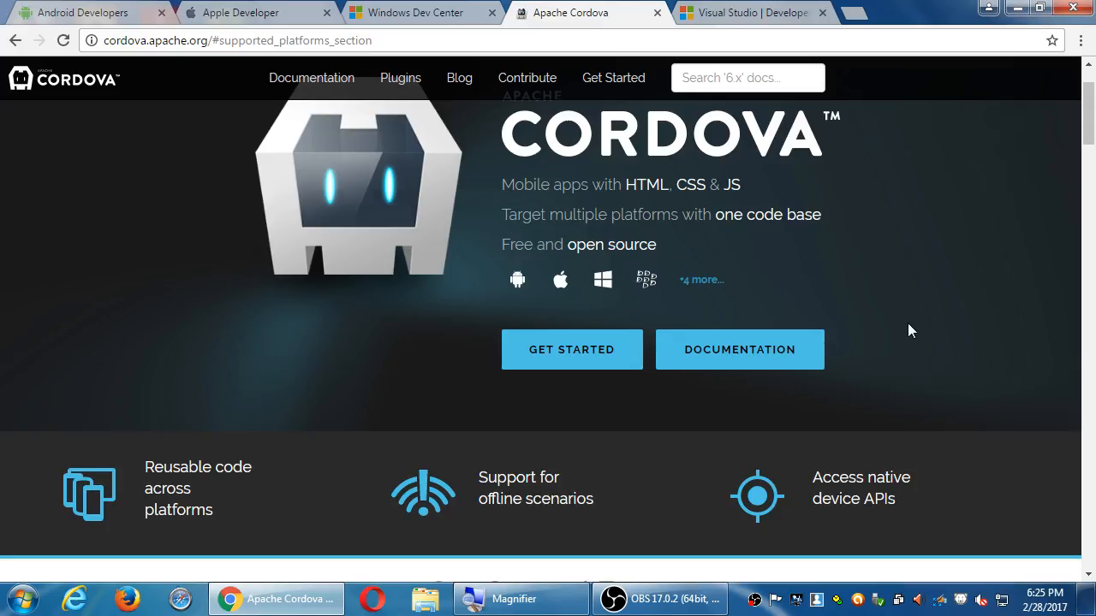
{"action": "mouse_move", "coordinate": [1014, 161]}
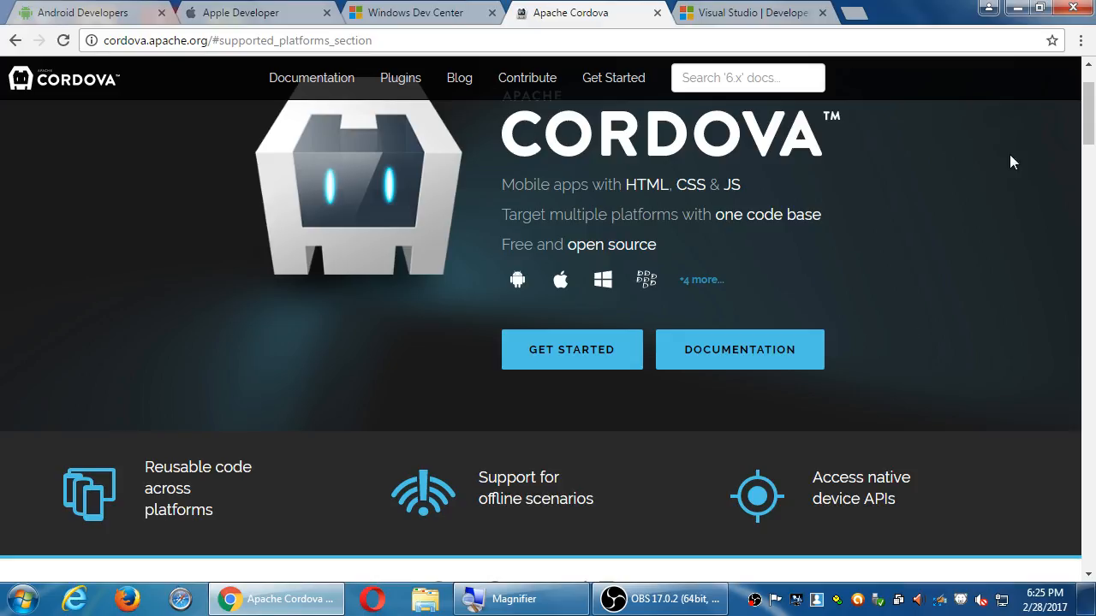
{"action": "mouse_move", "coordinate": [1086, 97]}
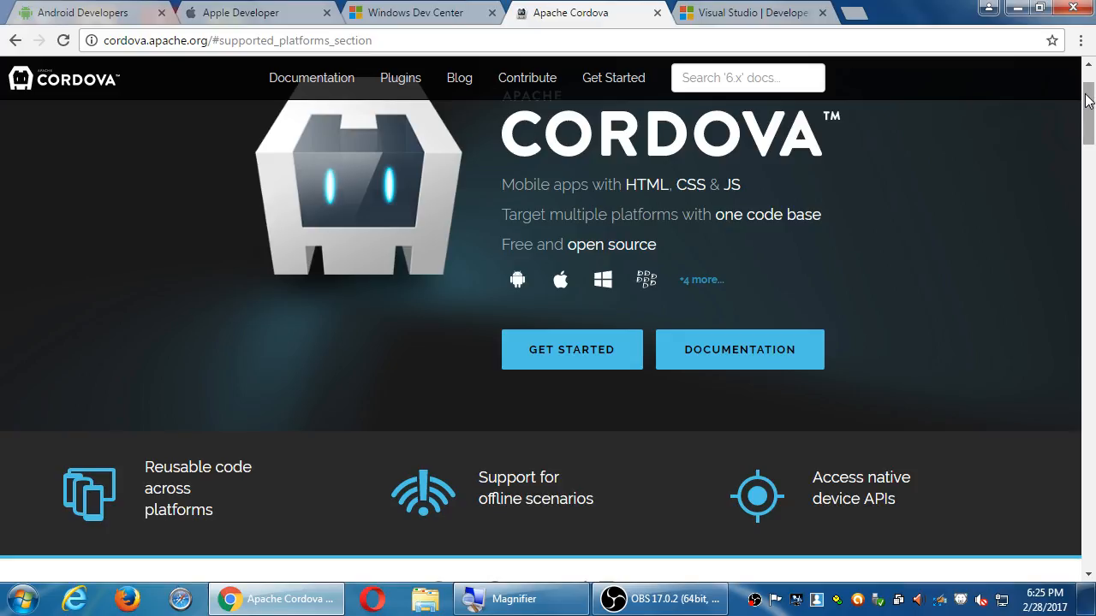
Scroll down past Get Started and Supported Platforms to the Cordova Tools section.
{"action": "scroll", "scroll_direction": "down", "scroll_amount": 3}
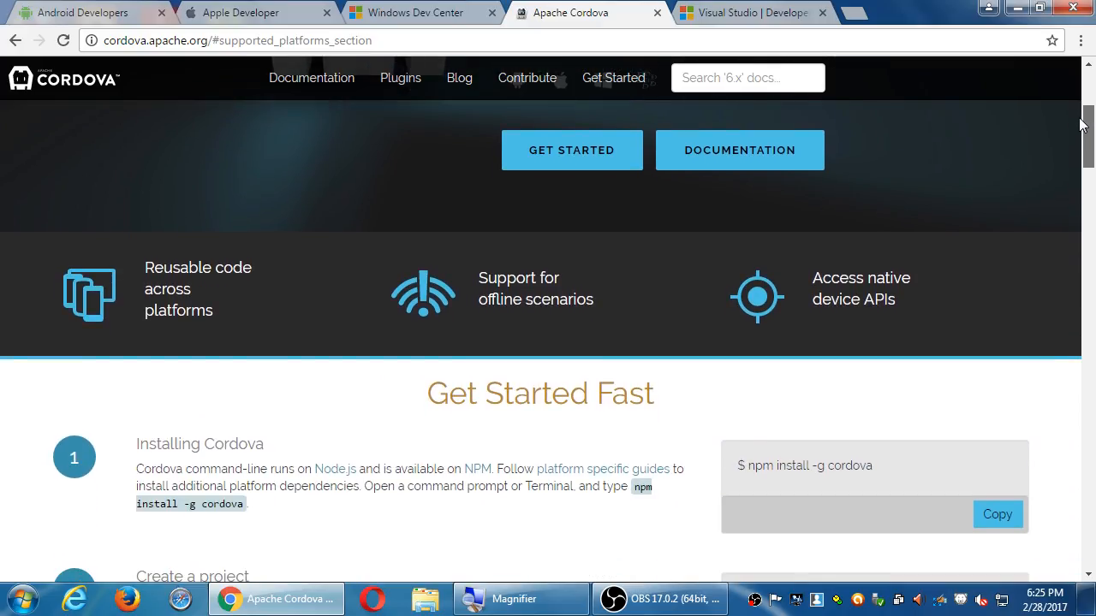
{"action": "scroll", "scroll_direction": "down", "scroll_amount": 3}
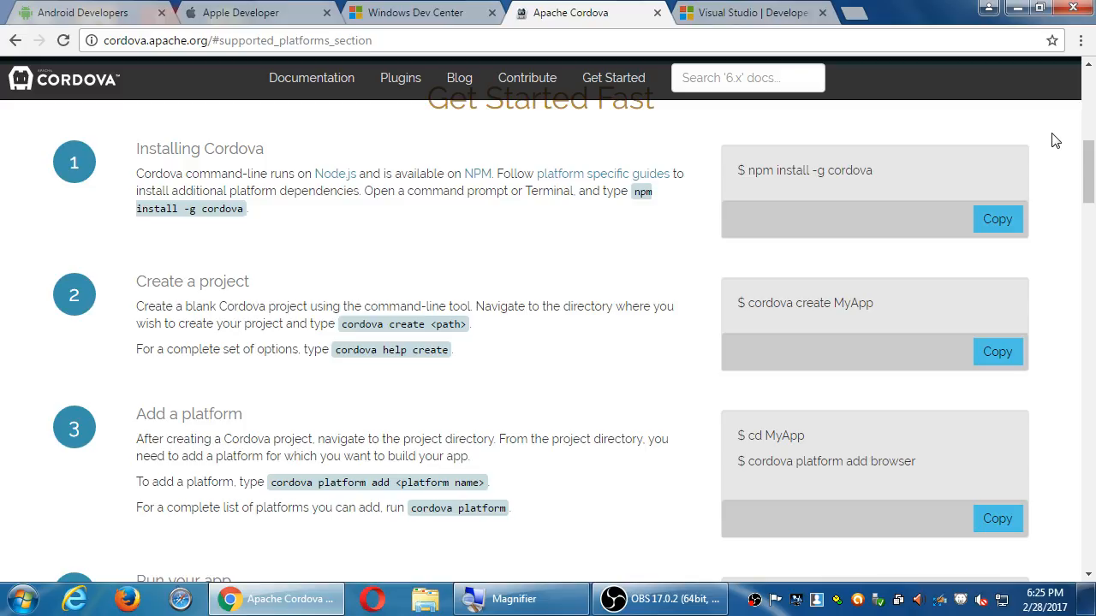
{"action": "mouse_move", "coordinate": [965, 294]}
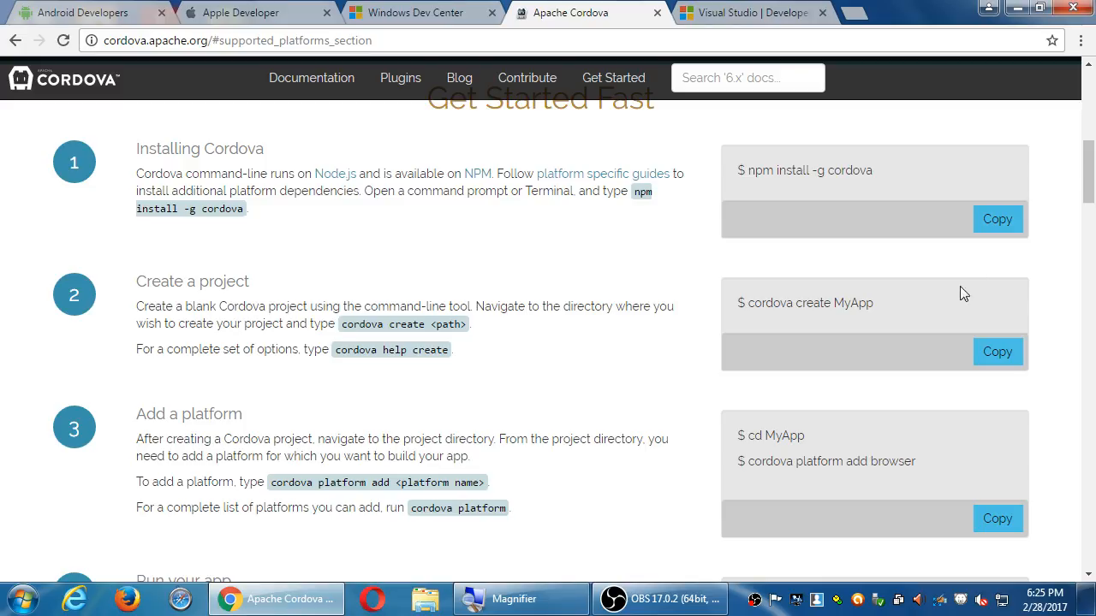
{"action": "mouse_move", "coordinate": [923, 321]}
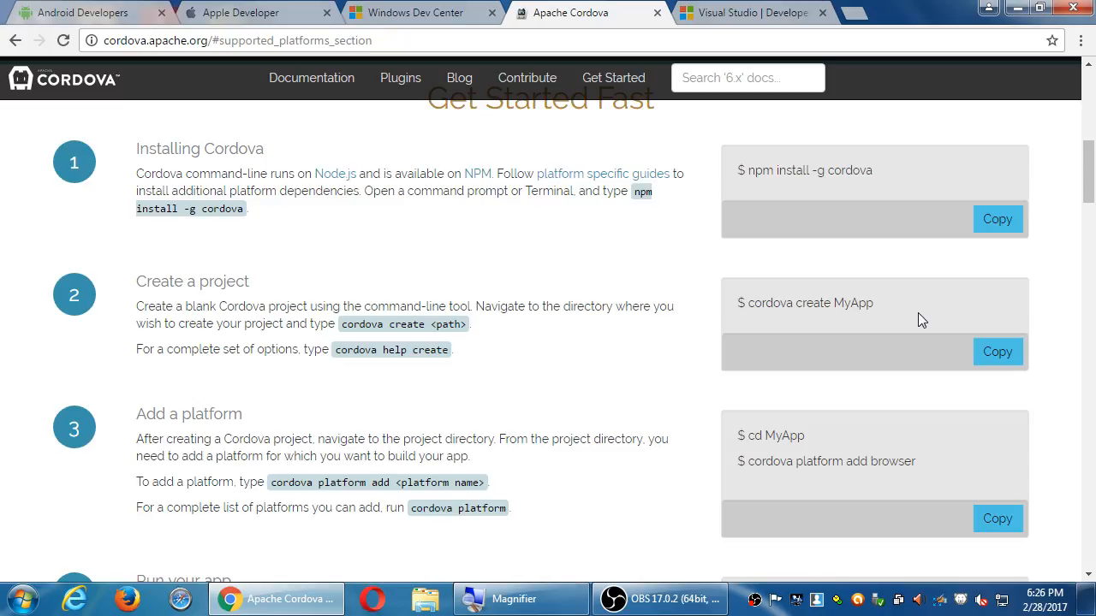
{"action": "scroll", "scroll_direction": "down", "scroll_amount": 3}
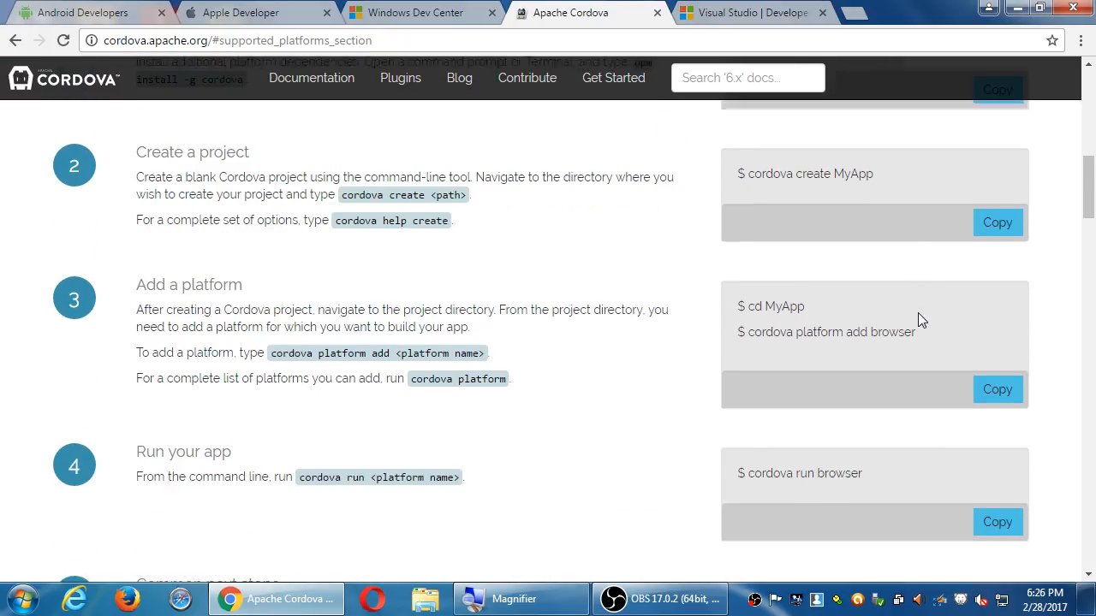
{"action": "scroll", "scroll_direction": "down", "scroll_amount": 3}
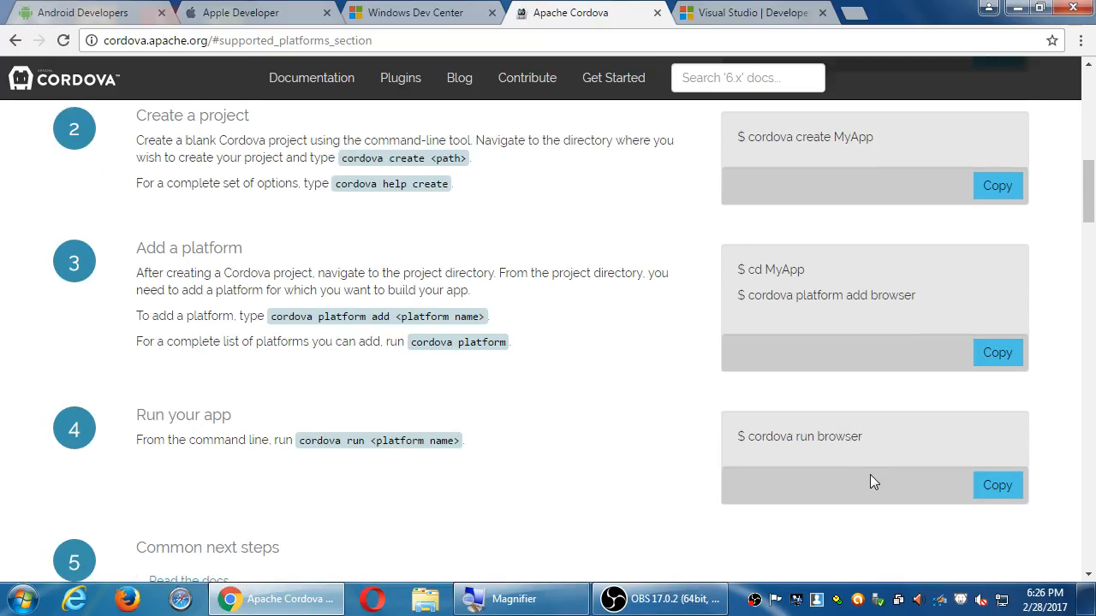
{"action": "scroll", "scroll_direction": "down", "scroll_amount": 3}
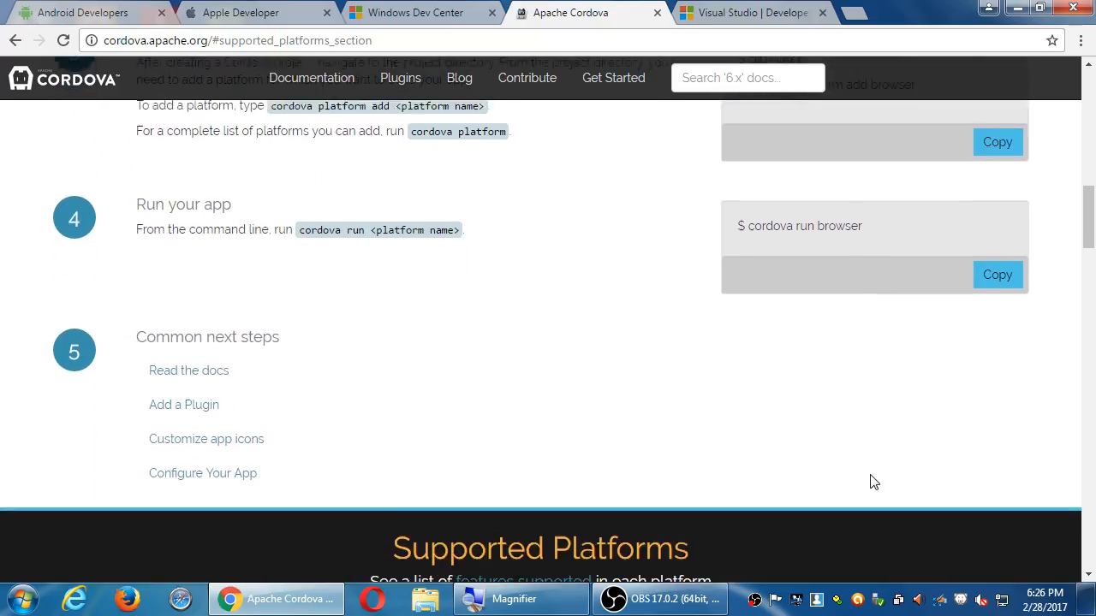
{"action": "scroll", "scroll_direction": "down", "scroll_amount": 3}
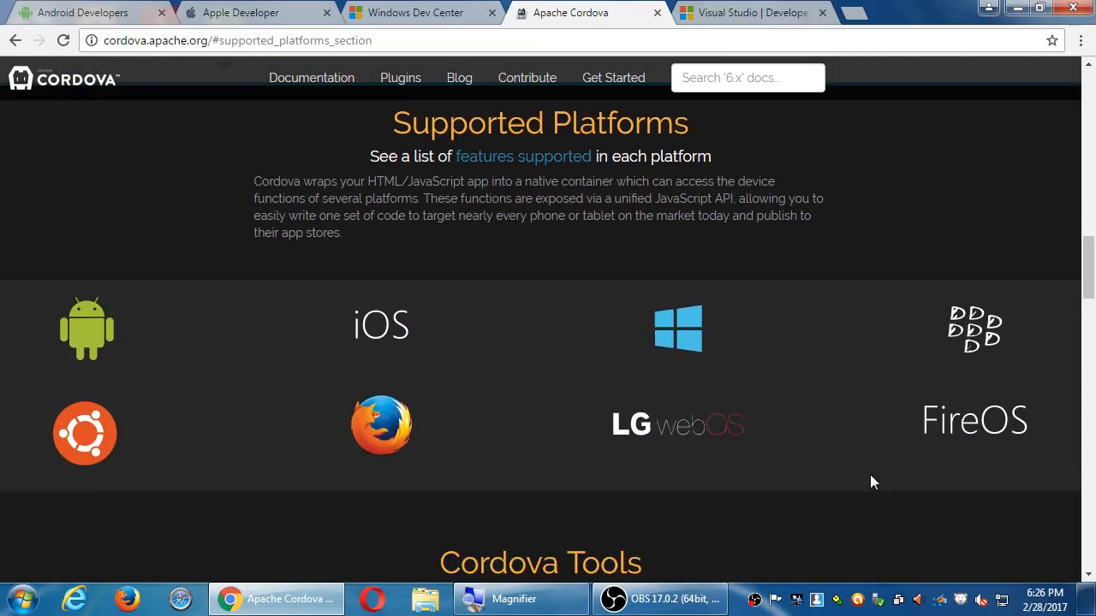
{"action": "scroll", "scroll_direction": "down", "scroll_amount": 3}
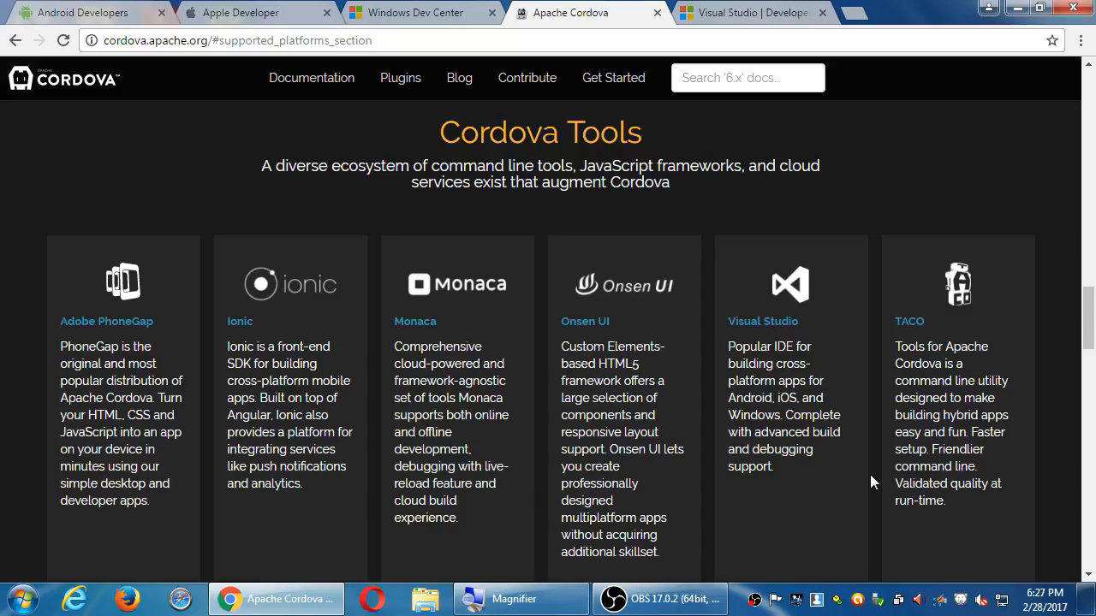
Scroll down through the remaining Cordova tools to the Cordova App Showcase heading.
{"action": "scroll", "scroll_direction": "down", "scroll_amount": 3}
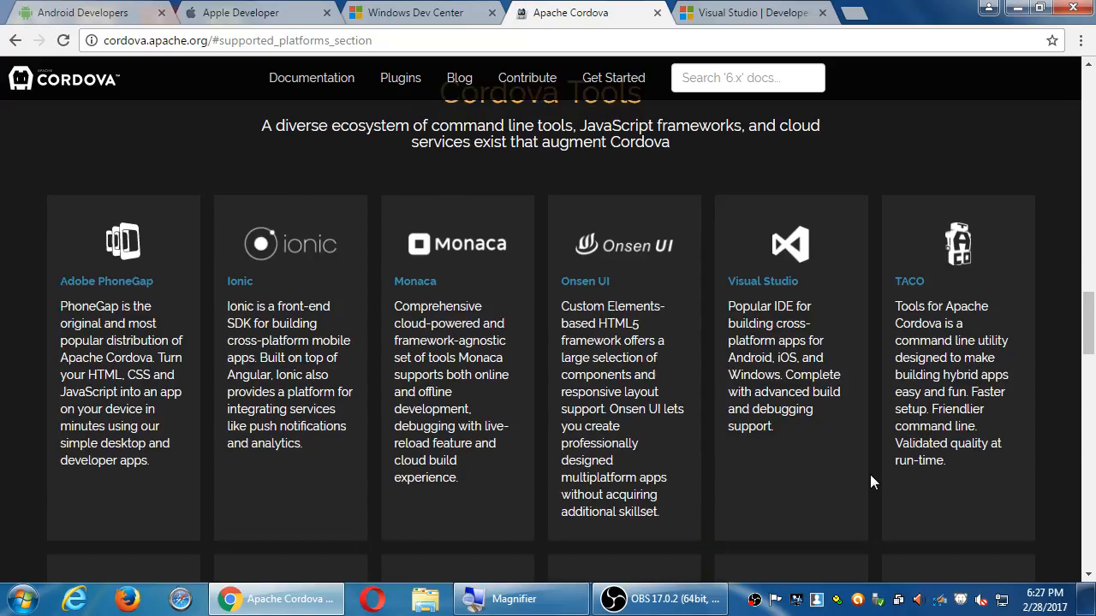
{"action": "scroll", "scroll_direction": "down", "scroll_amount": 3}
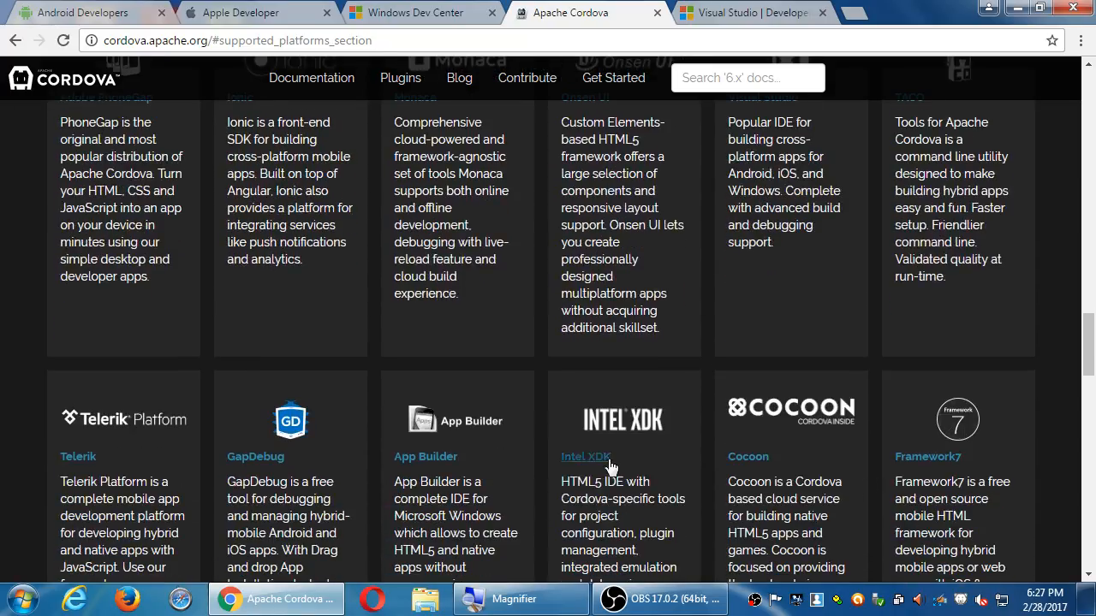
{"action": "mouse_move", "coordinate": [667, 445]}
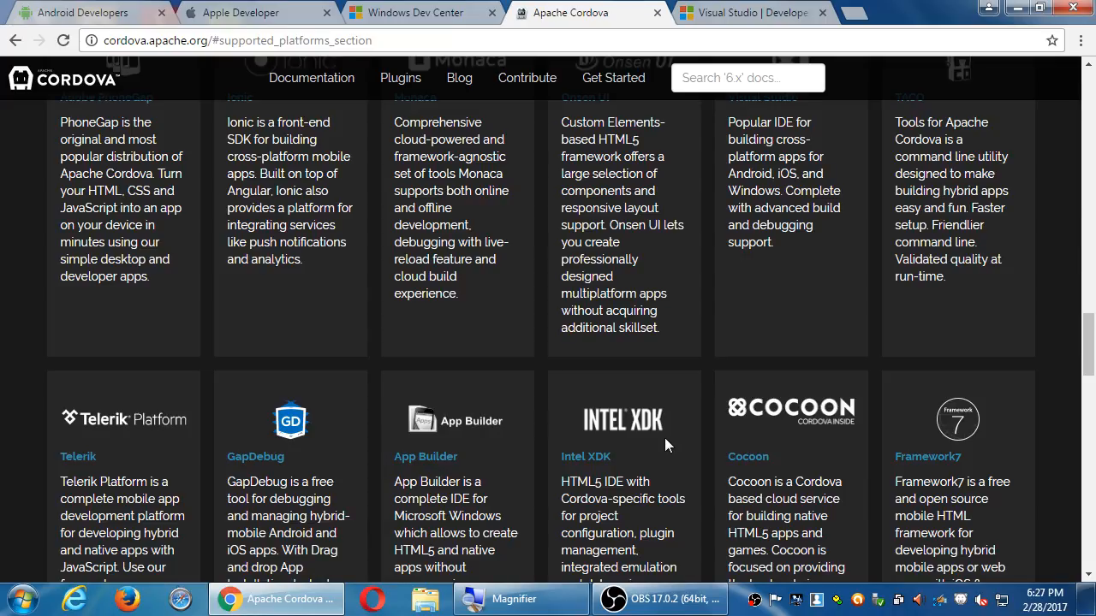
{"action": "mouse_move", "coordinate": [678, 452]}
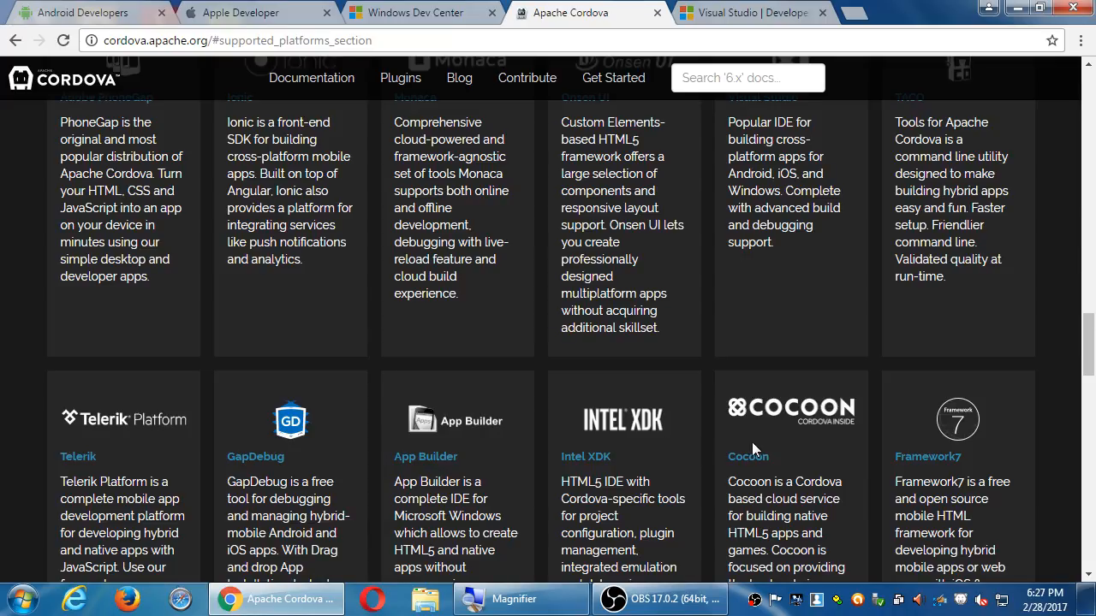
{"action": "scroll", "scroll_direction": "down", "scroll_amount": 3}
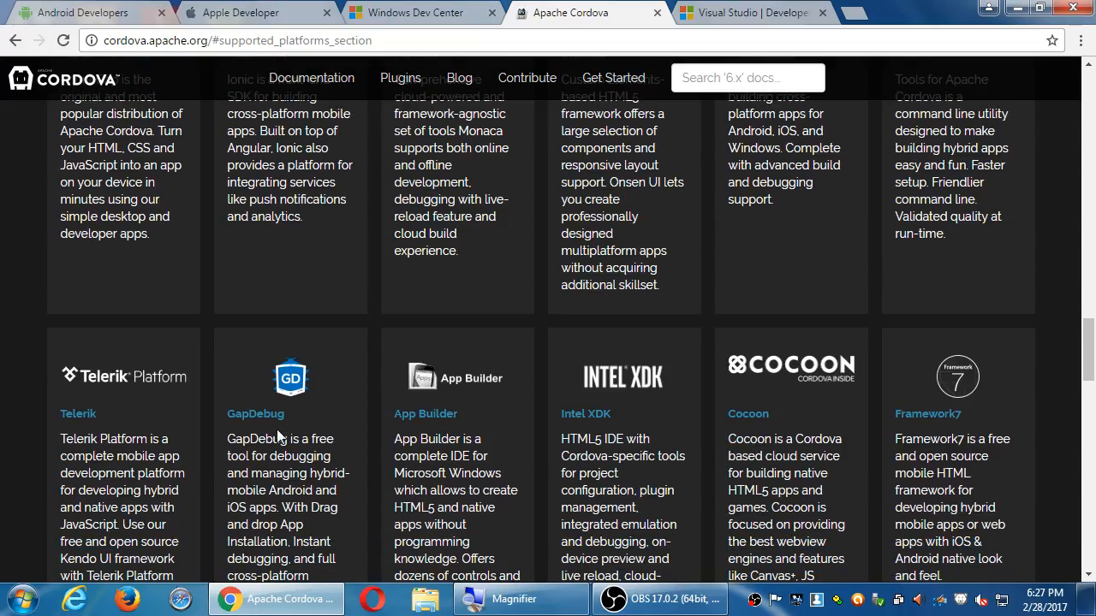
{"action": "scroll", "scroll_direction": "down", "scroll_amount": 3}
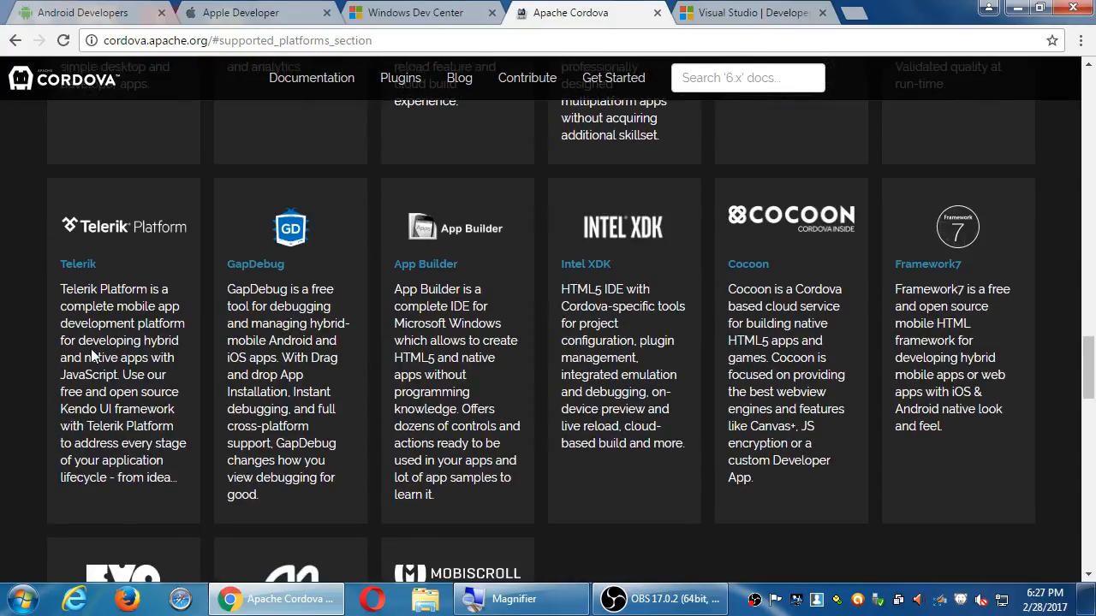
{"action": "scroll", "scroll_direction": "down", "scroll_amount": 3}
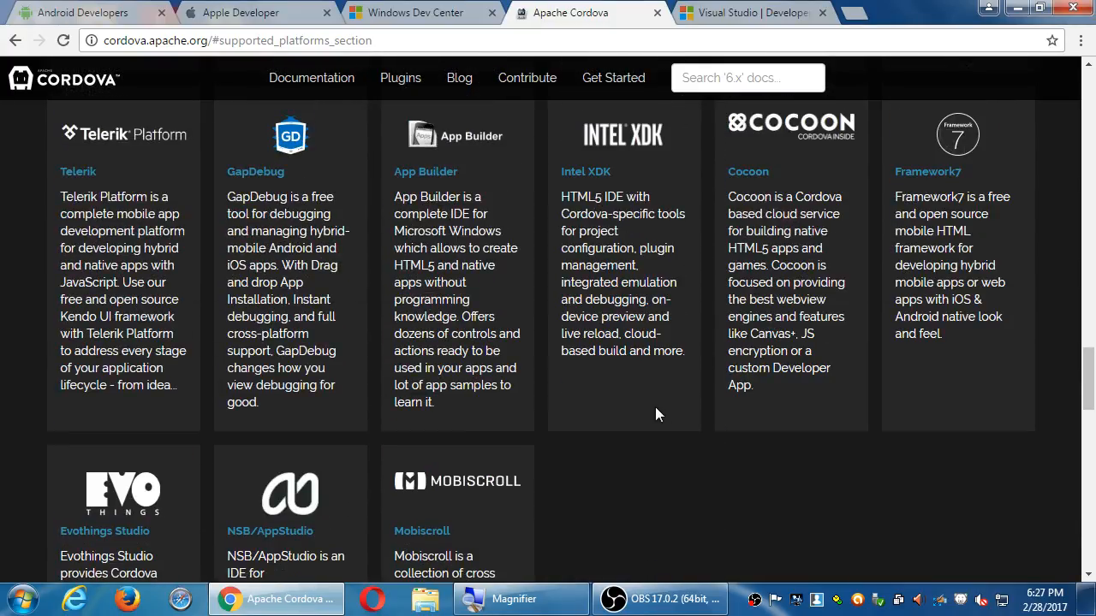
{"action": "mouse_move", "coordinate": [636, 416]}
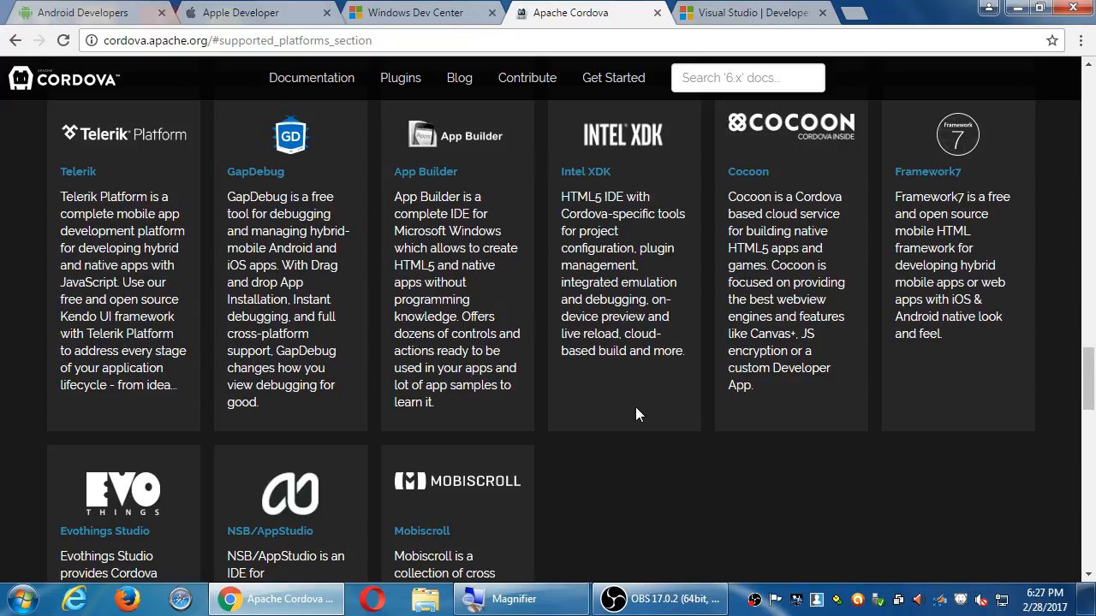
{"action": "scroll", "scroll_direction": "down", "scroll_amount": 3}
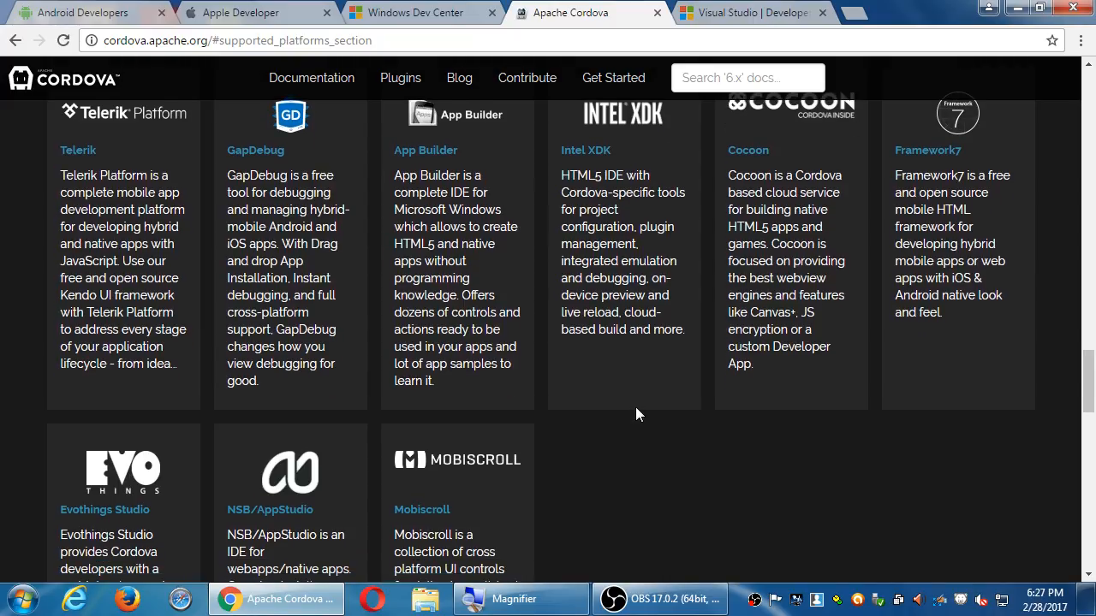
{"action": "scroll", "scroll_direction": "down", "scroll_amount": 3}
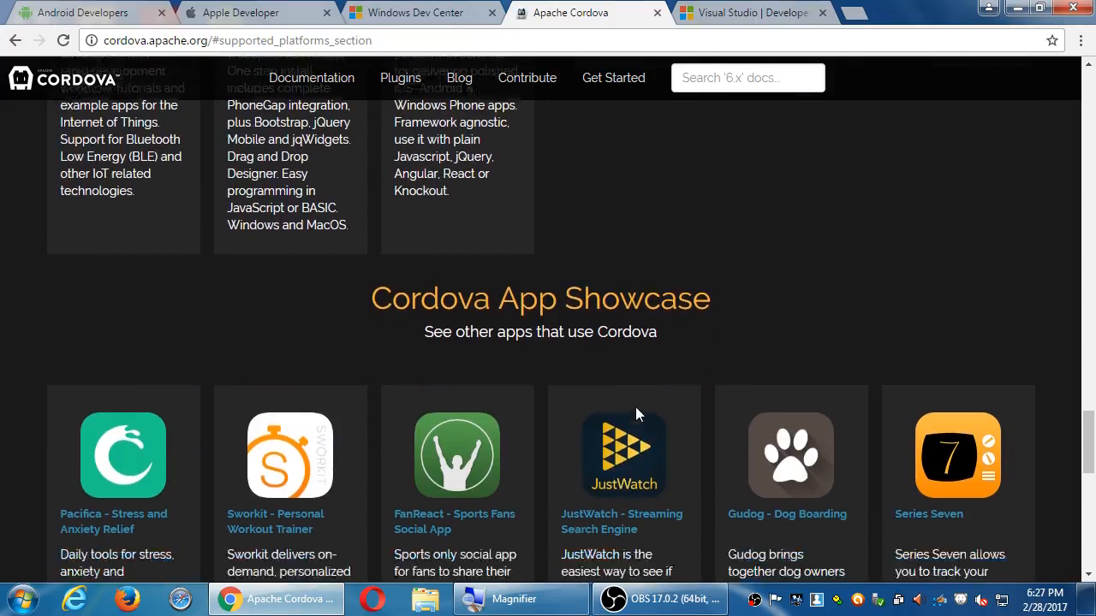
Scroll through the showcased apps to the More Resources and Contribute footer.
{"action": "scroll", "scroll_direction": "down", "scroll_amount": 3}
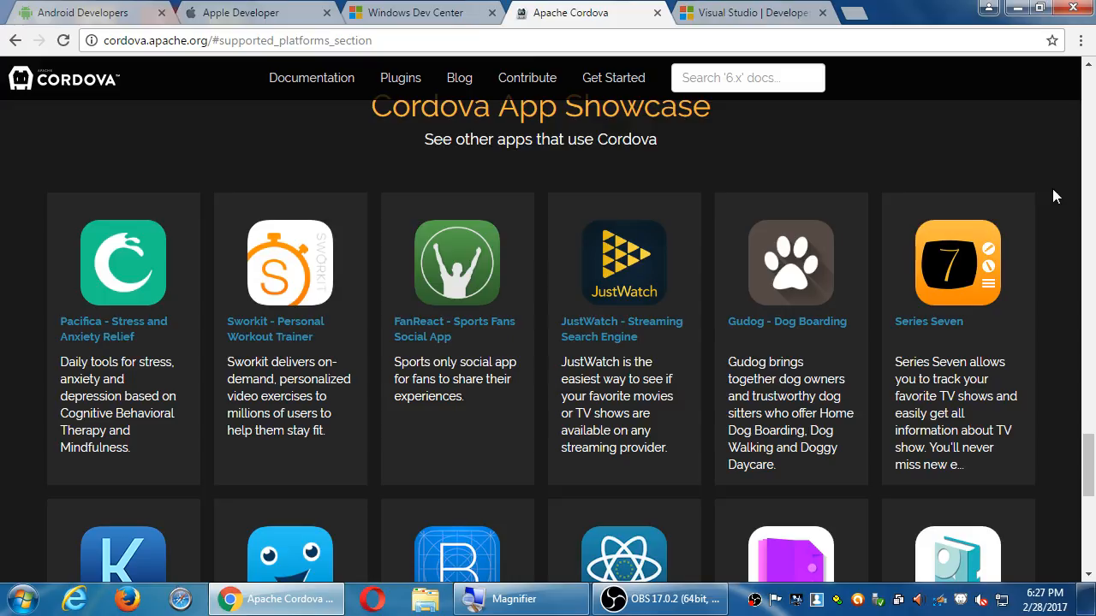
{"action": "scroll", "scroll_direction": "down", "scroll_amount": 3}
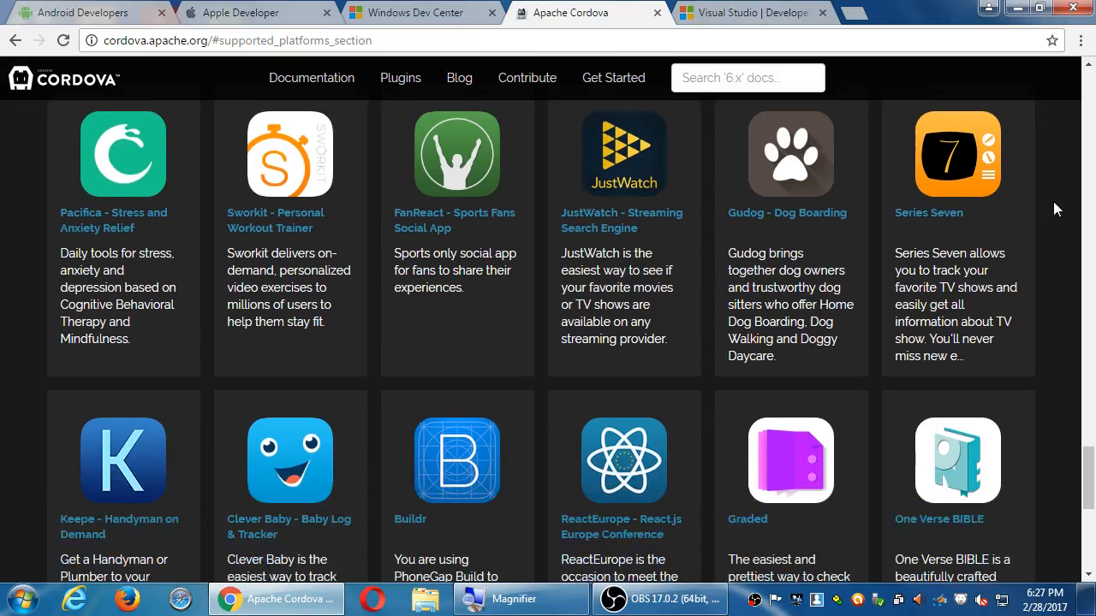
{"action": "scroll", "scroll_direction": "down", "scroll_amount": 3}
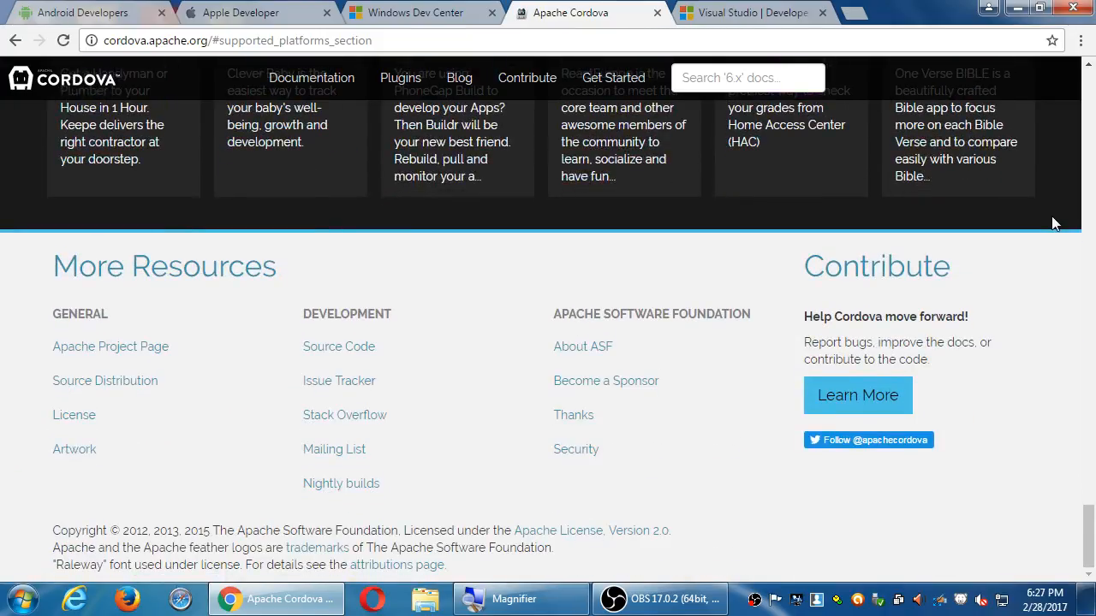
{"action": "mouse_move", "coordinate": [334, 449]}
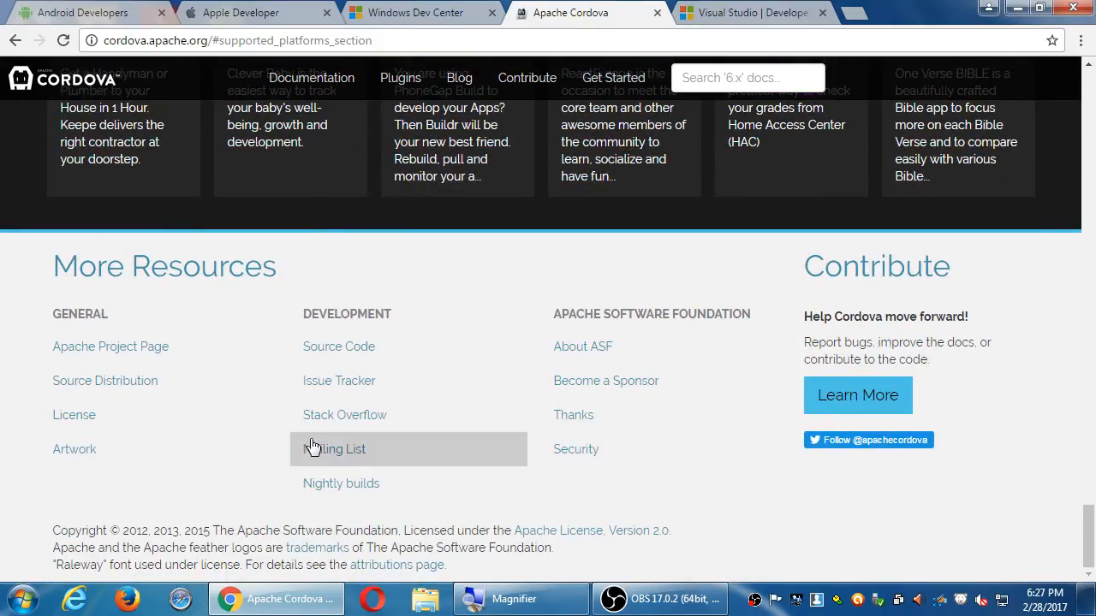
{"action": "mouse_move", "coordinate": [1041, 401]}
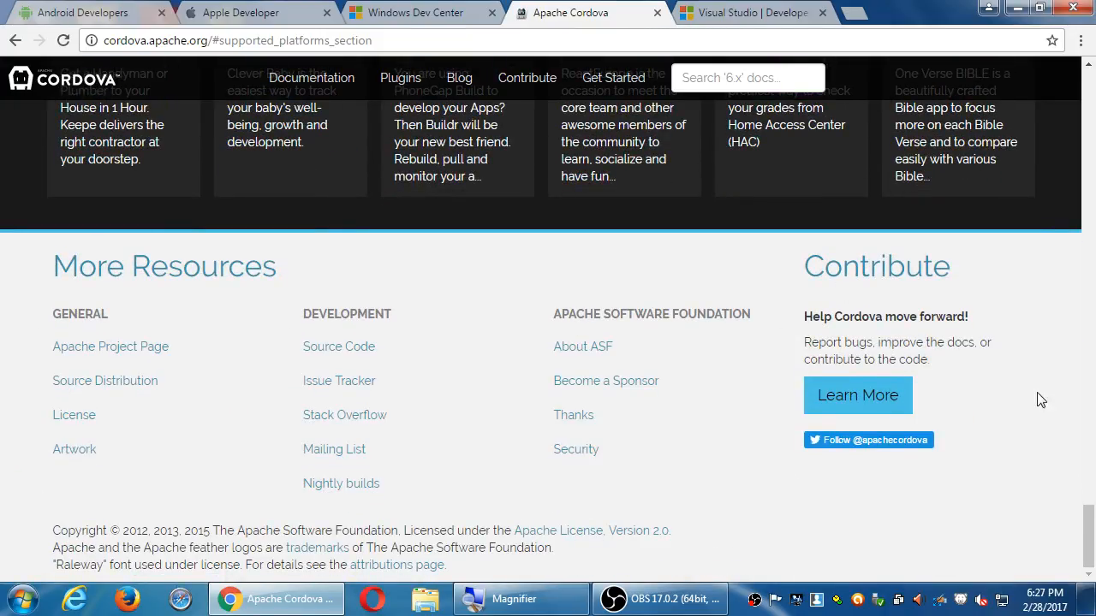
{"action": "mouse_move", "coordinate": [1017, 455]}
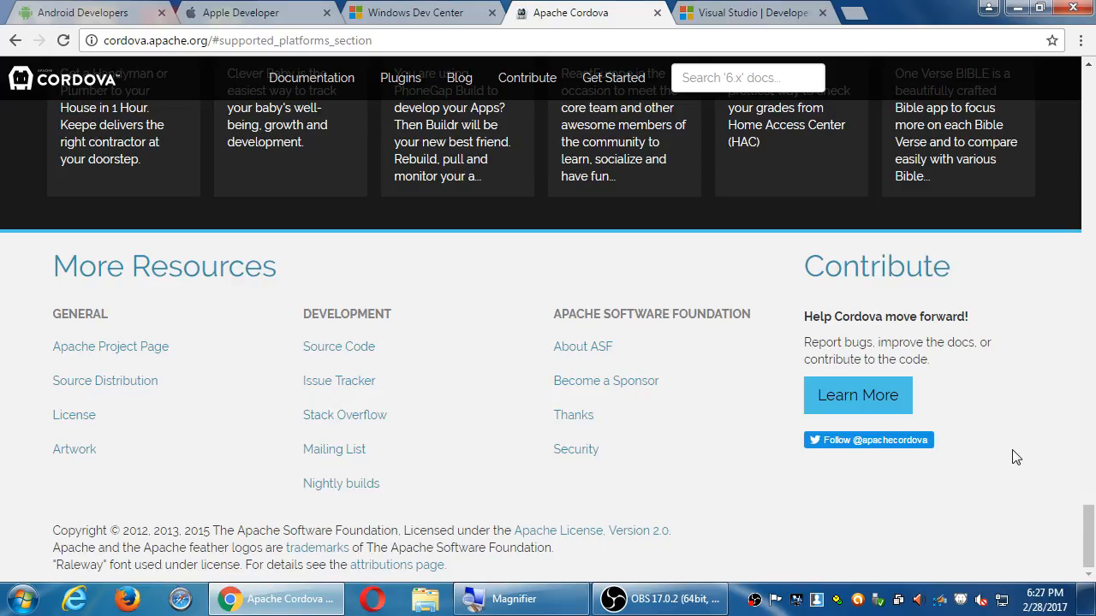
Scroll back up to the Apache Cordova banner at the top of the page.
{"action": "scroll", "scroll_direction": "up", "scroll_amount": 3}
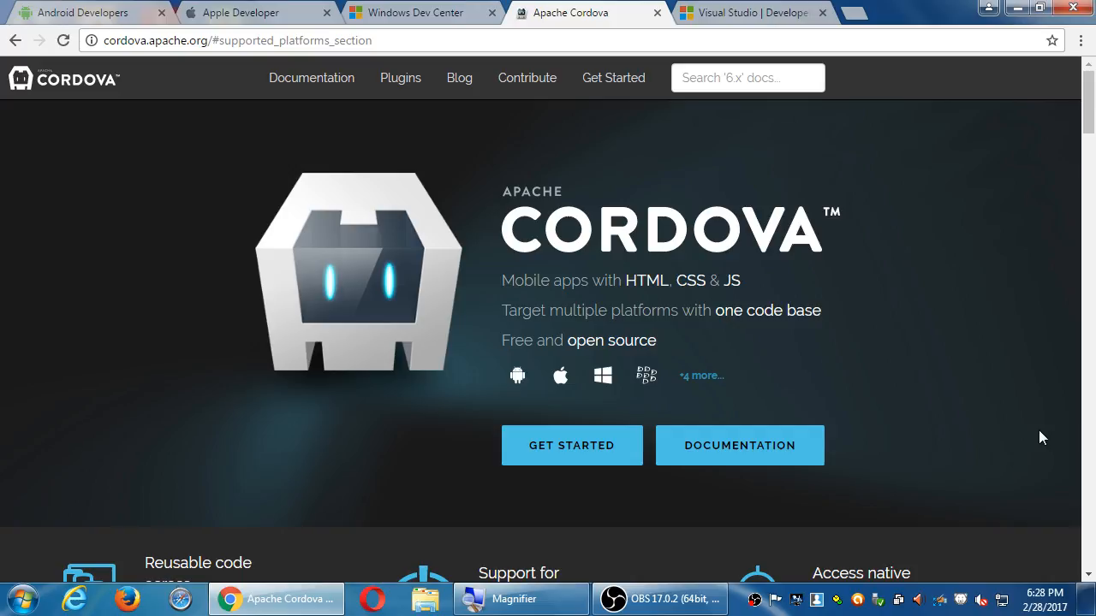
Close the Visual Studio | Developer tab, leaving four tabs open.
{"action": "left_click", "coordinate": [745, 12]}
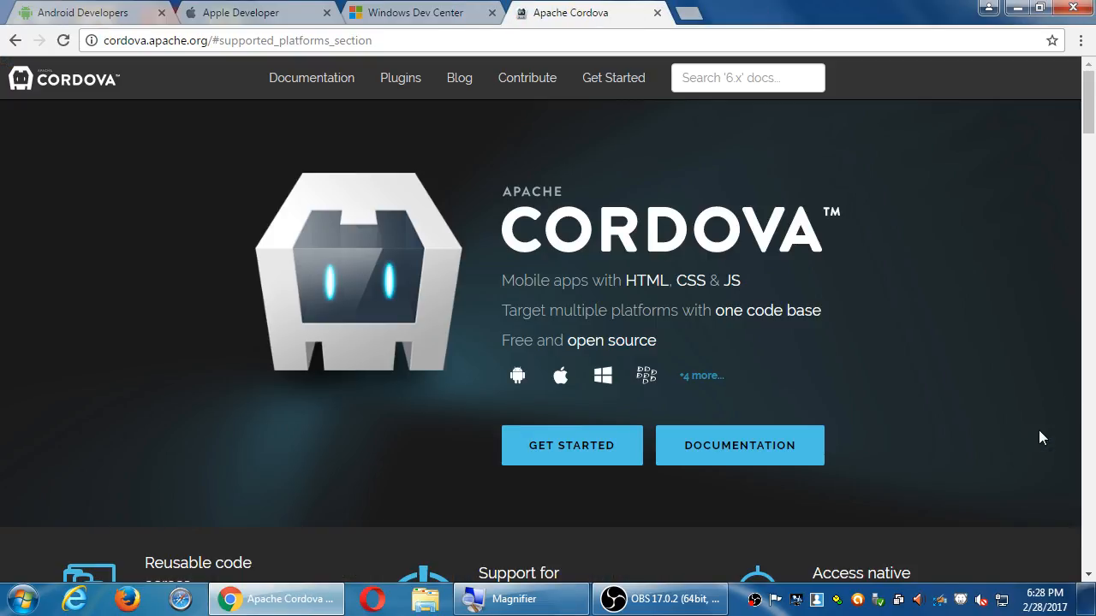
{"action": "mouse_move", "coordinate": [1019, 211]}
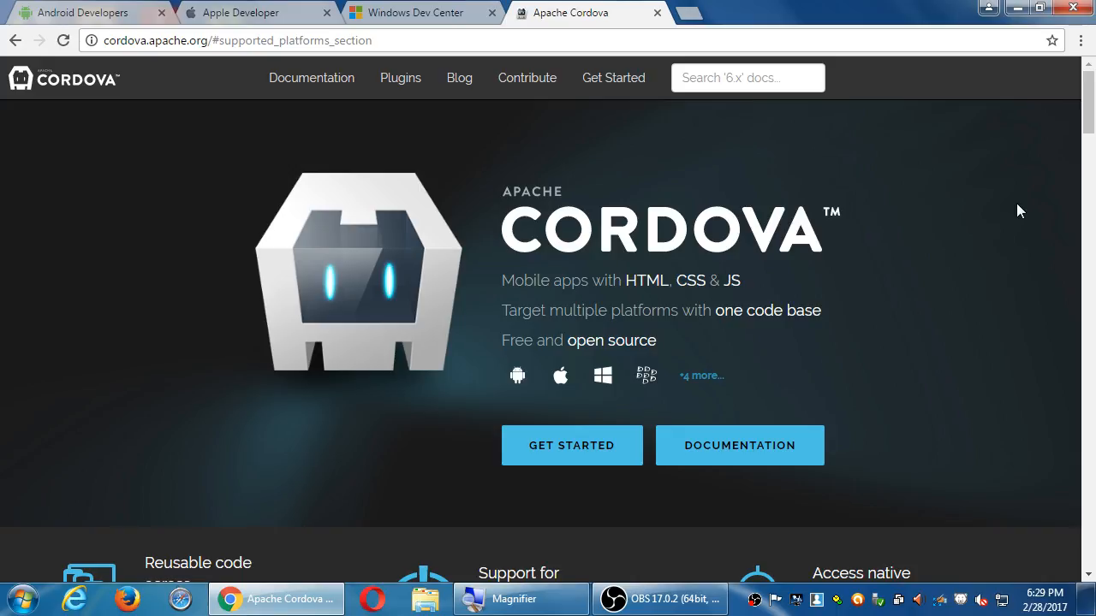
{"action": "mouse_move", "coordinate": [659, 137]}
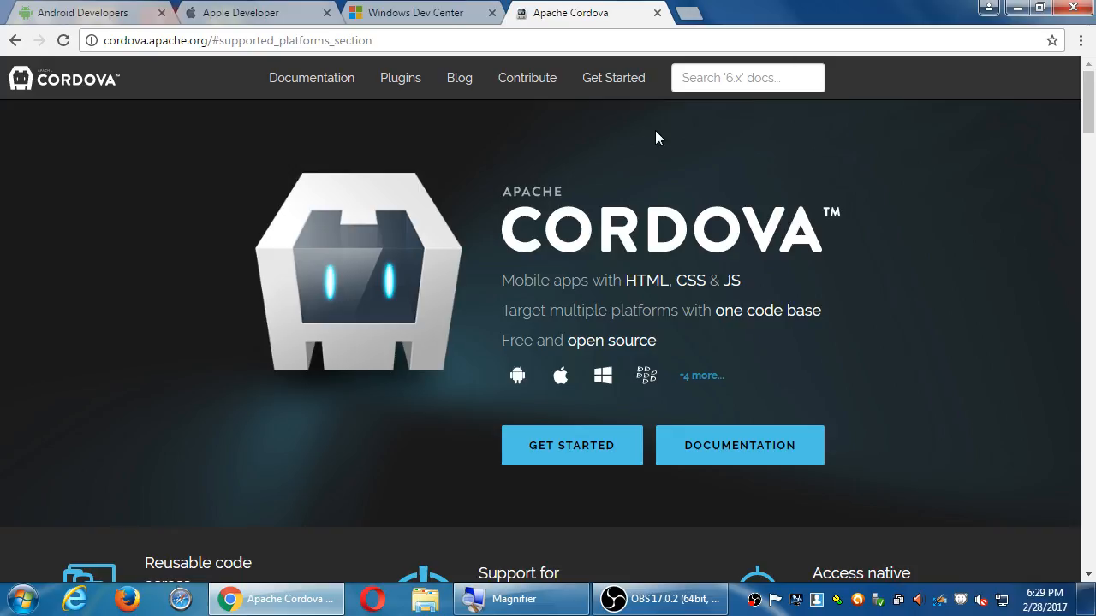
{"action": "scroll", "scroll_direction": "down", "scroll_amount": 3}
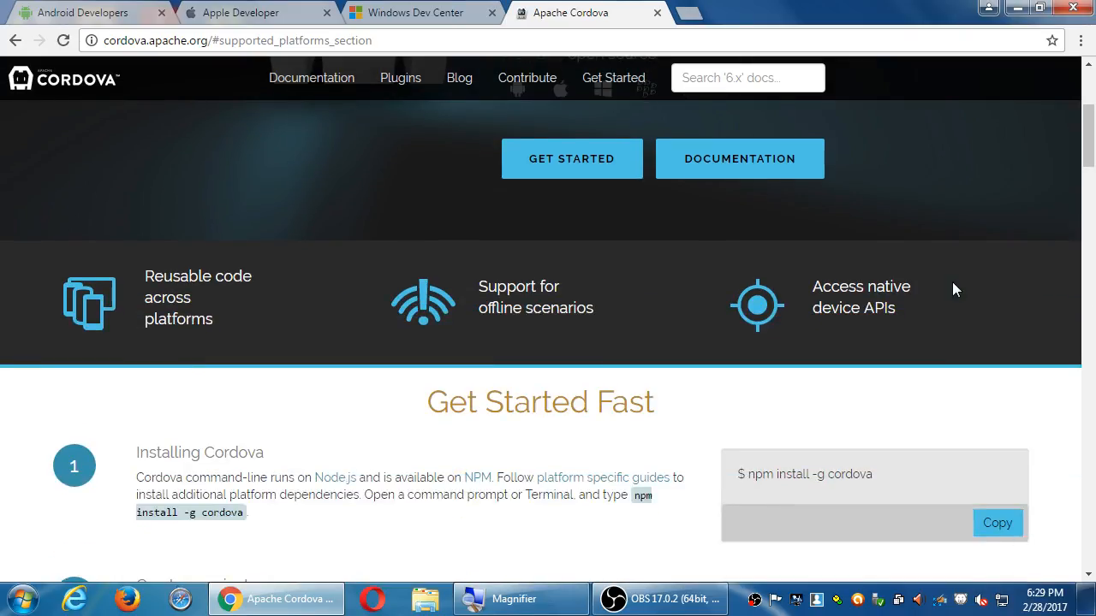
{"action": "scroll", "scroll_direction": "up", "scroll_amount": 3}
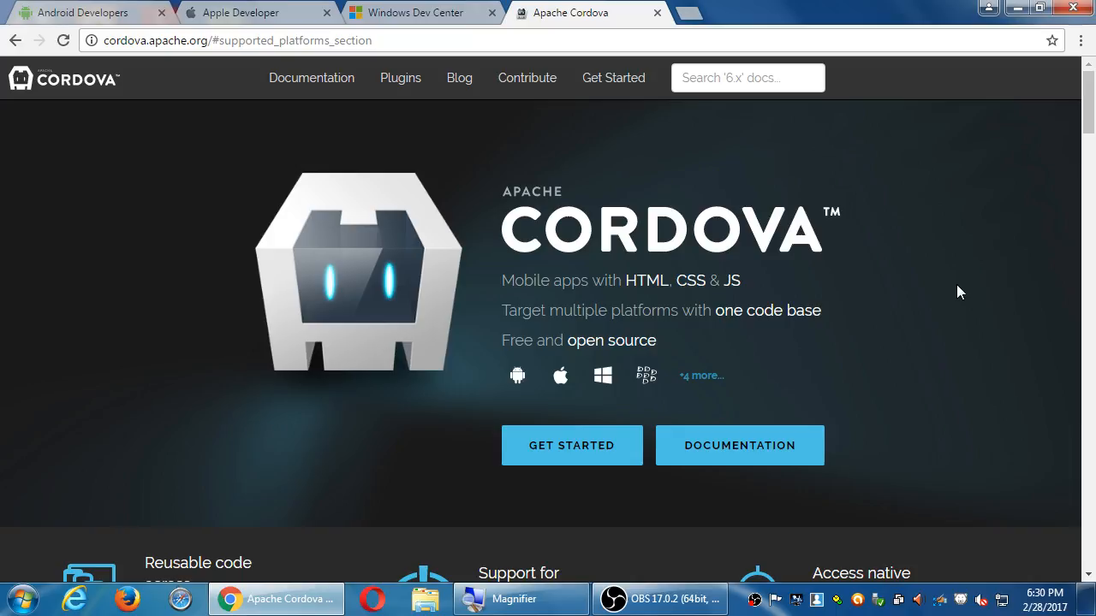
{"action": "left_click", "coordinate": [239, 12]}
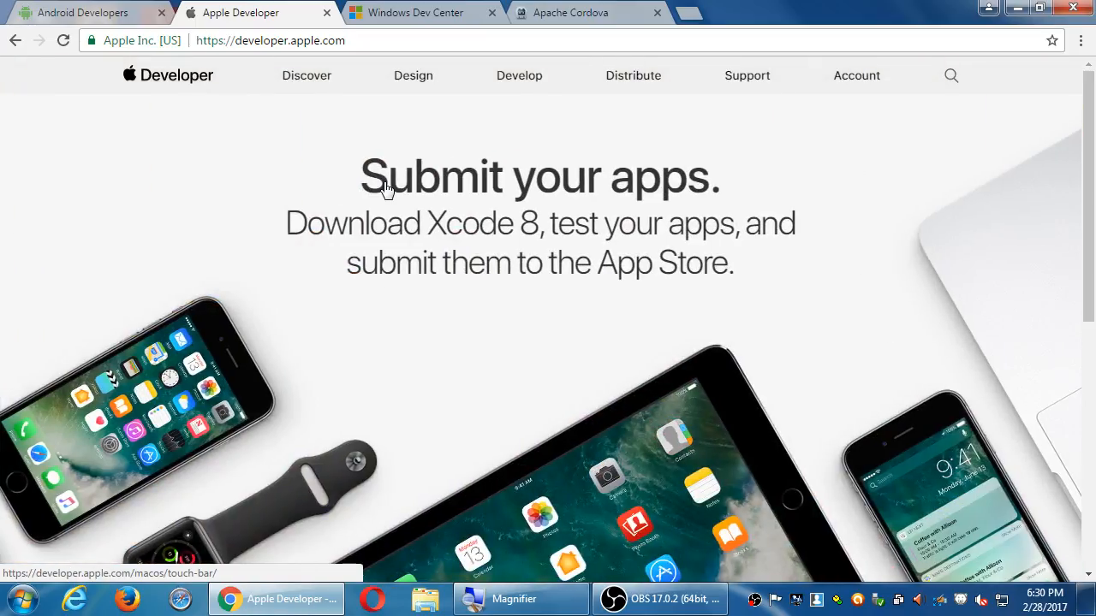
Switch from the Apple Developer tab back to the Apache Cordova tab.
{"action": "left_click", "coordinate": [582, 12]}
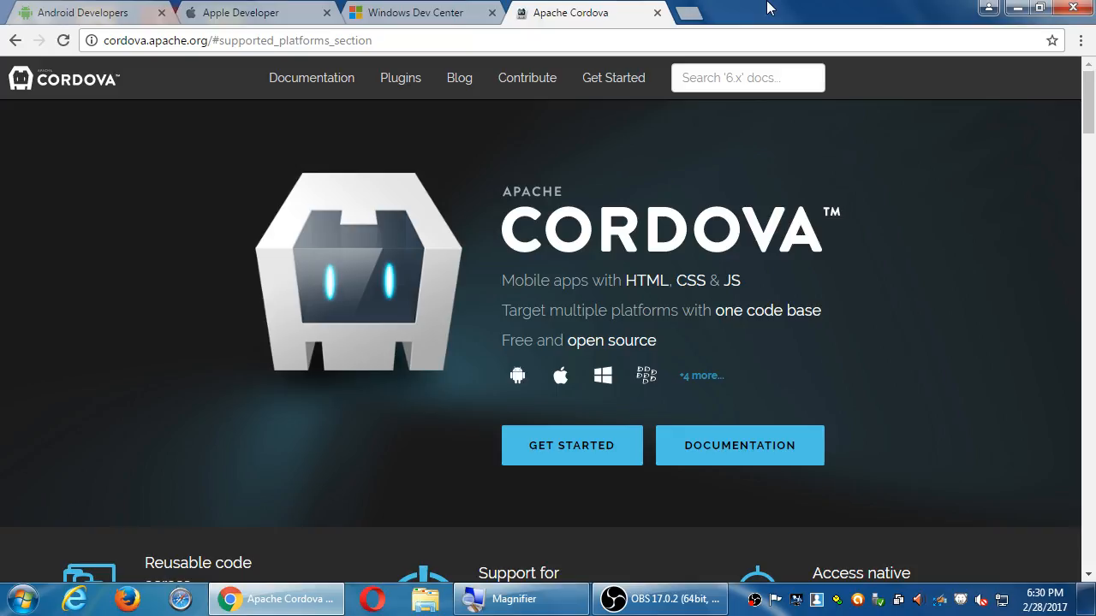
{"action": "mouse_move", "coordinate": [106, 6]}
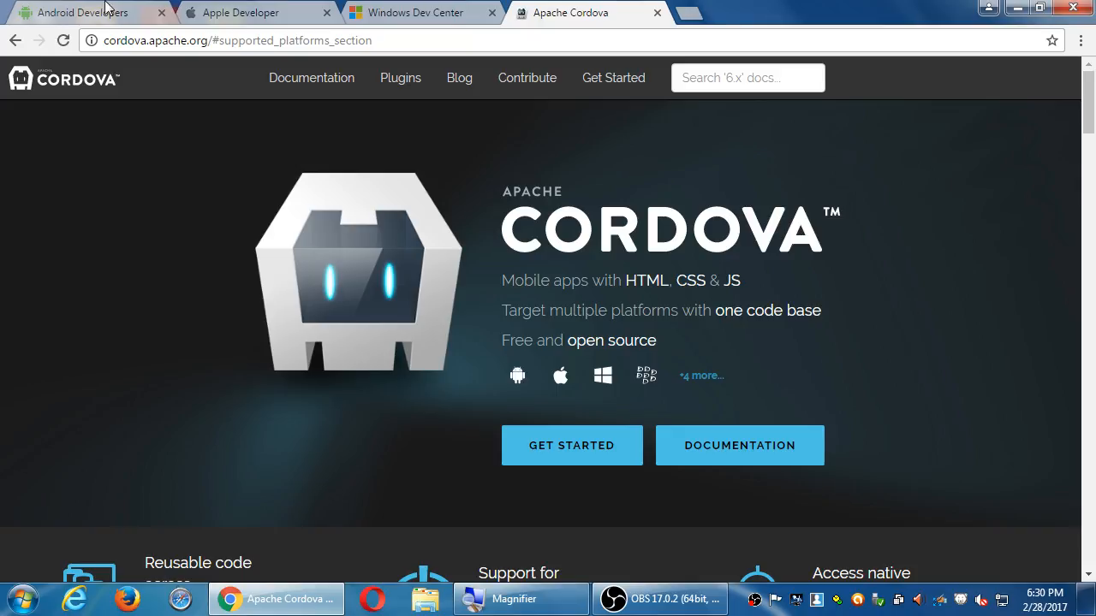
Visit the Android Developers tab, then bring the Windows Dev Center tab to the front.
{"action": "left_click", "coordinate": [77, 12]}
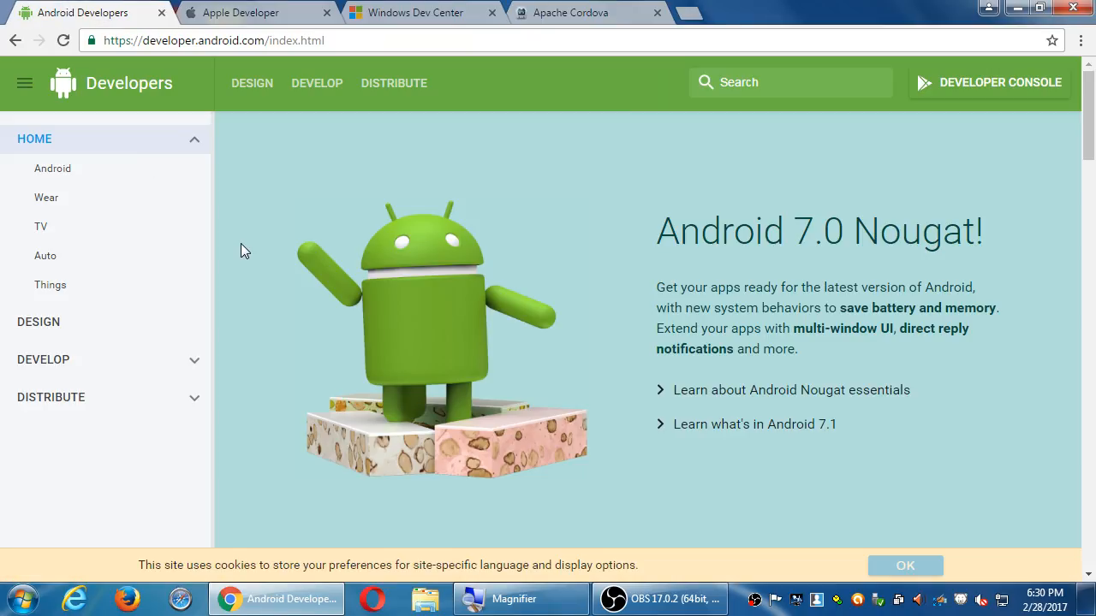
{"action": "mouse_move", "coordinate": [248, 250]}
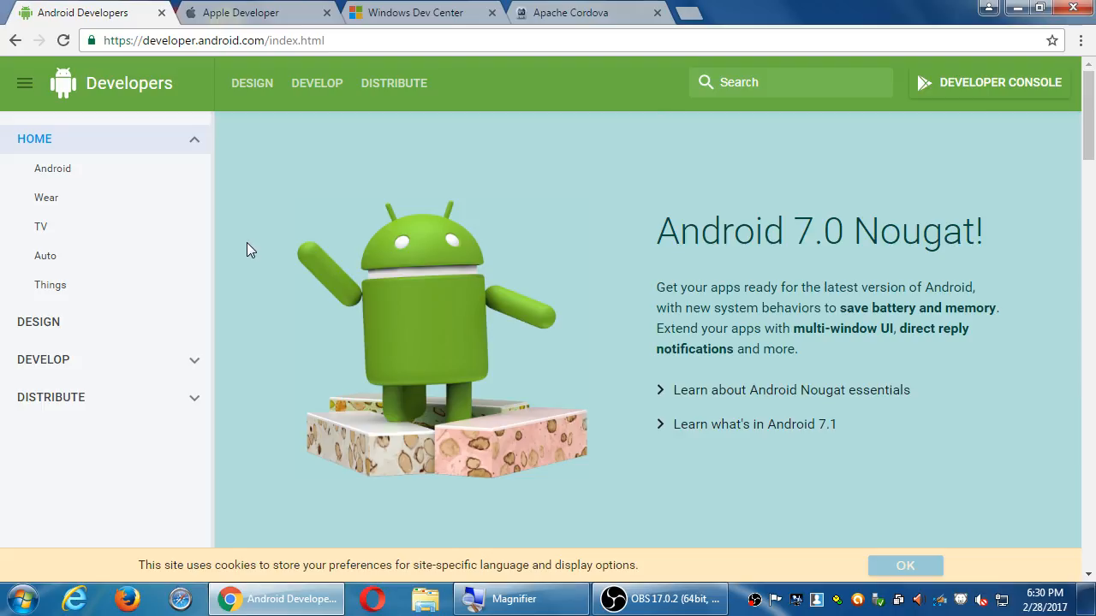
{"action": "mouse_move", "coordinate": [241, 248]}
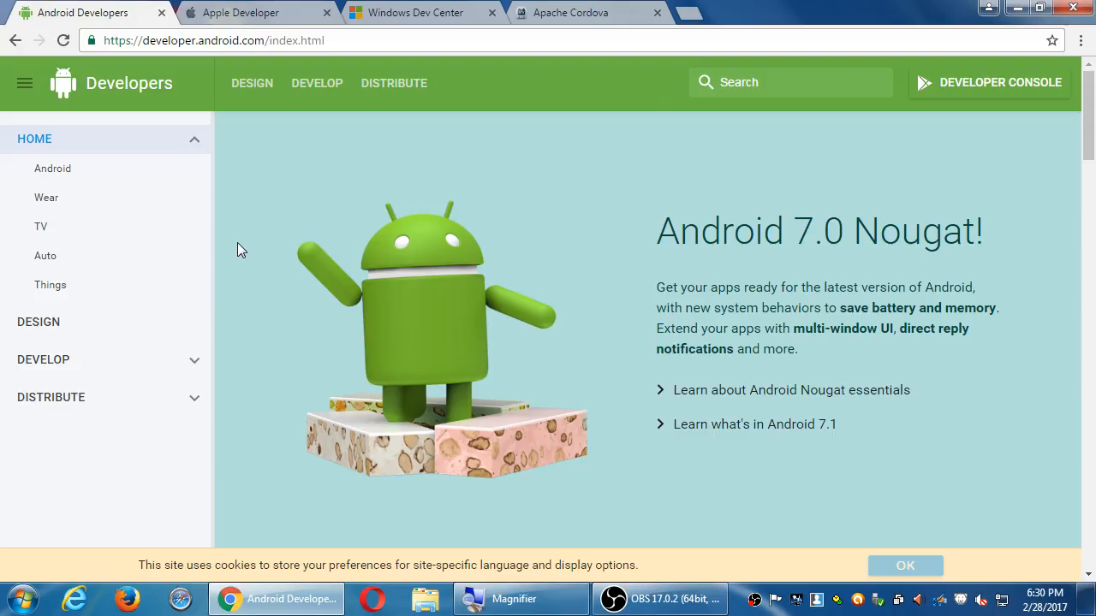
{"action": "left_click", "coordinate": [415, 12]}
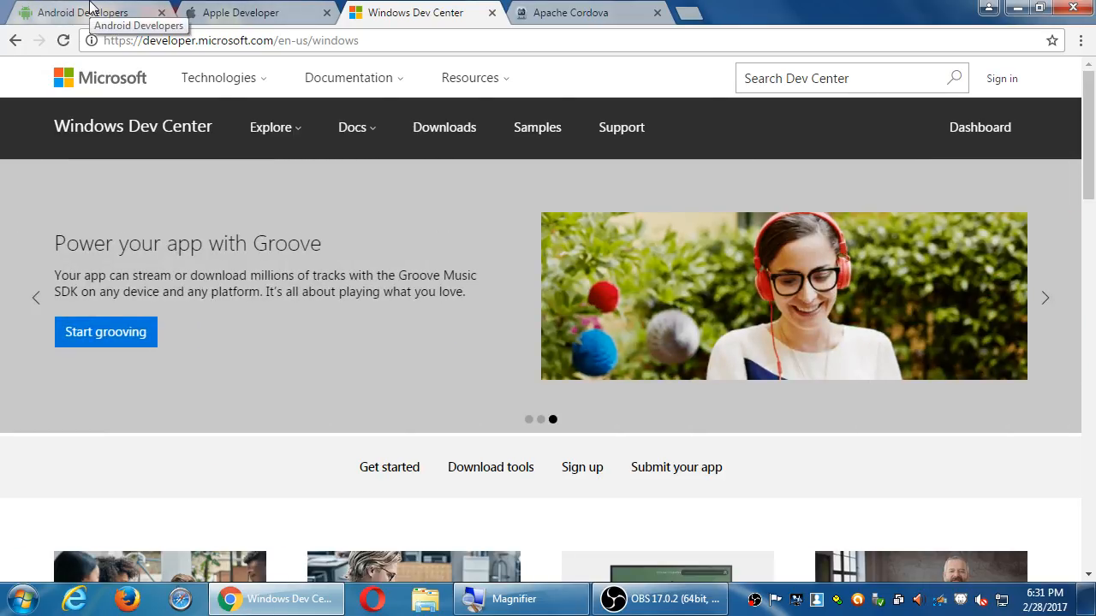
Return to the Apache Cordova tab and scroll to the Add a platform and Run your app steps.
{"action": "left_click", "coordinate": [568, 12]}
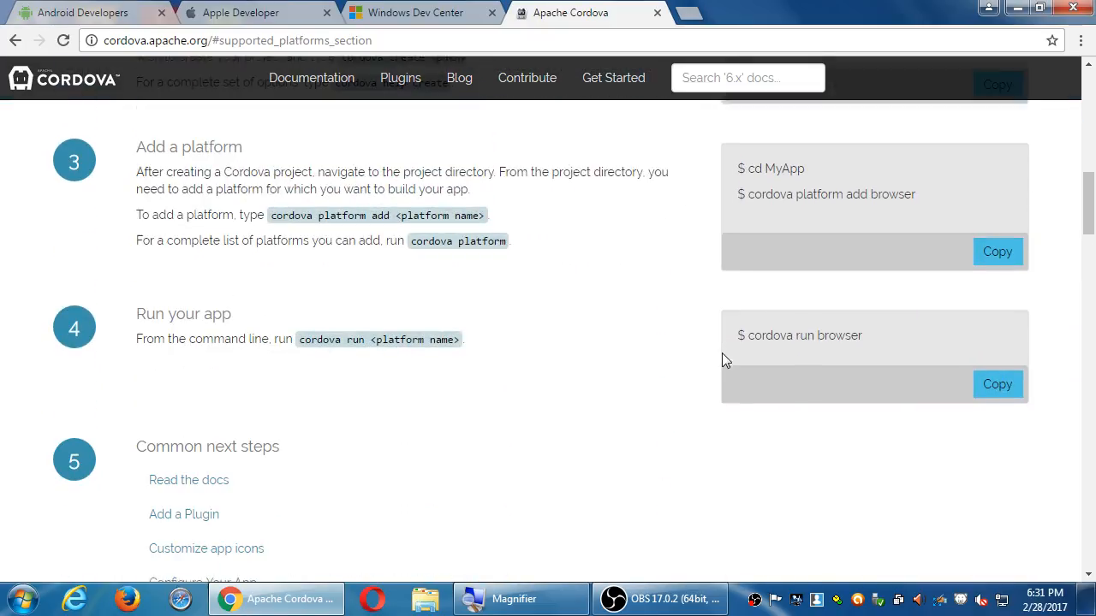
{"action": "scroll", "scroll_direction": "down", "scroll_amount": 3}
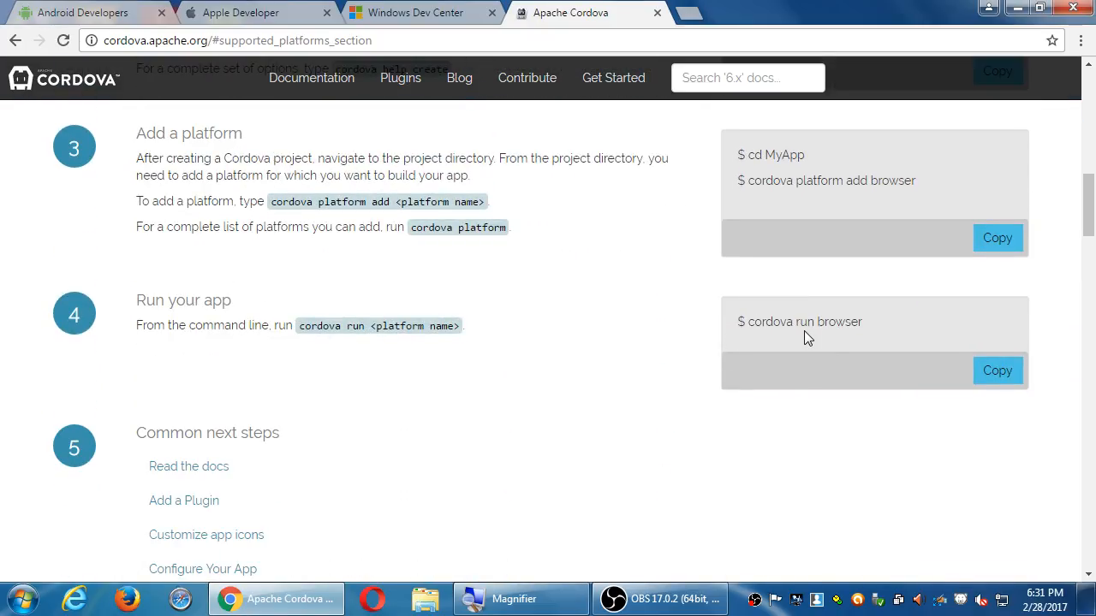
{"action": "mouse_move", "coordinate": [841, 346]}
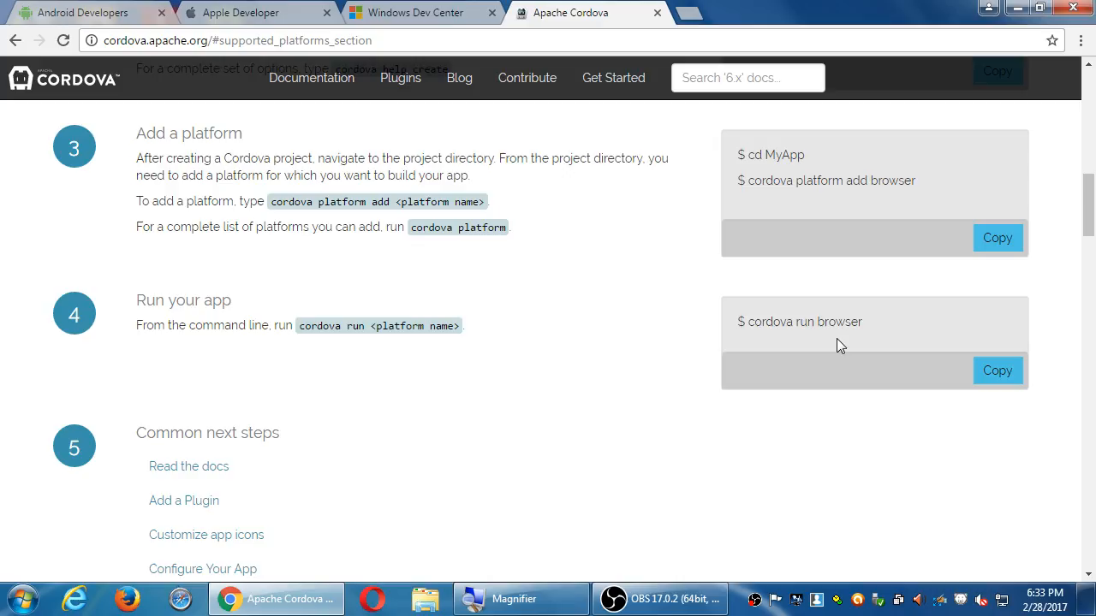
{"action": "mouse_move", "coordinate": [908, 86]}
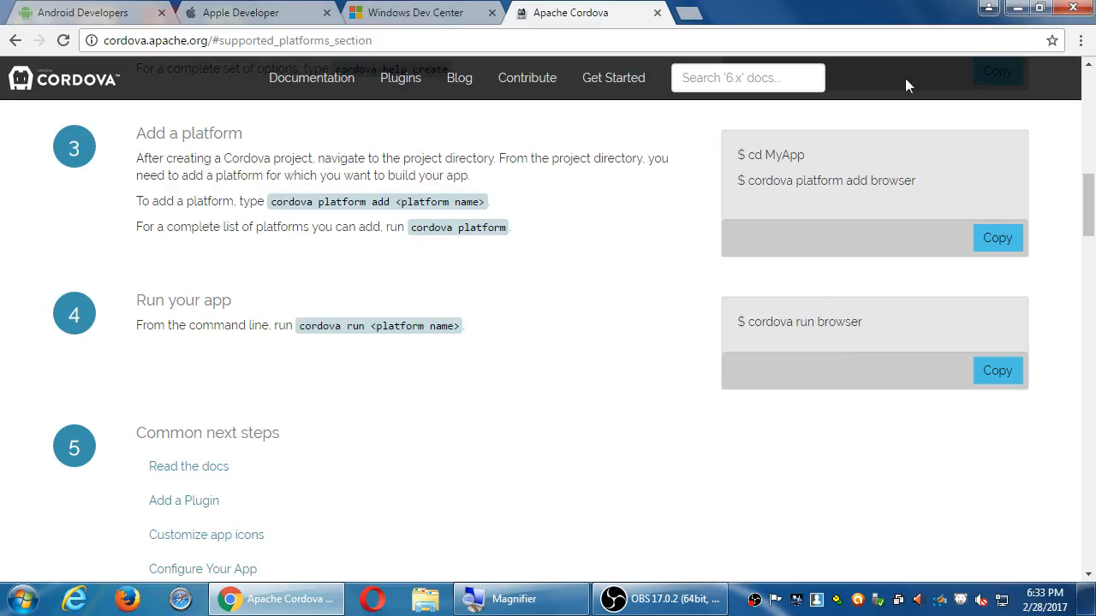
{"action": "mouse_move", "coordinate": [1051, 125]}
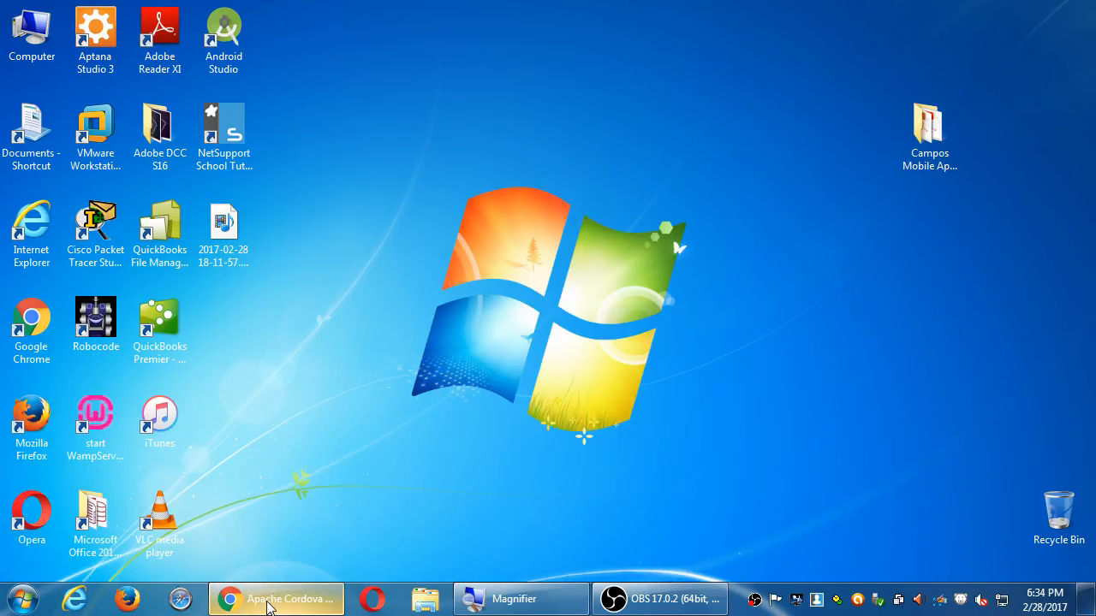
Restore Chrome and search Google for 'moto e' in a new tab, scrolling the phone listings.
{"action": "left_click", "coordinate": [276, 600]}
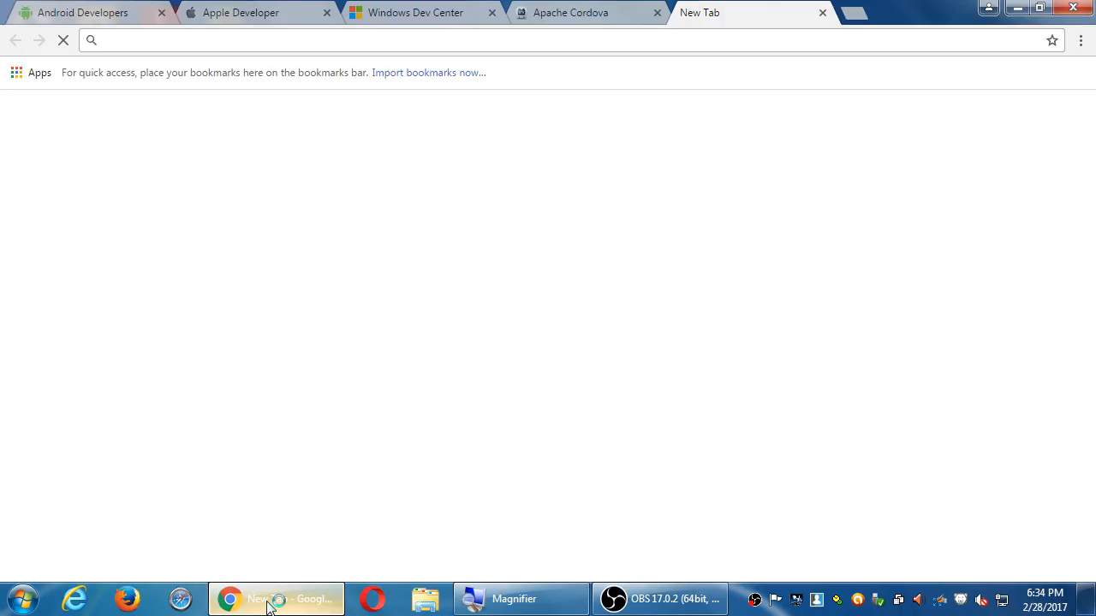
{"action": "type", "text": "moto e"}
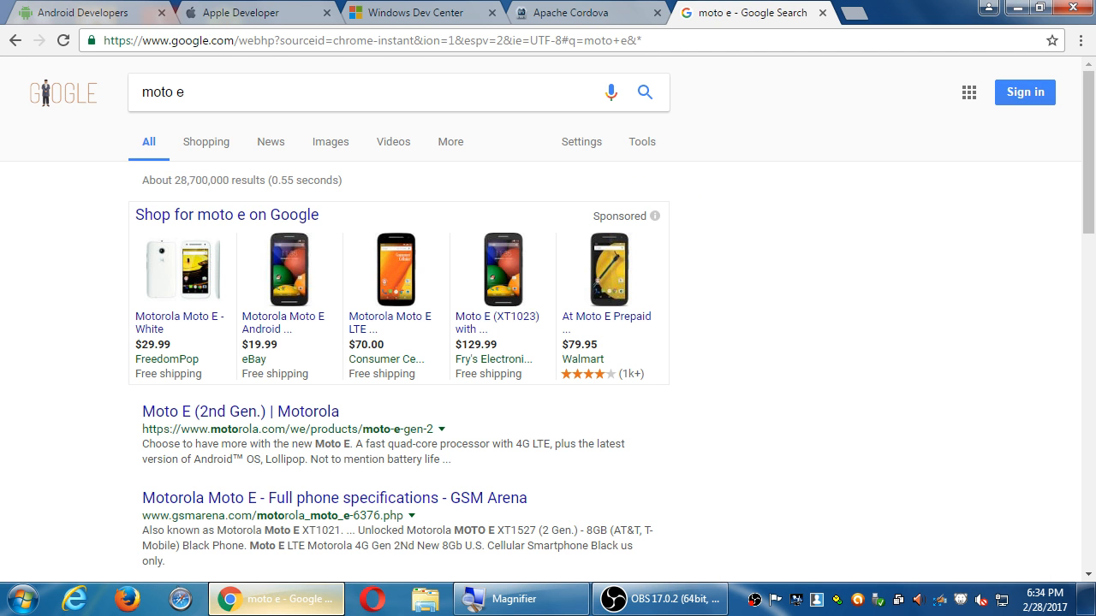
{"action": "scroll", "scroll_direction": "down", "scroll_amount": 3}
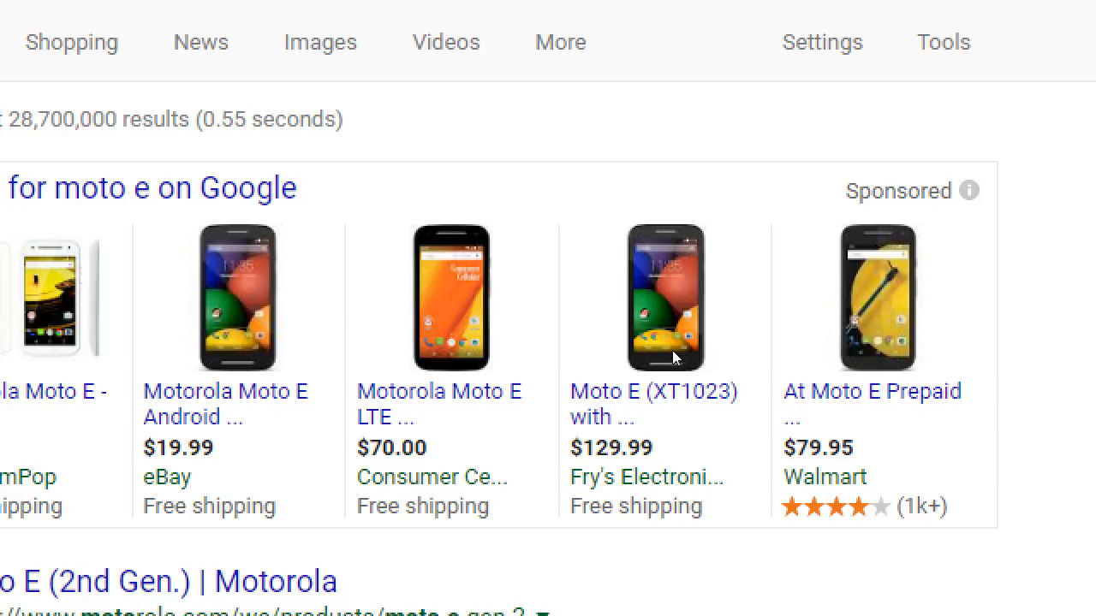
{"action": "scroll", "scroll_direction": "down", "scroll_amount": 3}
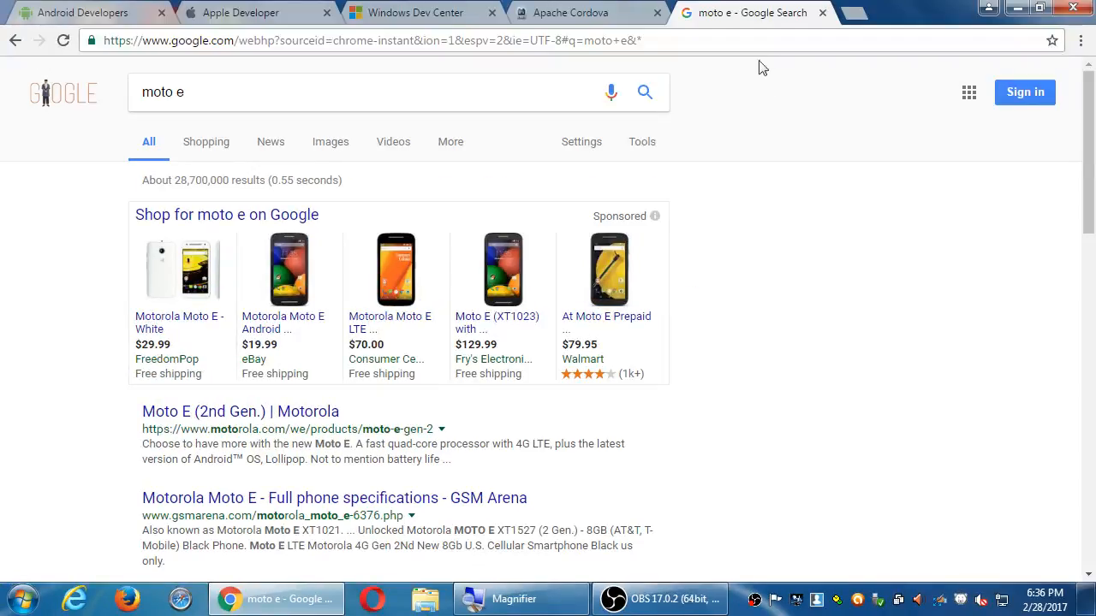
{"action": "mouse_move", "coordinate": [788, 257]}
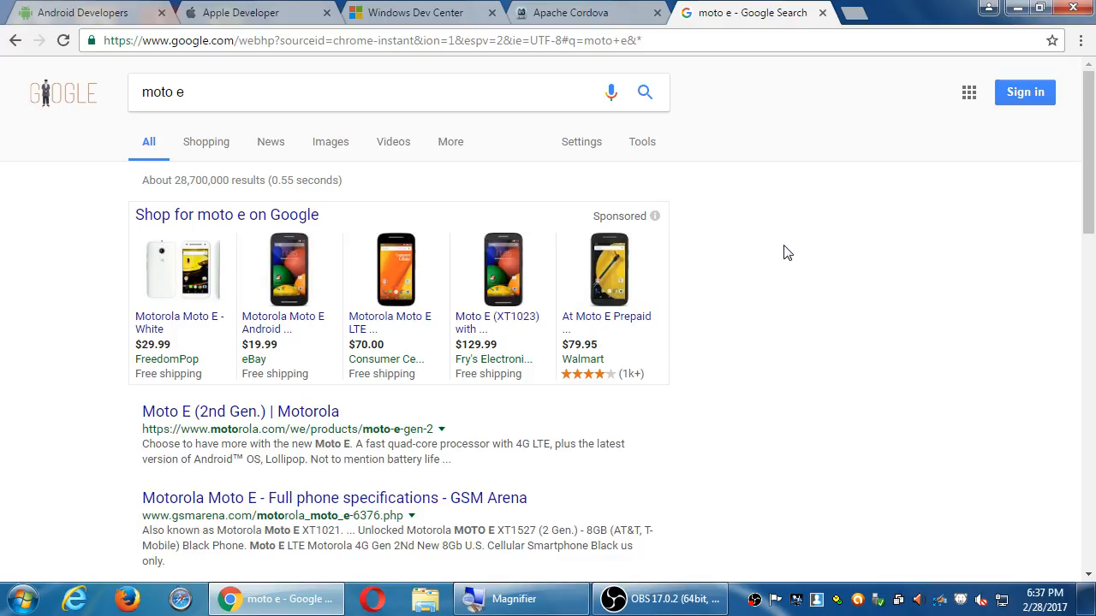
{"action": "mouse_move", "coordinate": [842, 37]}
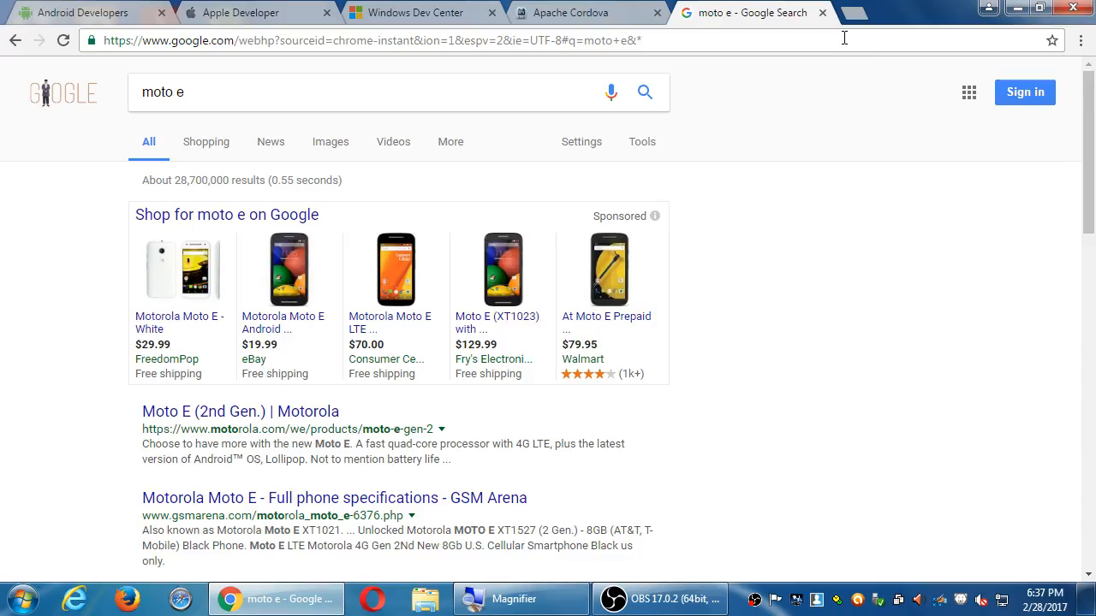
{"action": "mouse_move", "coordinate": [1003, 339]}
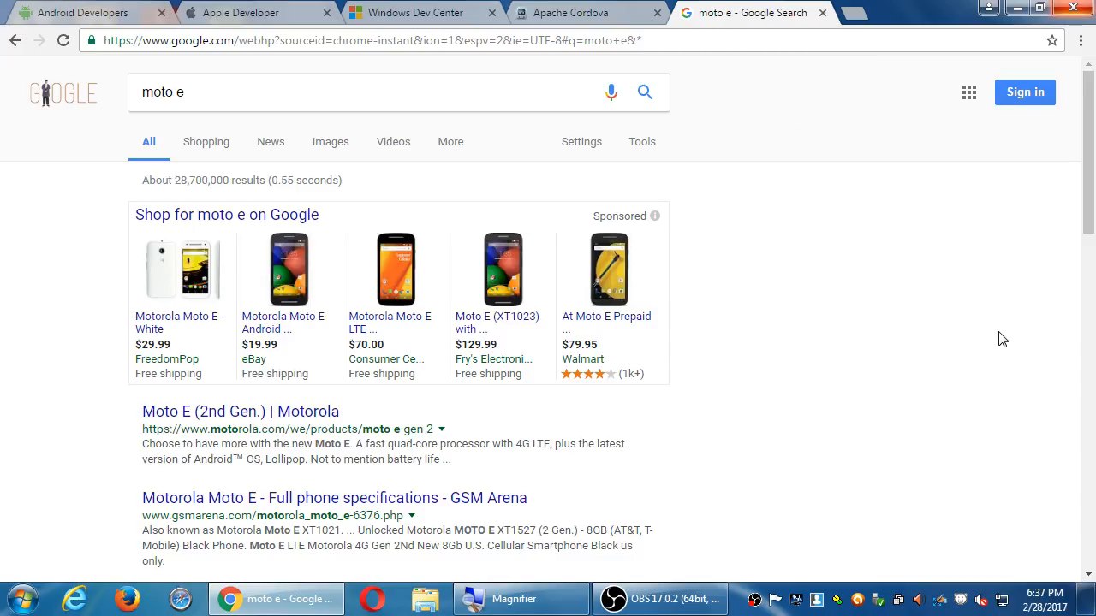
{"action": "mouse_move", "coordinate": [1032, 411]}
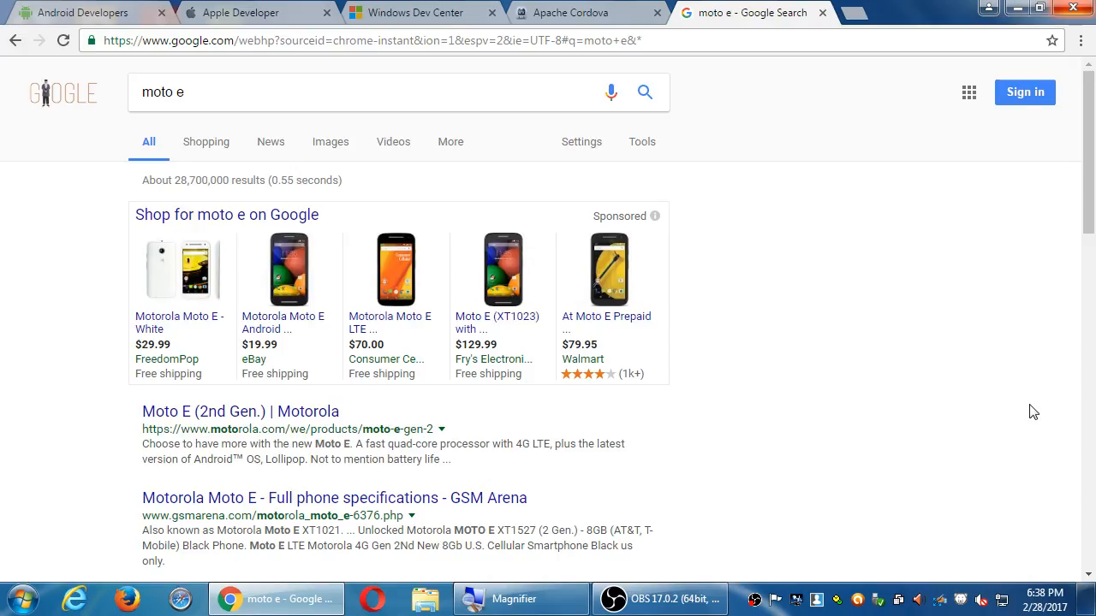
{"action": "mouse_move", "coordinate": [1073, 370]}
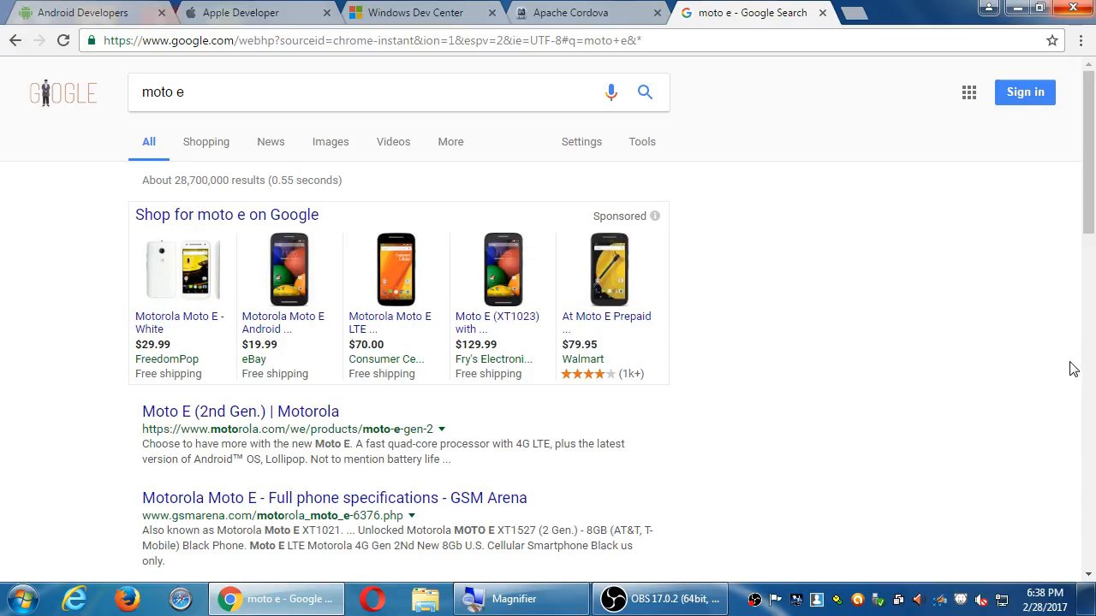
{"action": "mouse_move", "coordinate": [813, 32]}
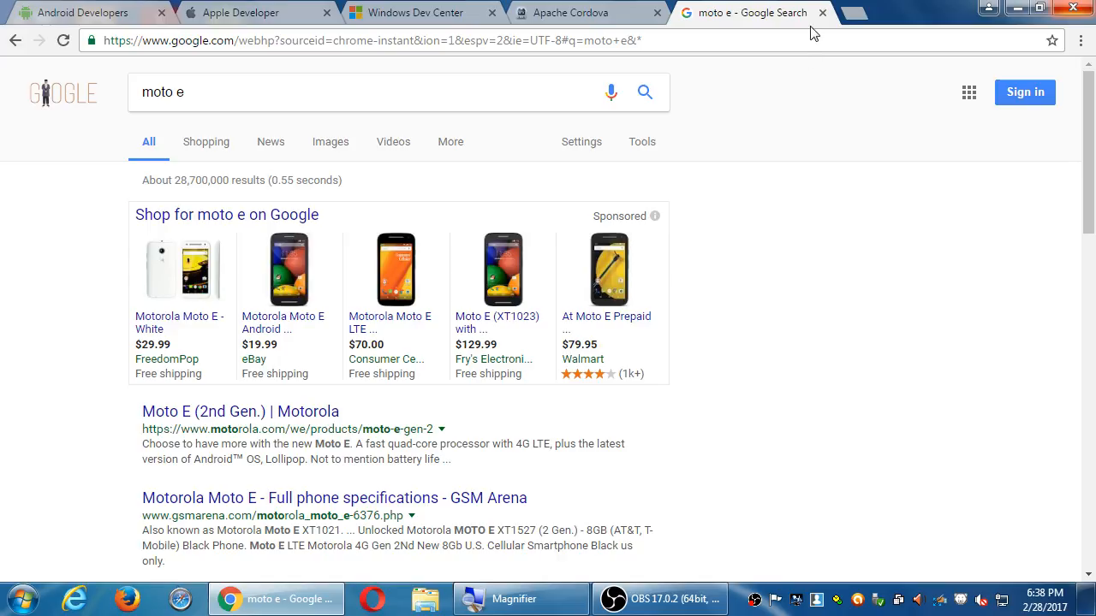
Close the Chrome window with all its tabs, returning to the Windows desktop.
{"action": "left_click", "coordinate": [822, 12]}
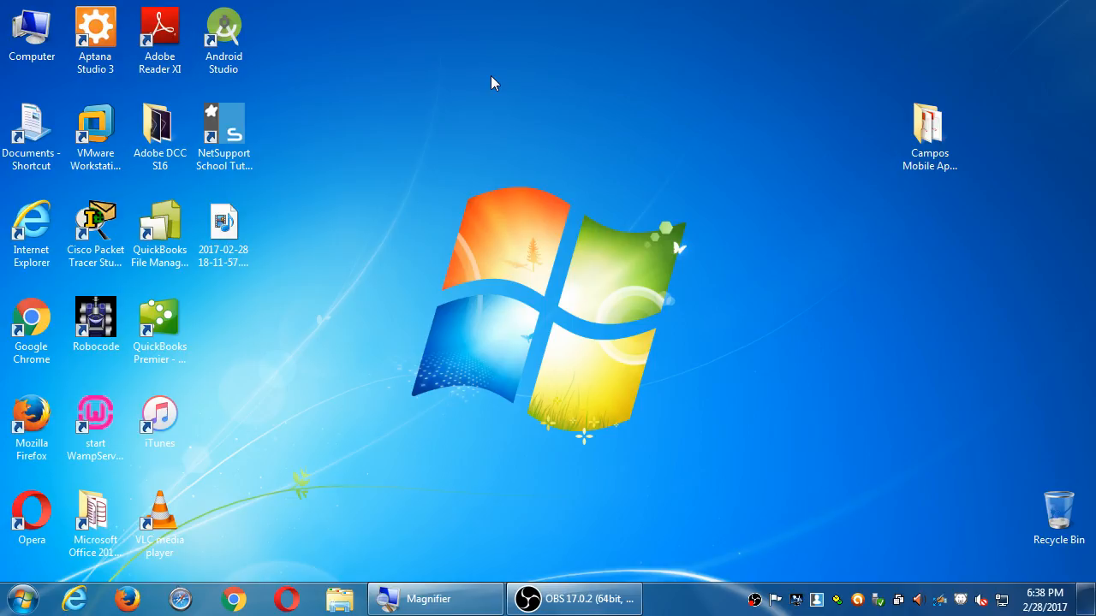
{"action": "mouse_move", "coordinate": [460, 63]}
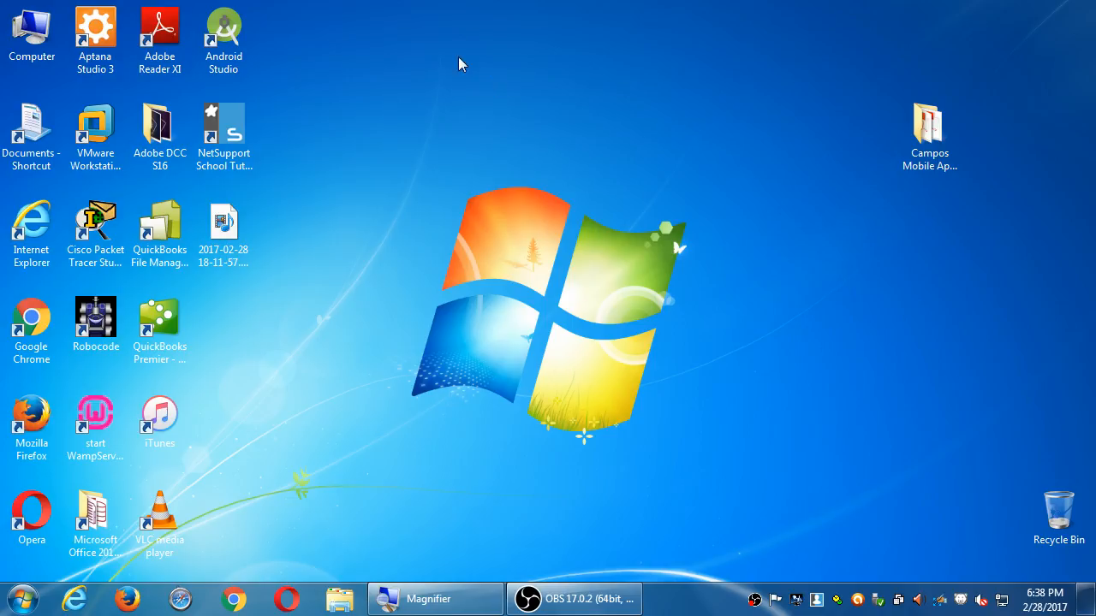